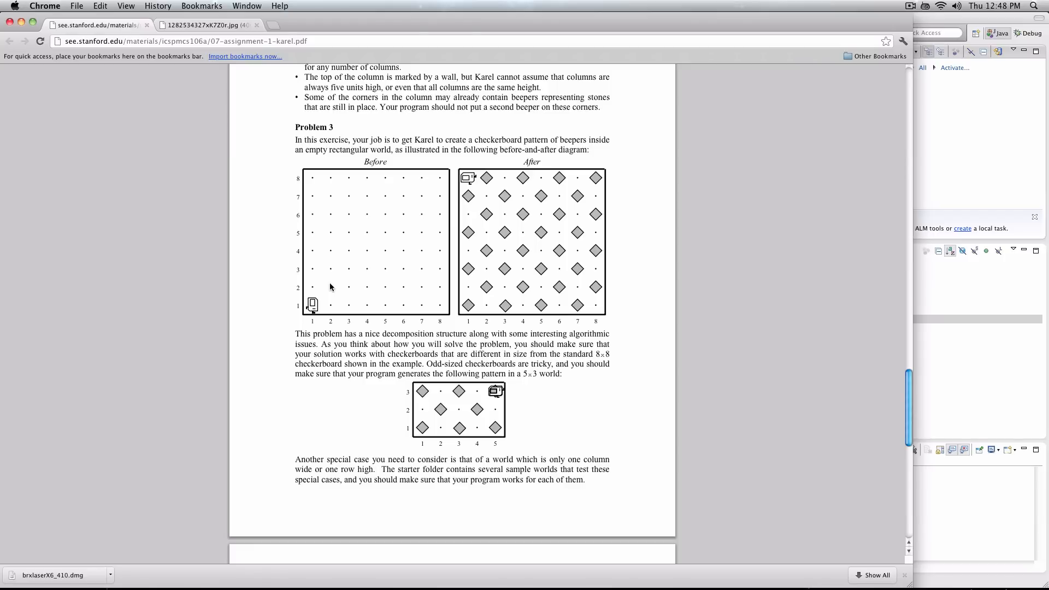
{"action": "mouse_move", "coordinate": [300, 300]}
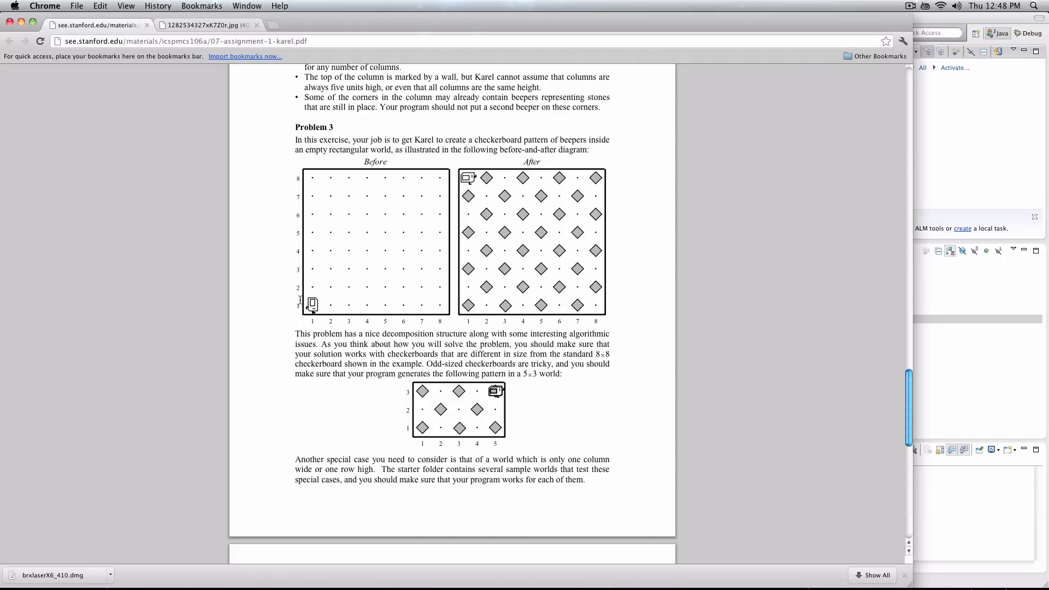
{"action": "mouse_move", "coordinate": [318, 244]}
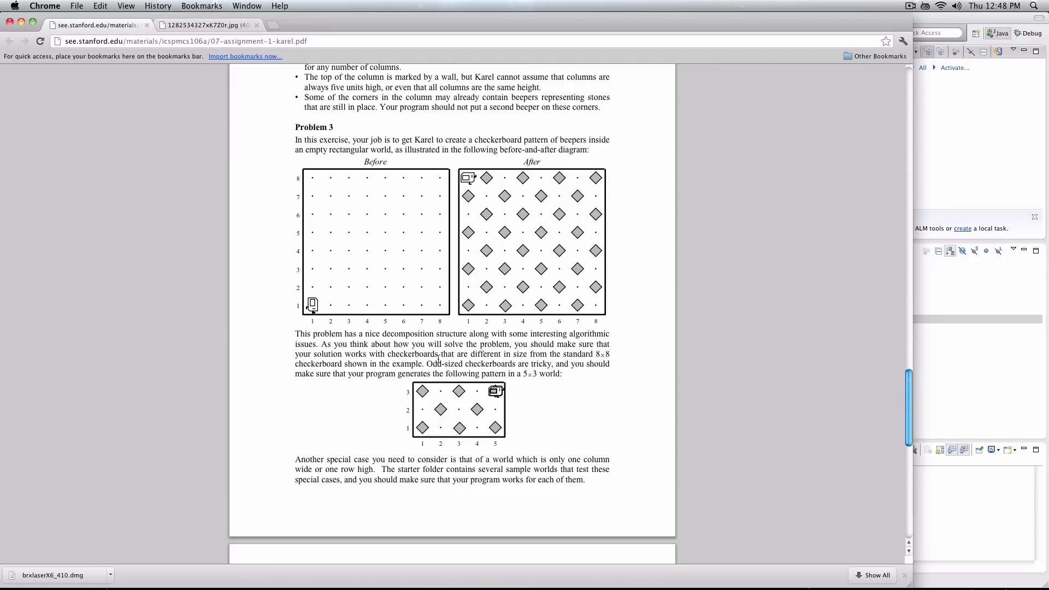
{"action": "mouse_move", "coordinate": [363, 325]}
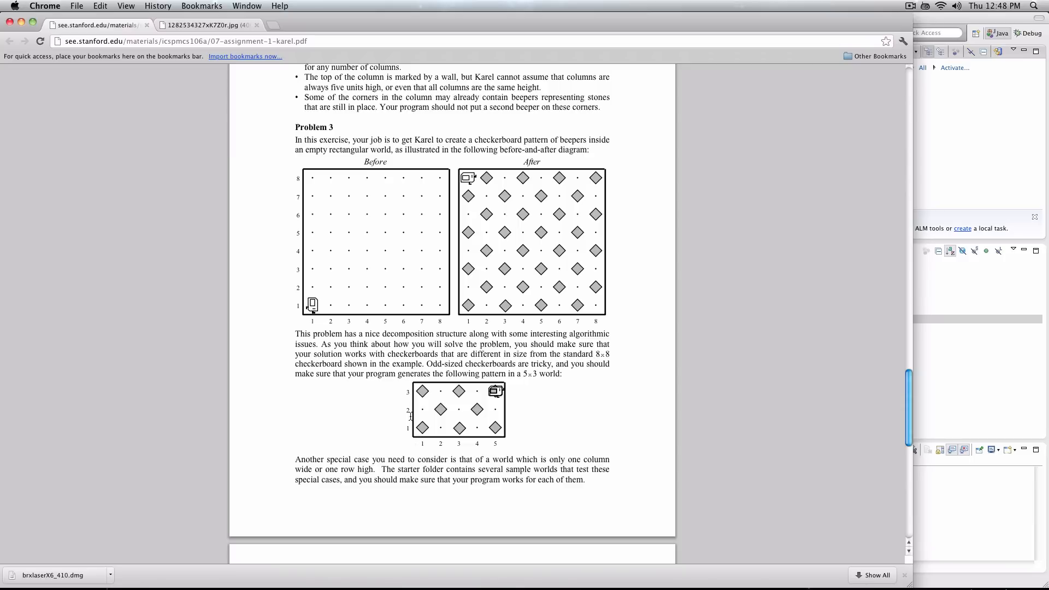
{"action": "mouse_move", "coordinate": [509, 428]}
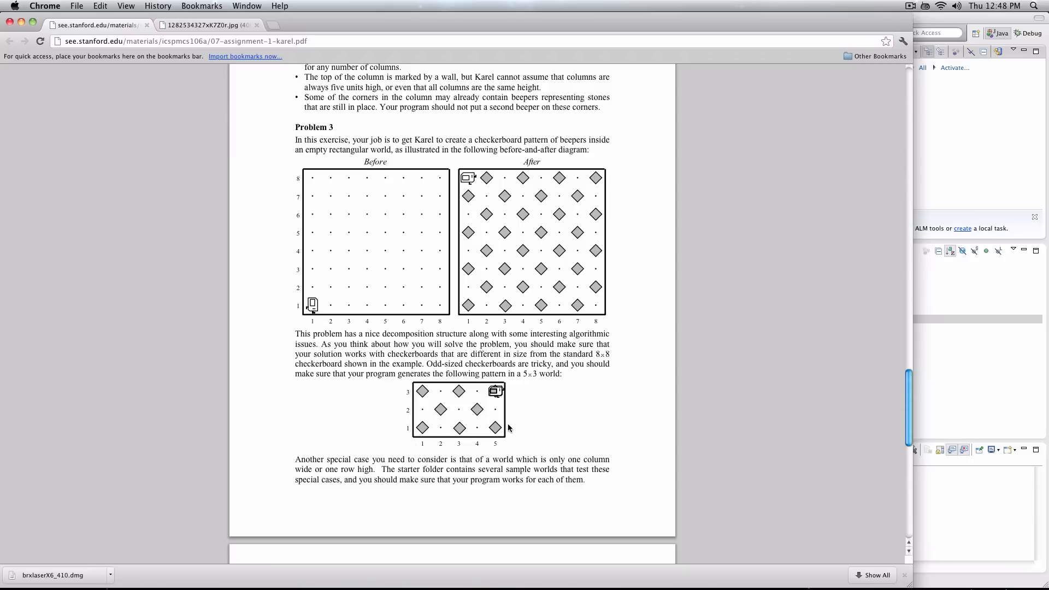
{"action": "mouse_move", "coordinate": [508, 415]}
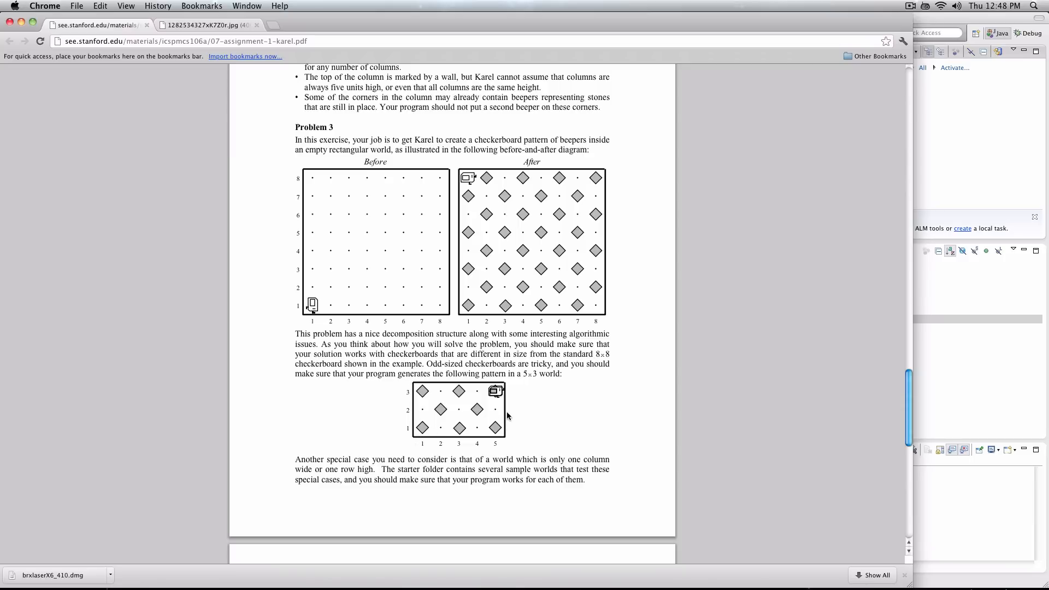
Show the wooden checkerboard photo in a second Chrome tab beside the Karel assignment PDF
{"action": "scroll", "scroll_direction": "down", "scroll_amount": 3}
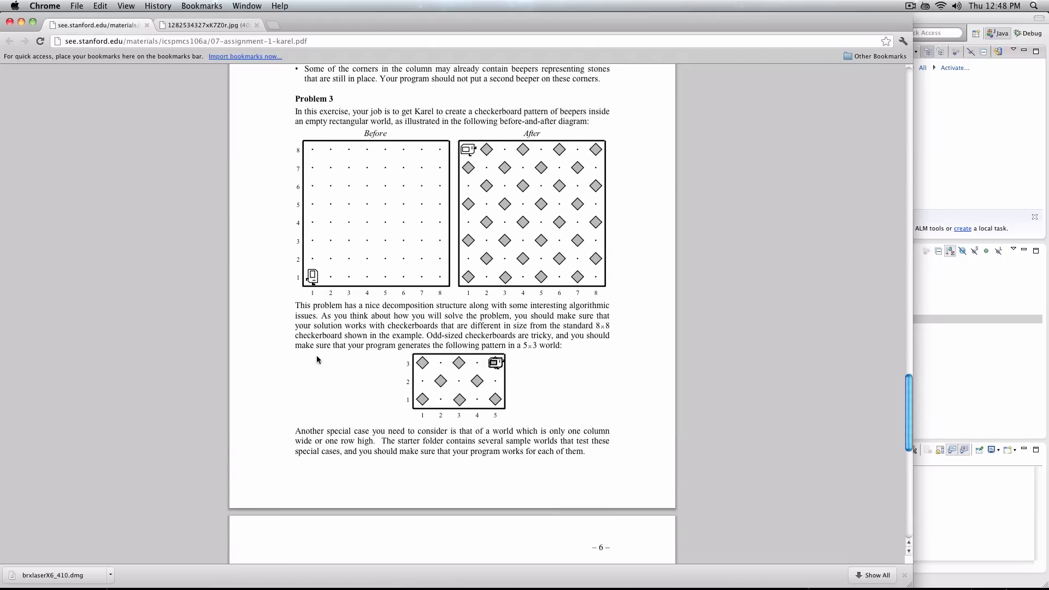
{"action": "scroll", "scroll_direction": "down", "scroll_amount": 3}
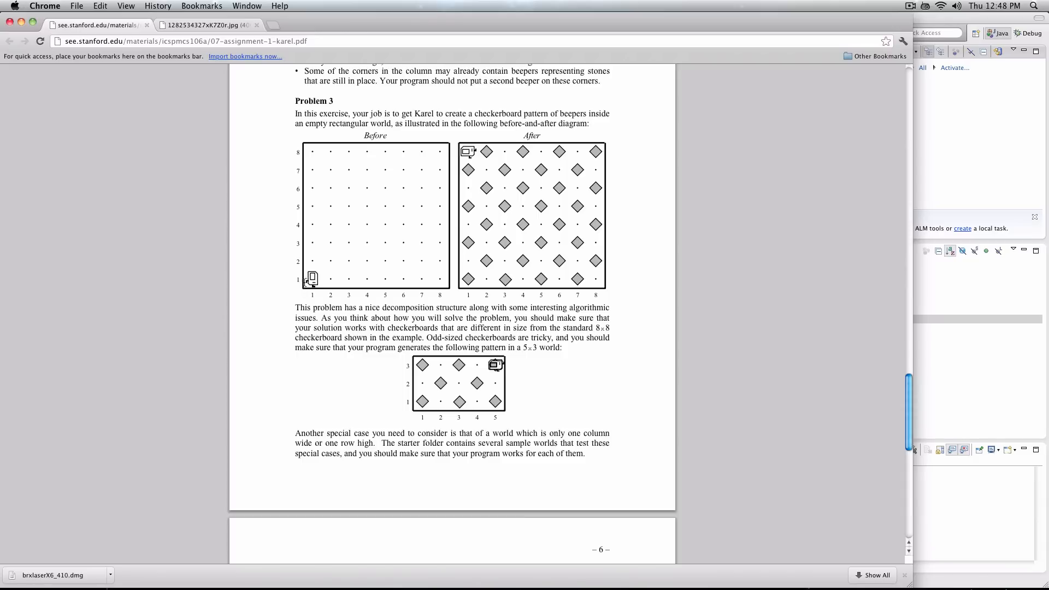
{"action": "mouse_move", "coordinate": [632, 349]}
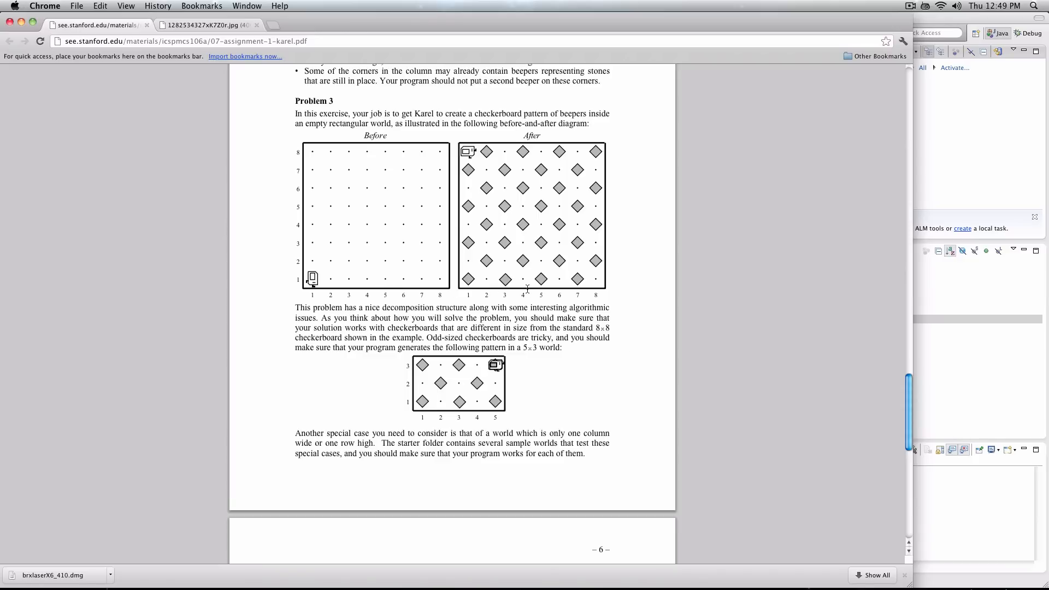
{"action": "mouse_move", "coordinate": [550, 281]}
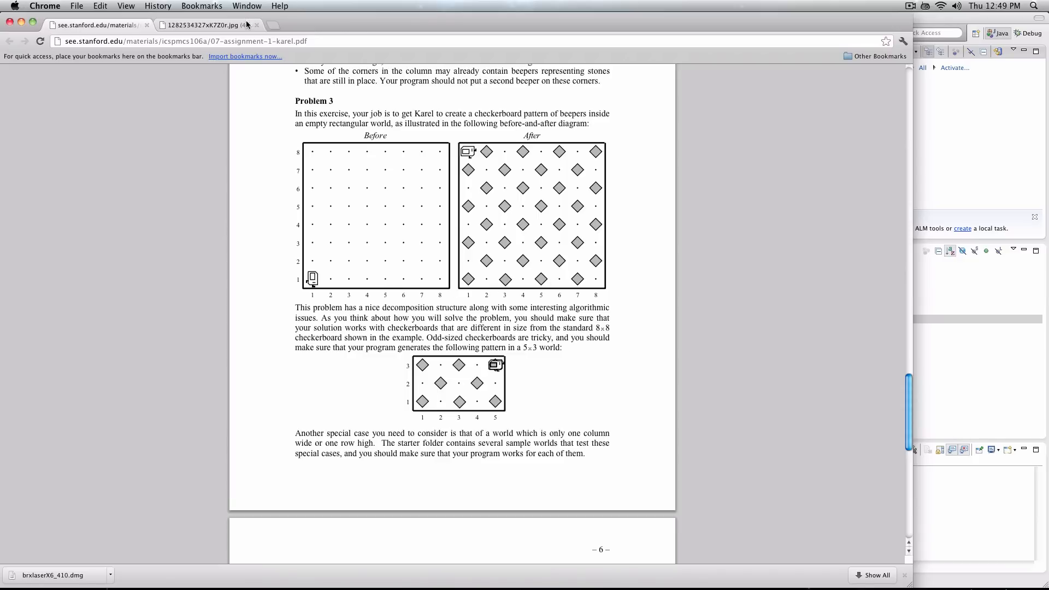
{"action": "left_click", "coordinate": [200, 25]}
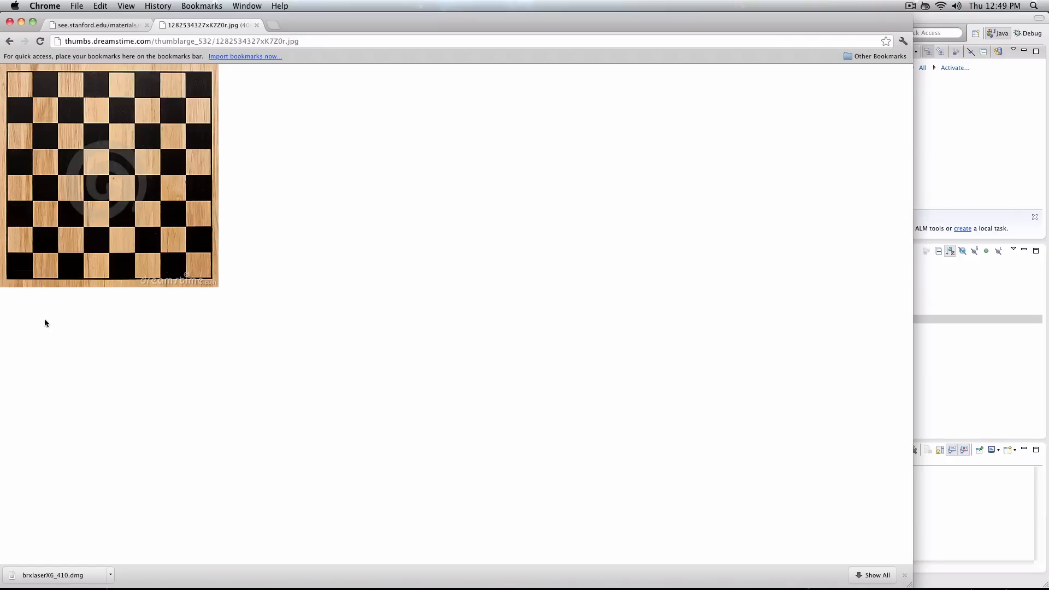
{"action": "mouse_move", "coordinate": [10, 275]}
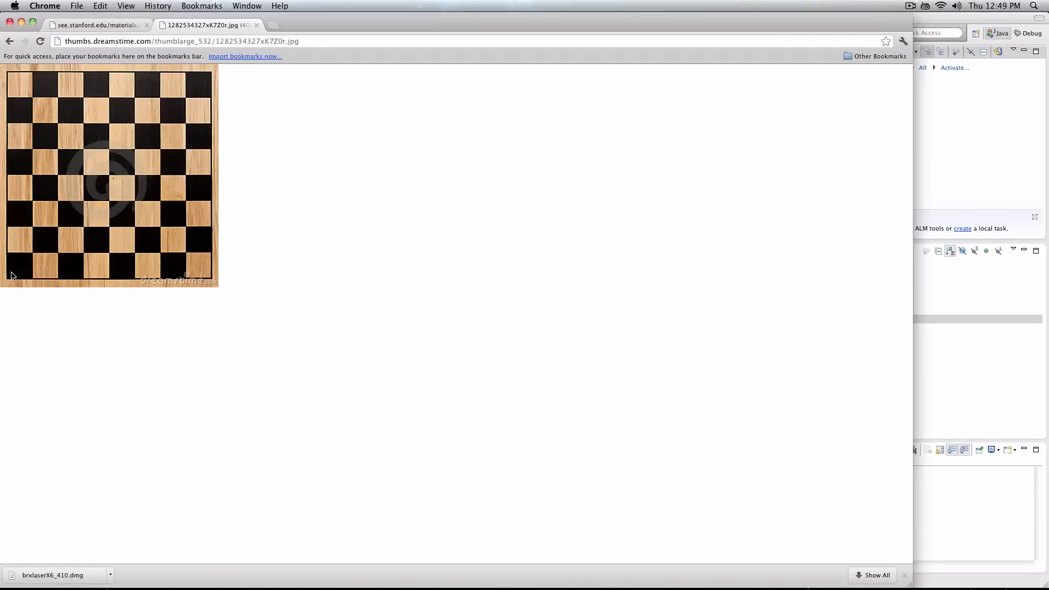
{"action": "mouse_move", "coordinate": [56, 302]}
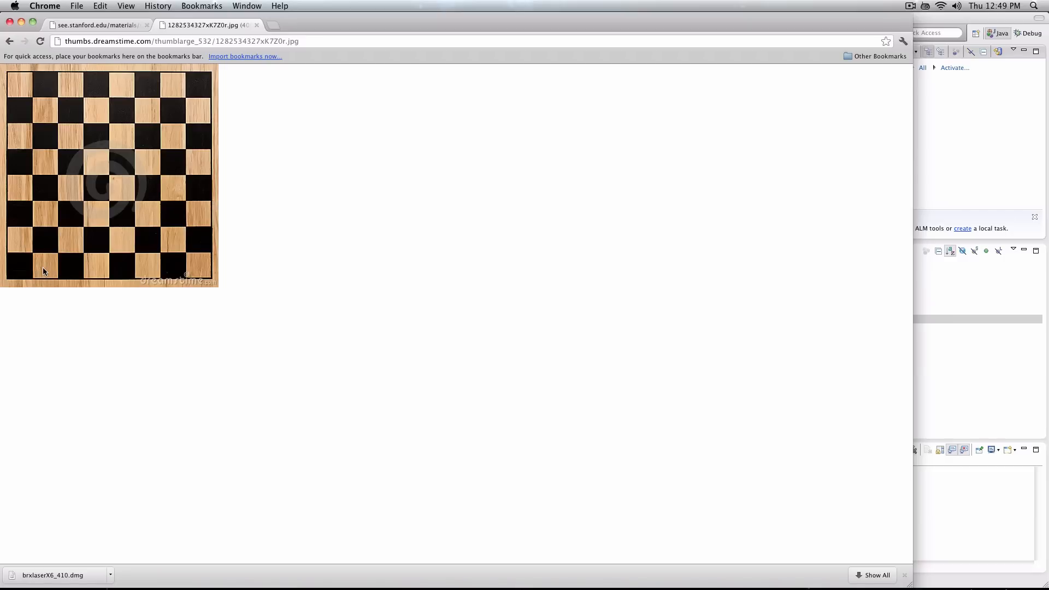
{"action": "mouse_move", "coordinate": [9, 301]}
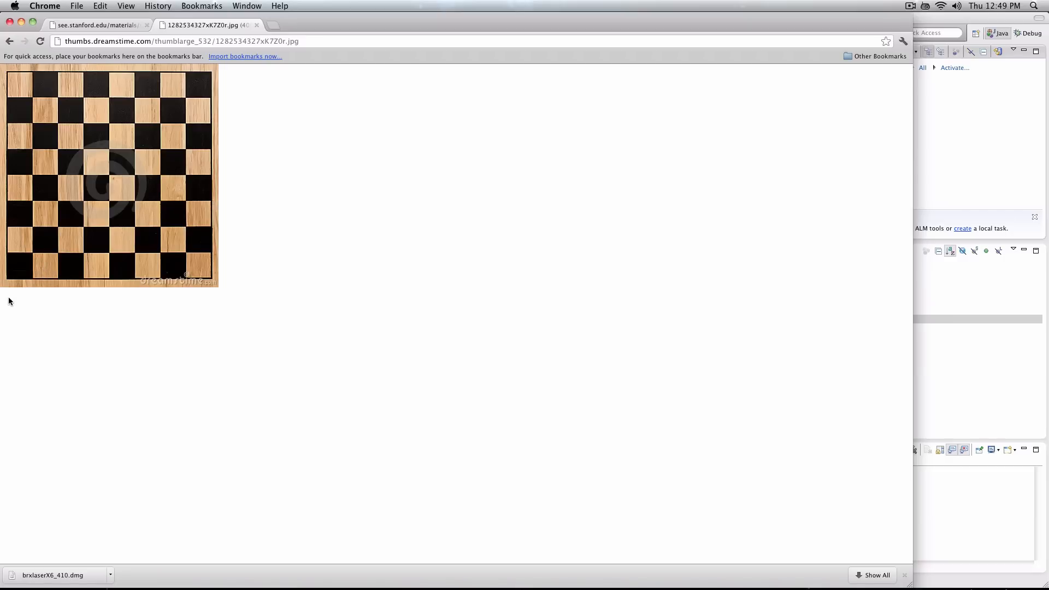
{"action": "mouse_move", "coordinate": [15, 259]}
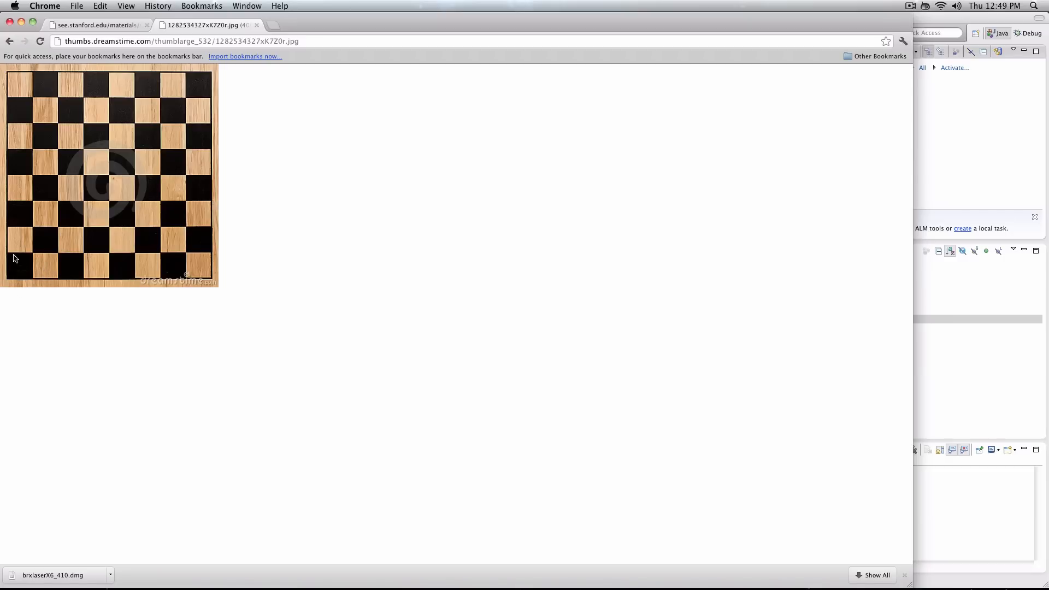
{"action": "mouse_move", "coordinate": [29, 267]}
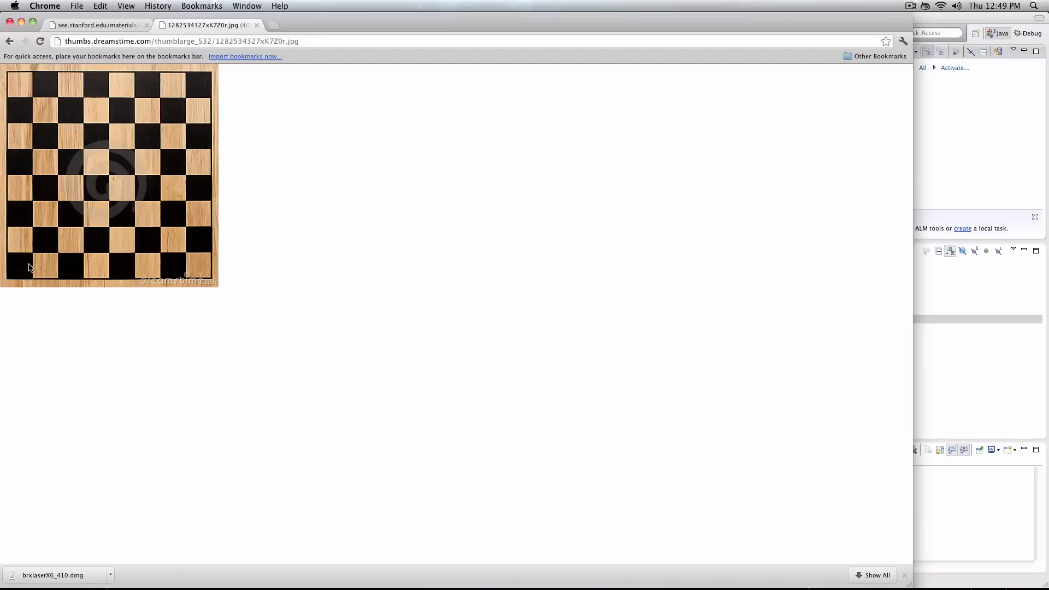
{"action": "mouse_move", "coordinate": [27, 268]}
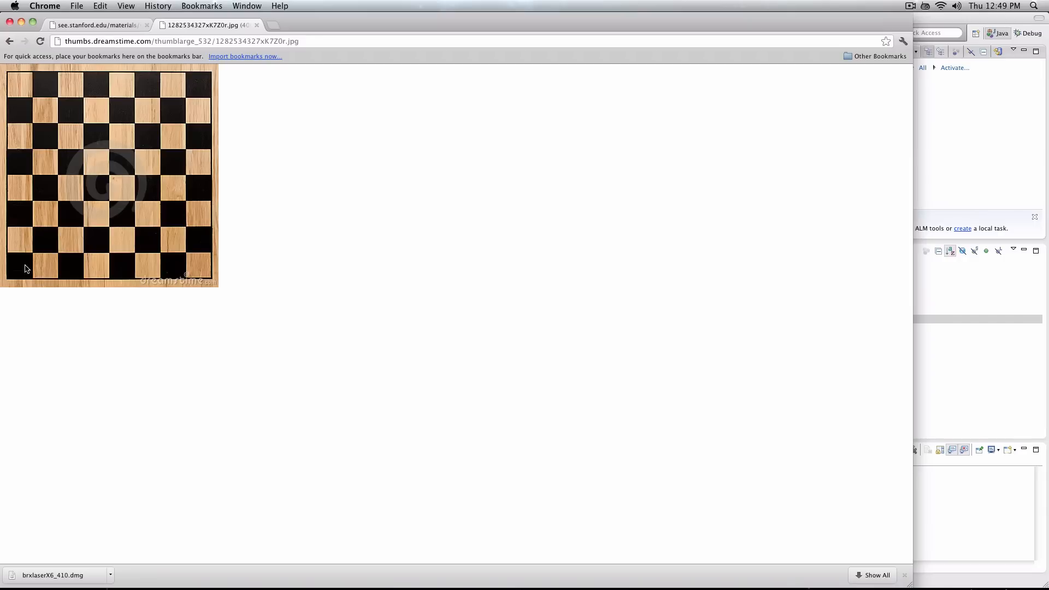
{"action": "mouse_move", "coordinate": [30, 272]}
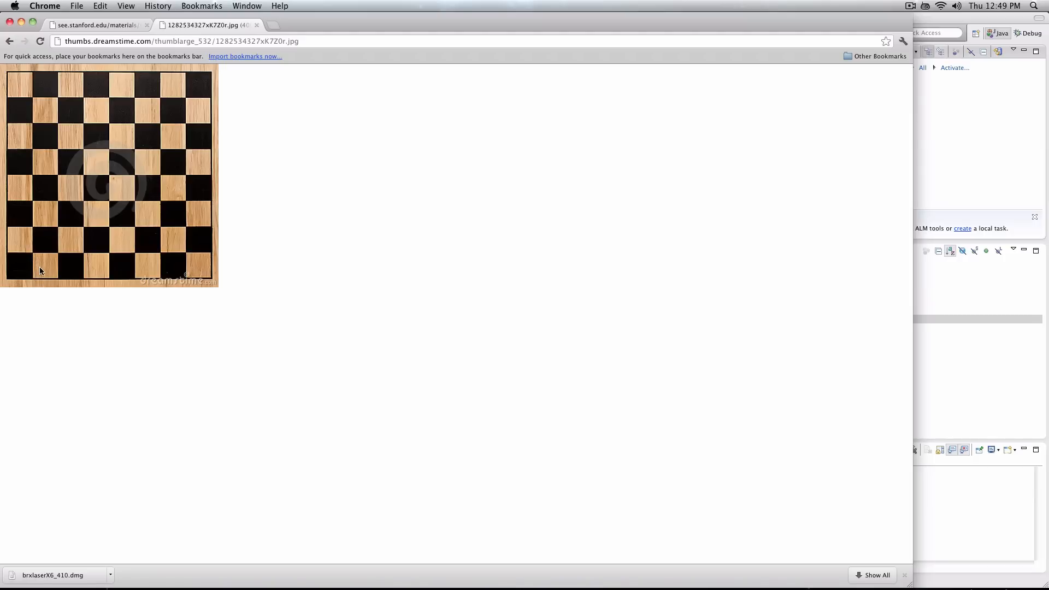
{"action": "mouse_move", "coordinate": [47, 272]}
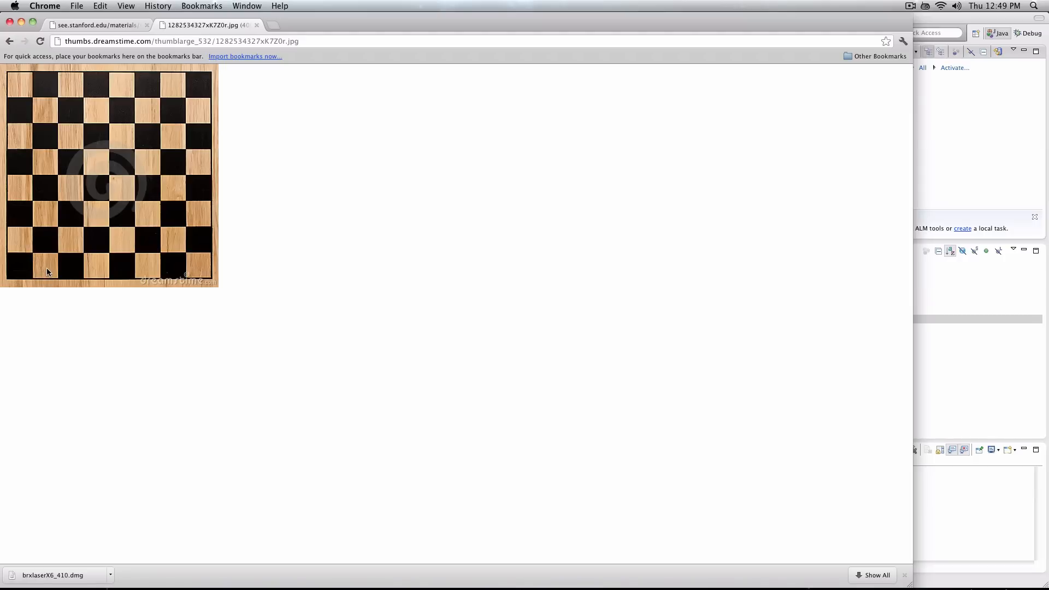
{"action": "mouse_move", "coordinate": [66, 271]}
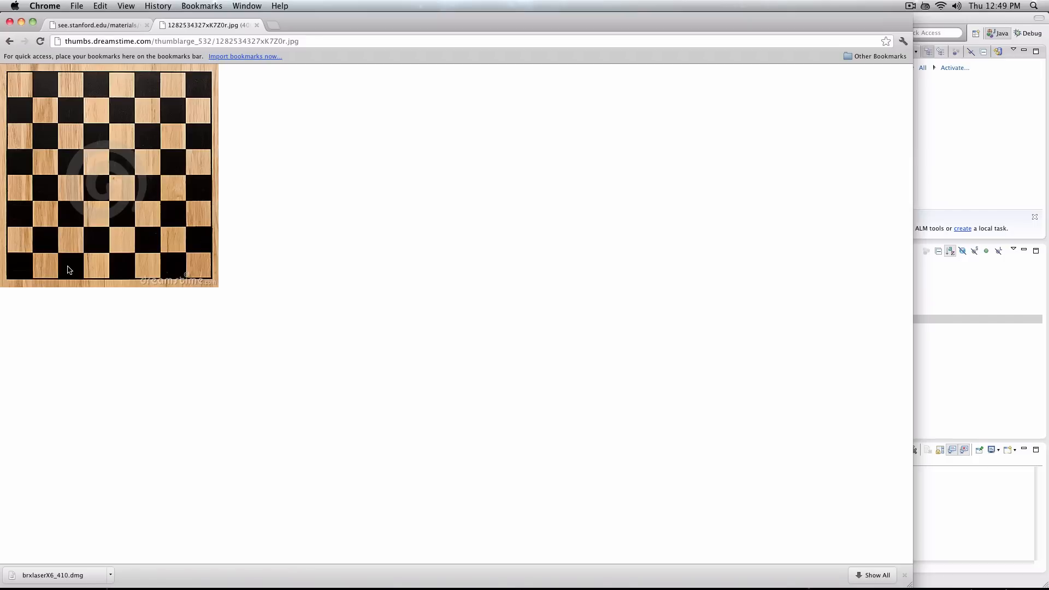
{"action": "mouse_move", "coordinate": [18, 250]}
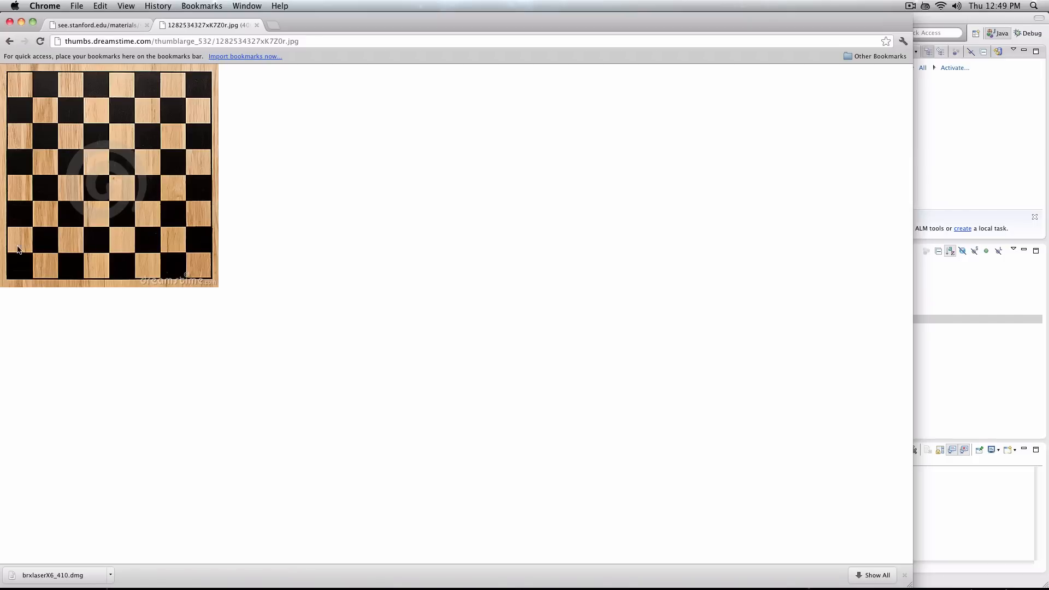
{"action": "mouse_move", "coordinate": [109, 260]}
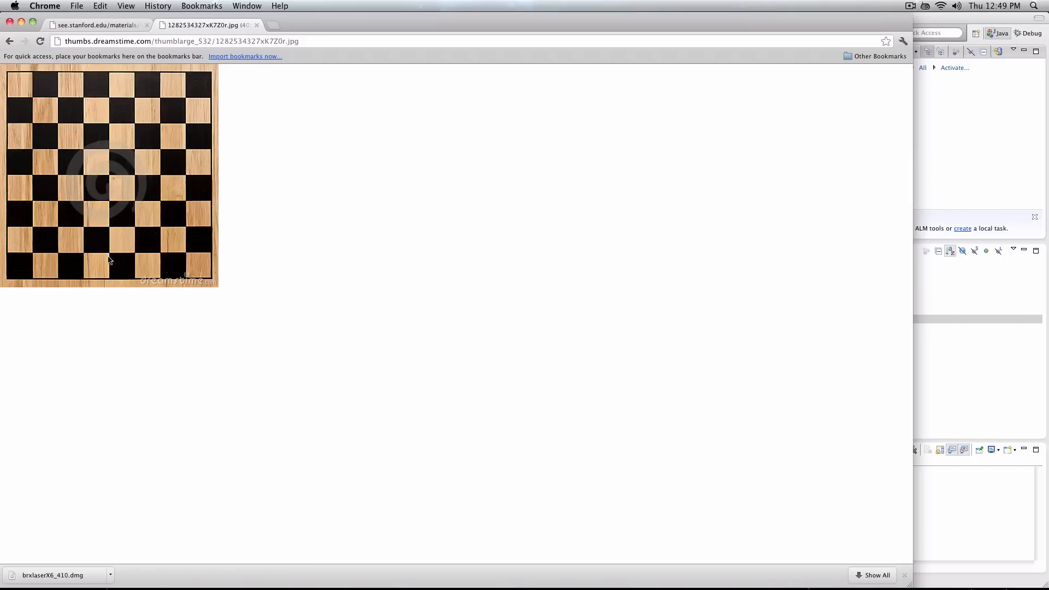
{"action": "mouse_move", "coordinate": [128, 271]}
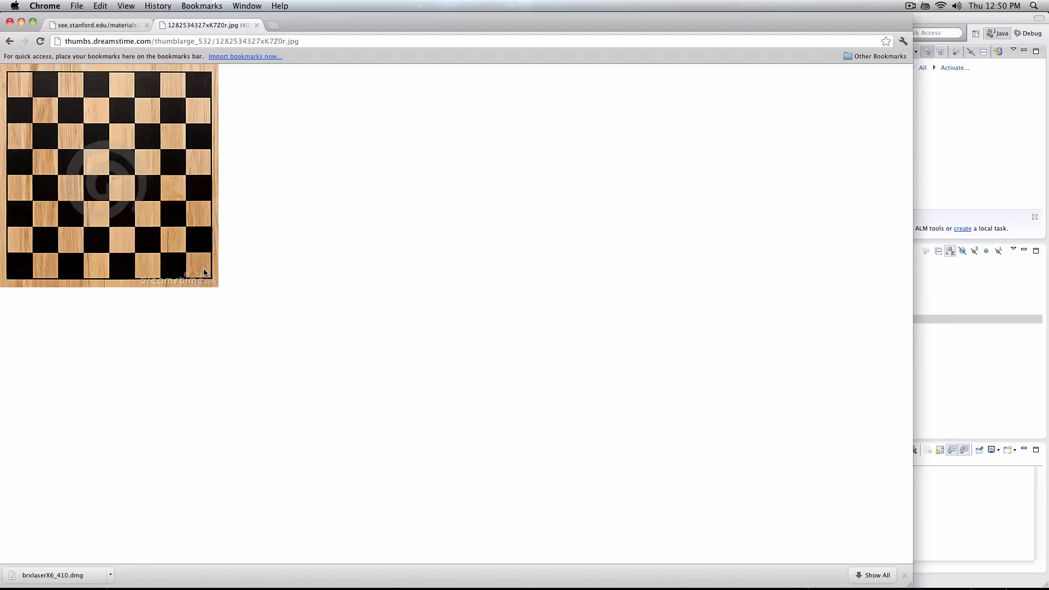
{"action": "mouse_move", "coordinate": [204, 266]}
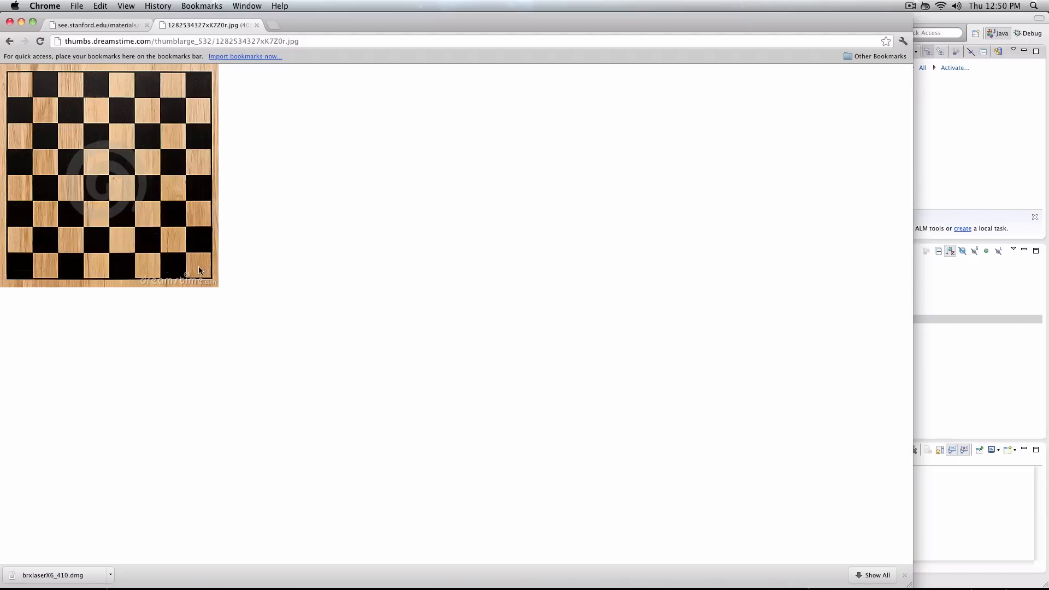
{"action": "mouse_move", "coordinate": [208, 269]}
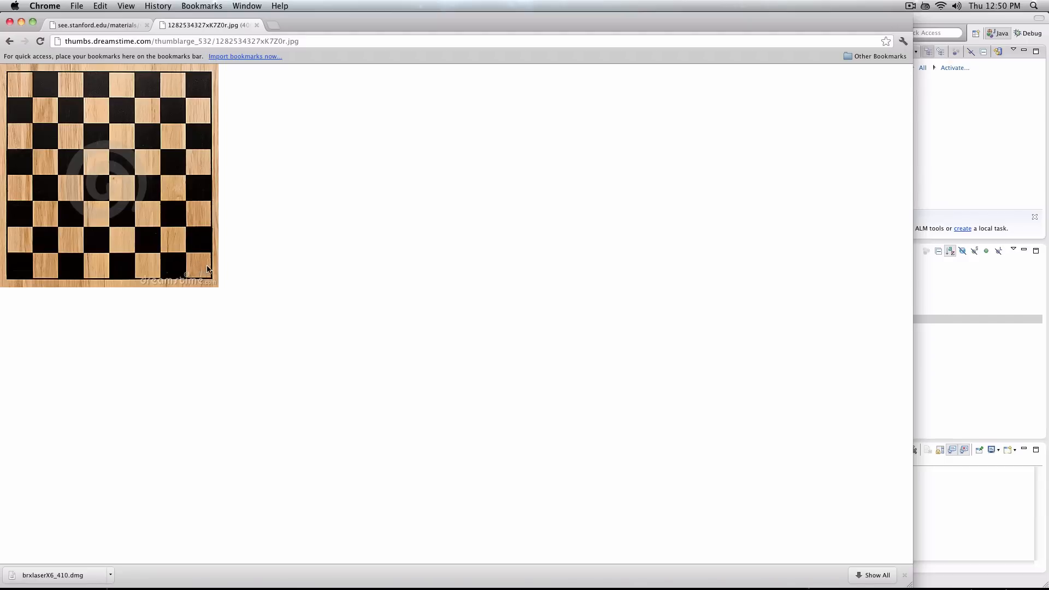
{"action": "mouse_move", "coordinate": [203, 269]}
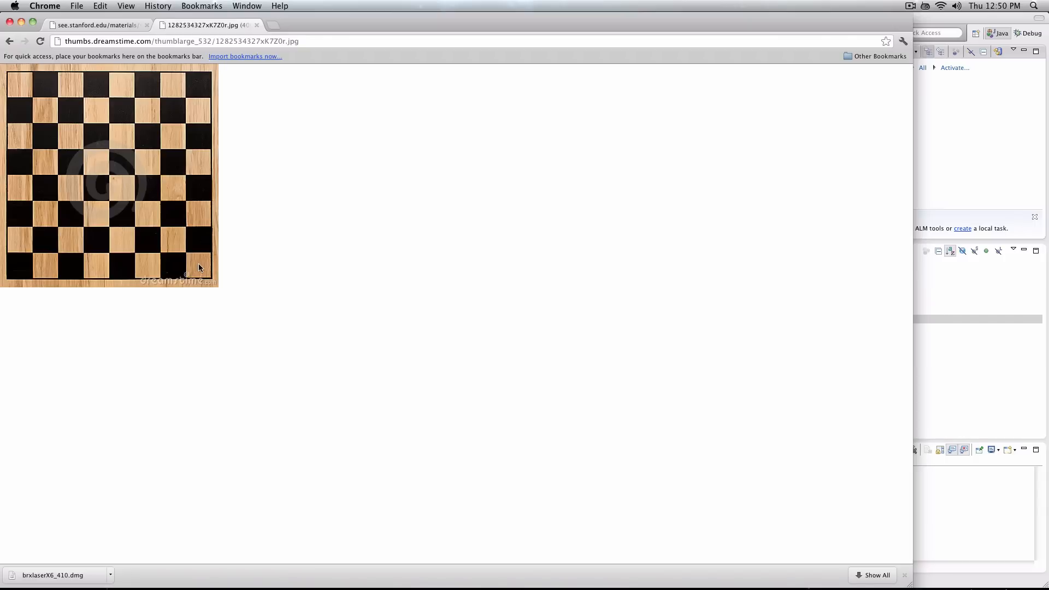
{"action": "mouse_move", "coordinate": [199, 239]}
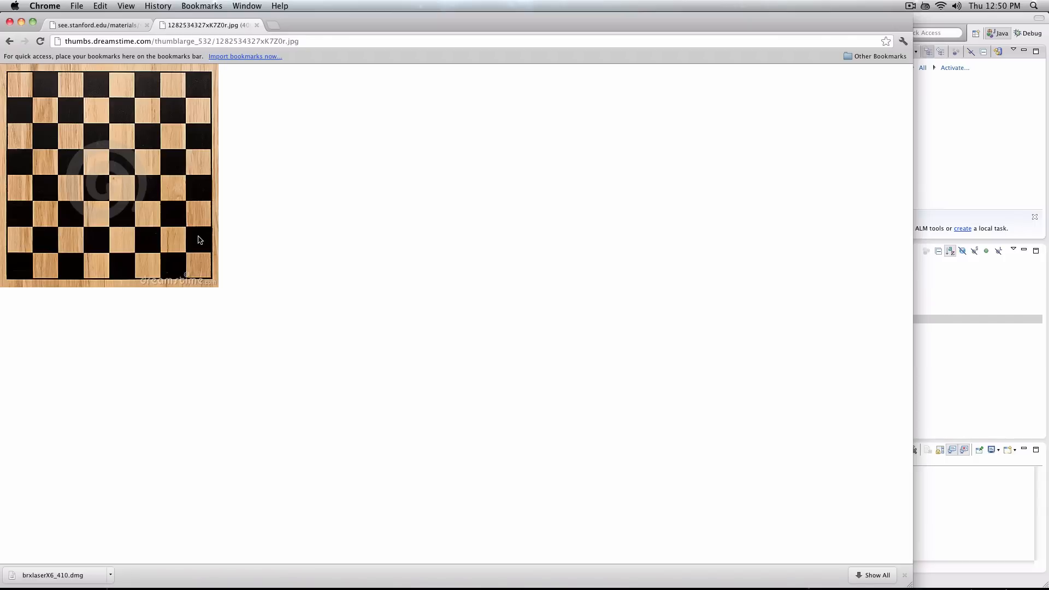
{"action": "mouse_move", "coordinate": [193, 221]}
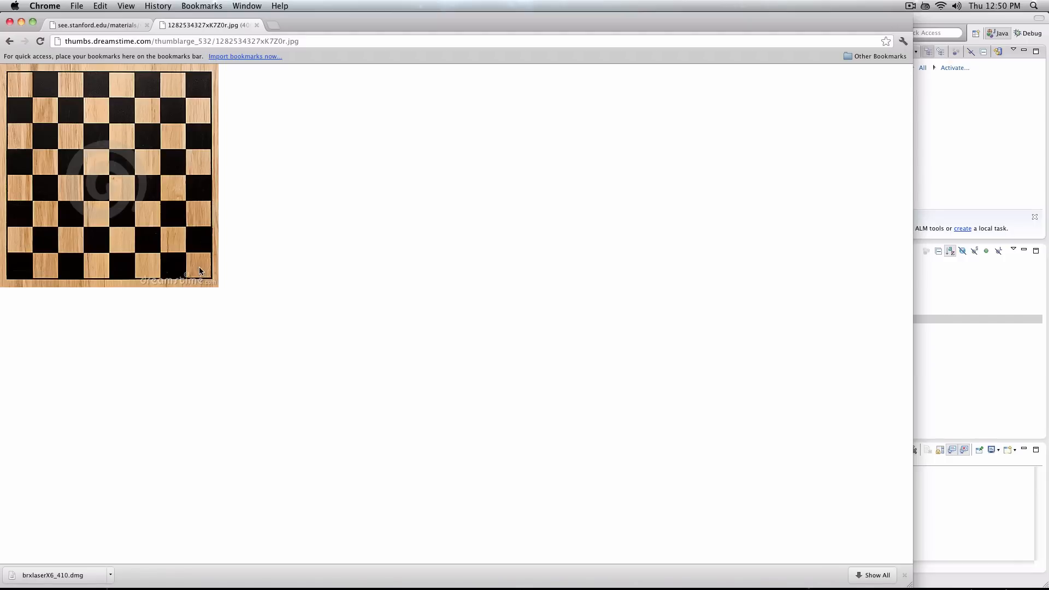
{"action": "mouse_move", "coordinate": [197, 245]}
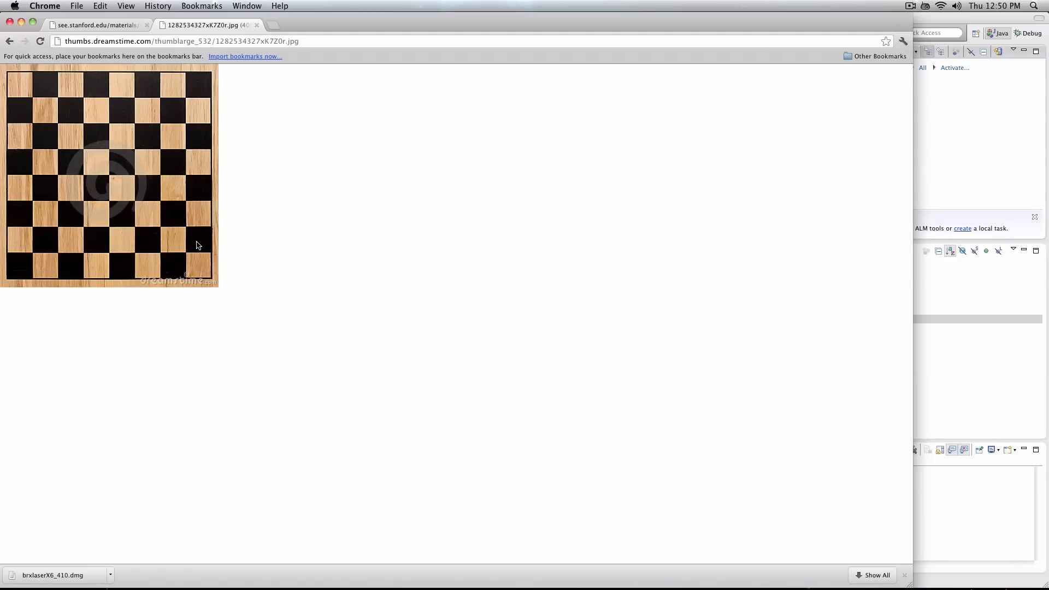
{"action": "mouse_move", "coordinate": [203, 215]}
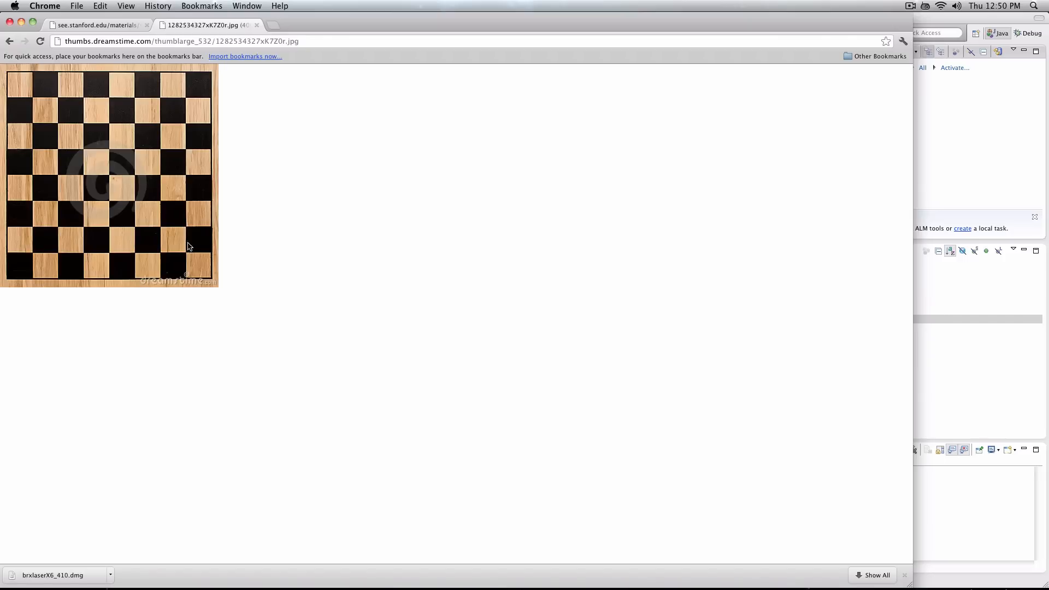
{"action": "mouse_move", "coordinate": [196, 206]}
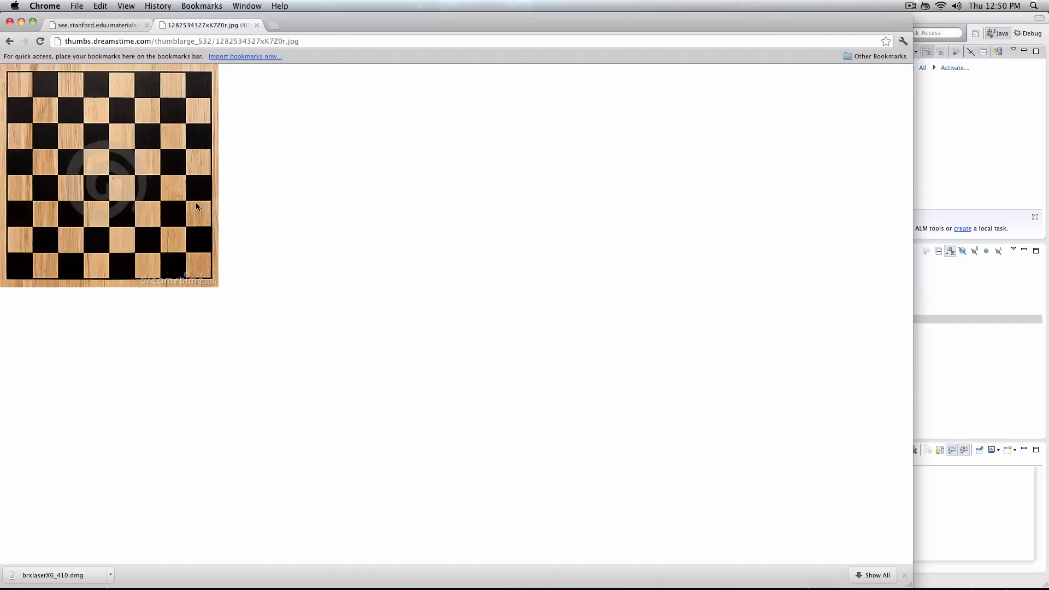
{"action": "mouse_move", "coordinate": [167, 212]}
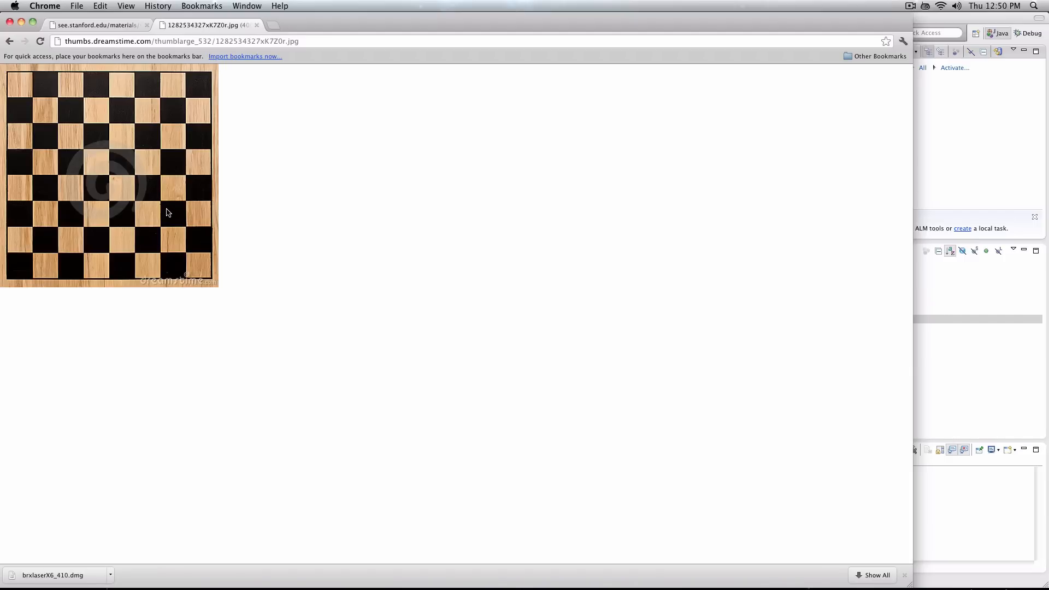
{"action": "mouse_move", "coordinate": [146, 222]}
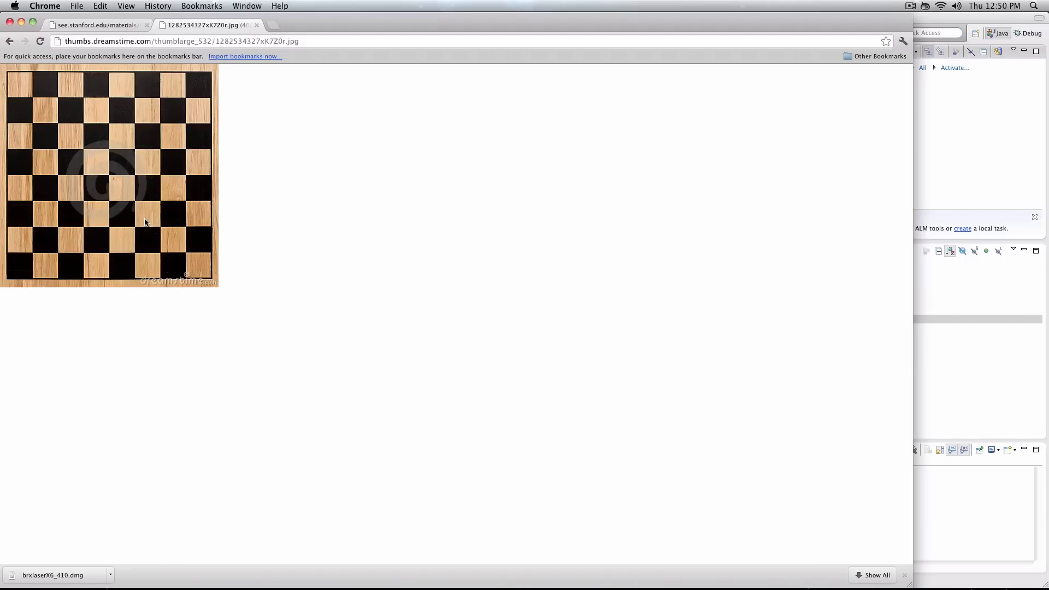
{"action": "mouse_move", "coordinate": [93, 219]}
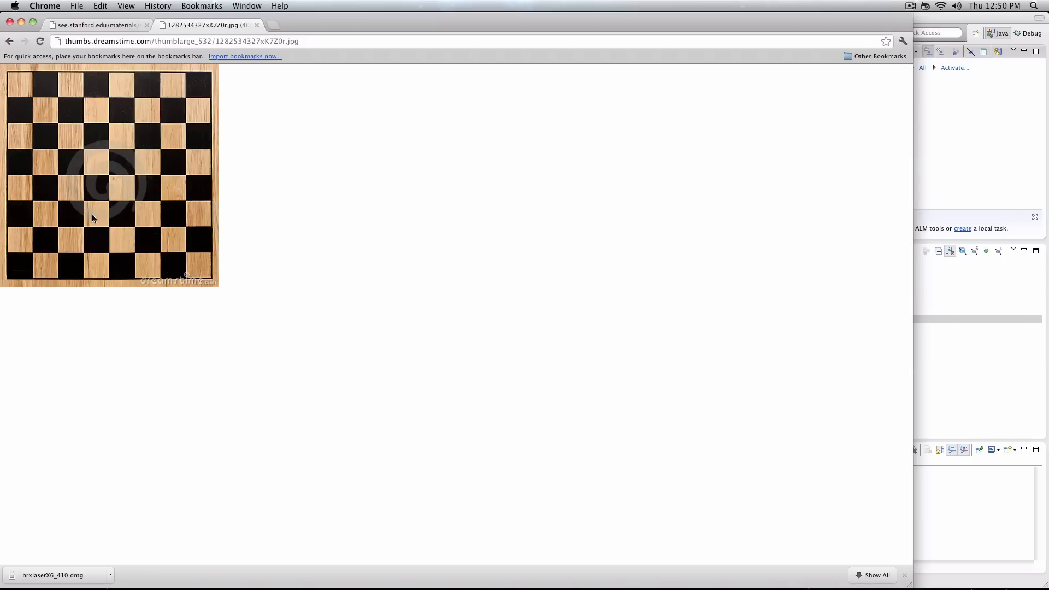
{"action": "mouse_move", "coordinate": [13, 211]}
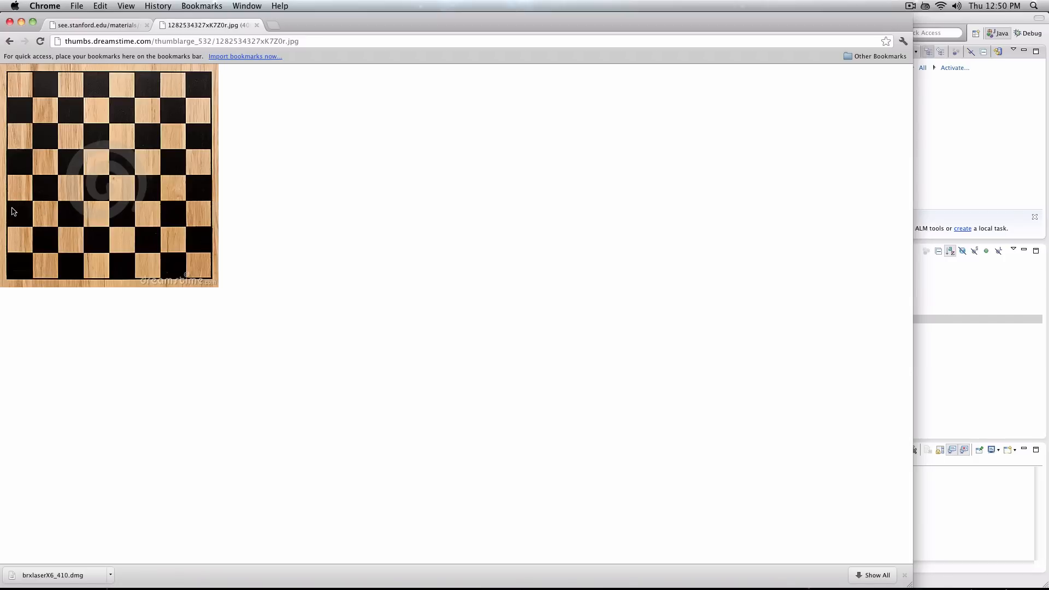
{"action": "mouse_move", "coordinate": [27, 212]}
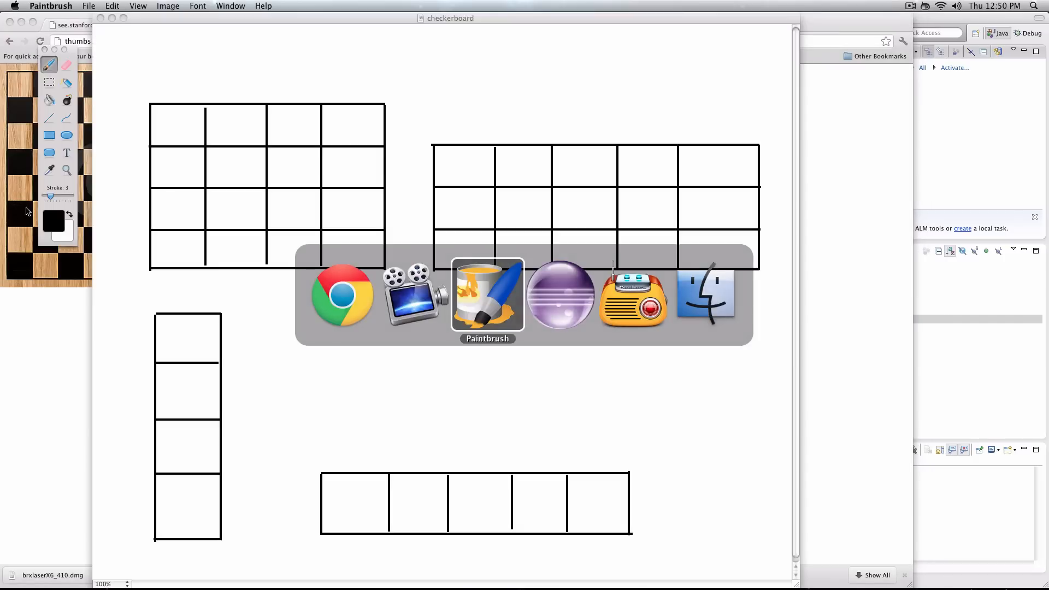
Draw Karel as a blue K in the 4×4 grid's bottom-left cell, then switch to red
{"action": "left_click", "coordinate": [53, 220]}
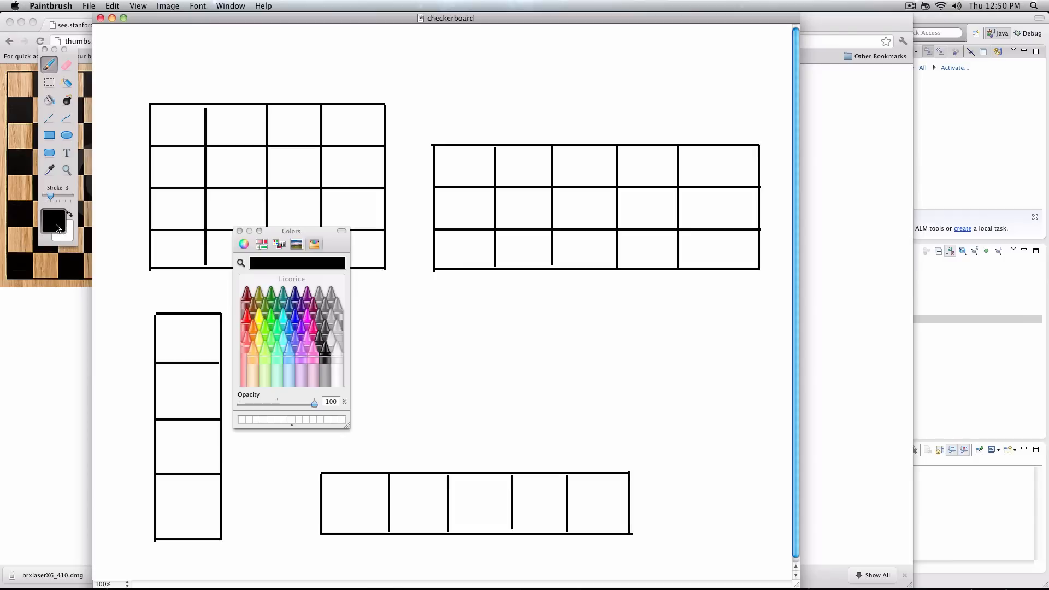
{"action": "left_click", "coordinate": [288, 315]}
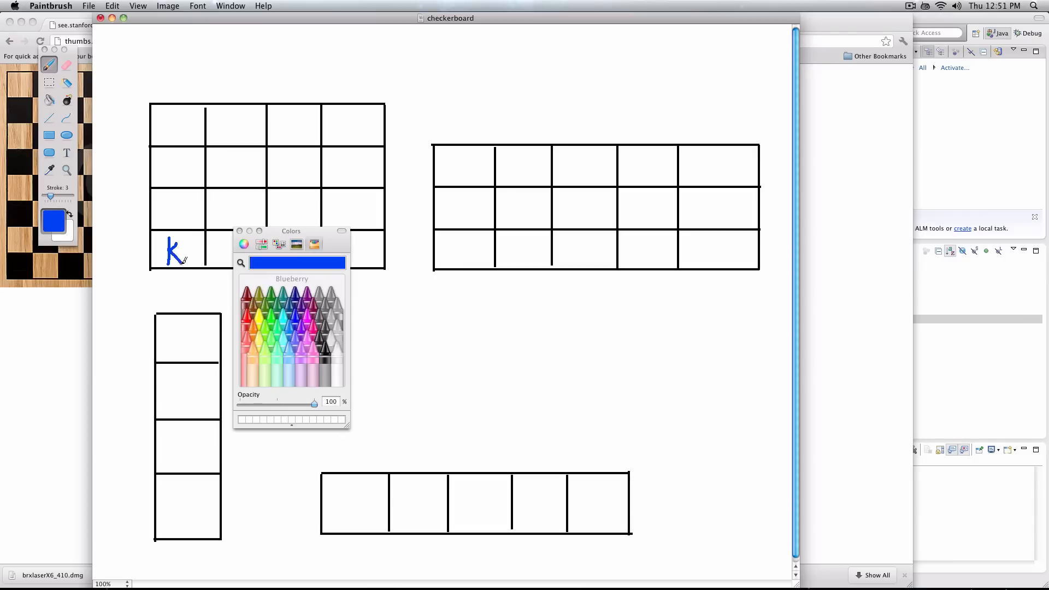
{"action": "left_click_drag", "start_coordinate": [188, 241], "coordinate": [184, 262]}
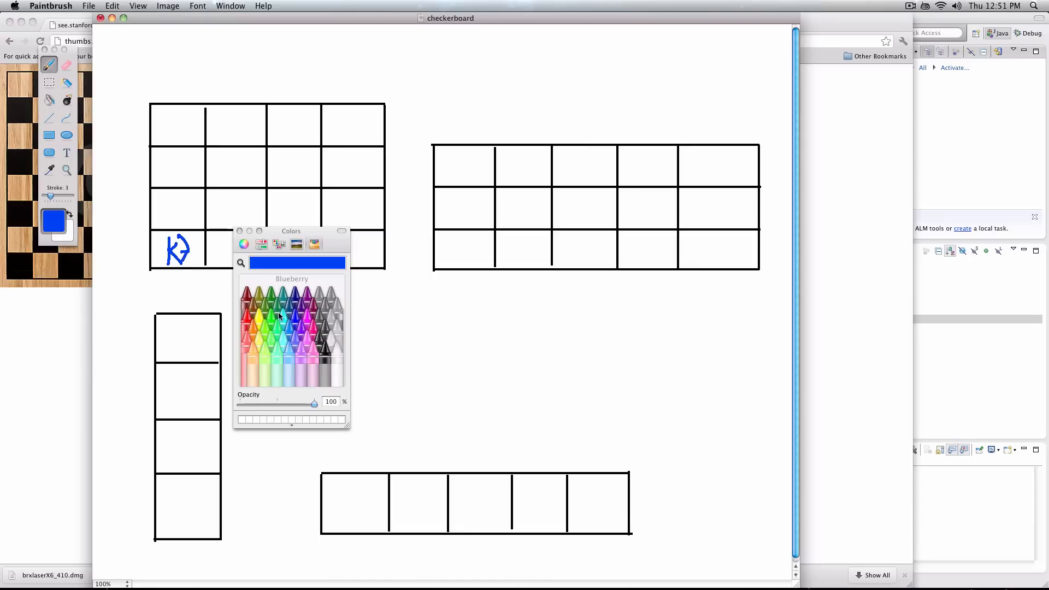
{"action": "left_click", "coordinate": [280, 317]}
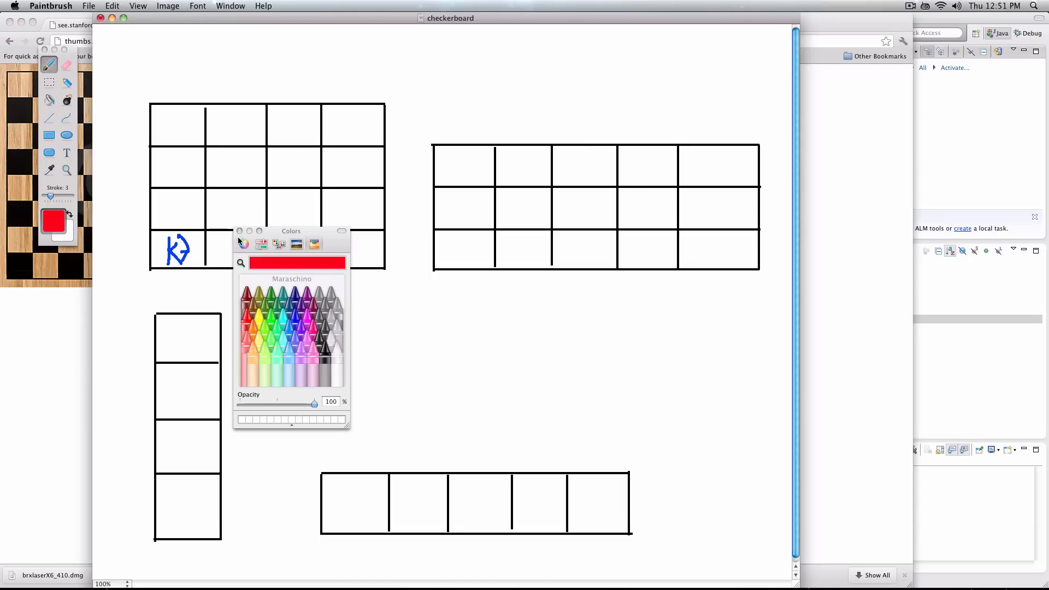
{"action": "left_click", "coordinate": [239, 231]}
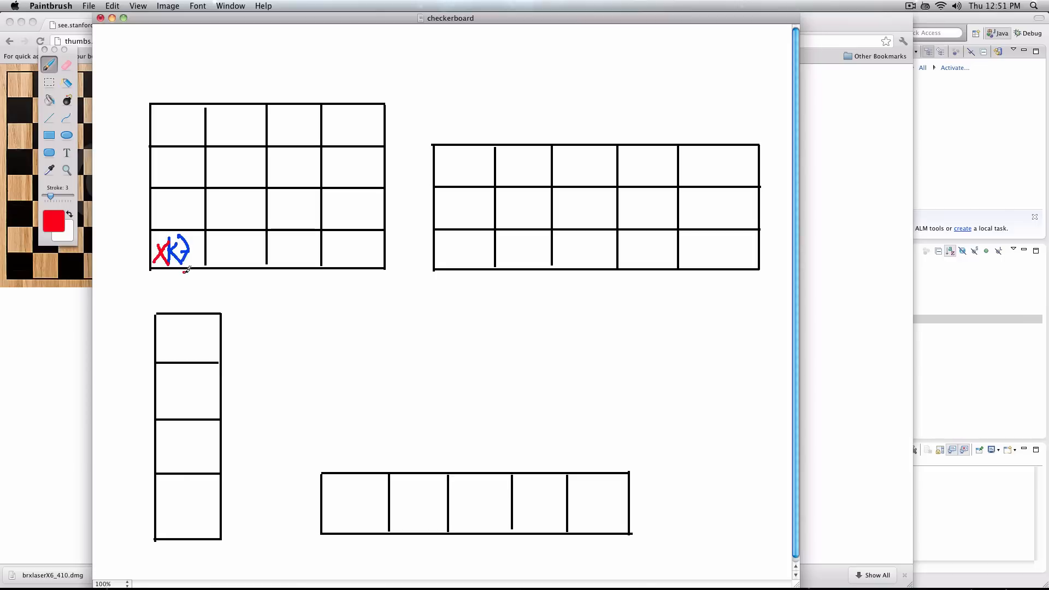
Trace red move arrows and beeper X's across the 4×4 grid's first two rows
{"action": "left_click_drag", "start_coordinate": [182, 271], "coordinate": [200, 271]}
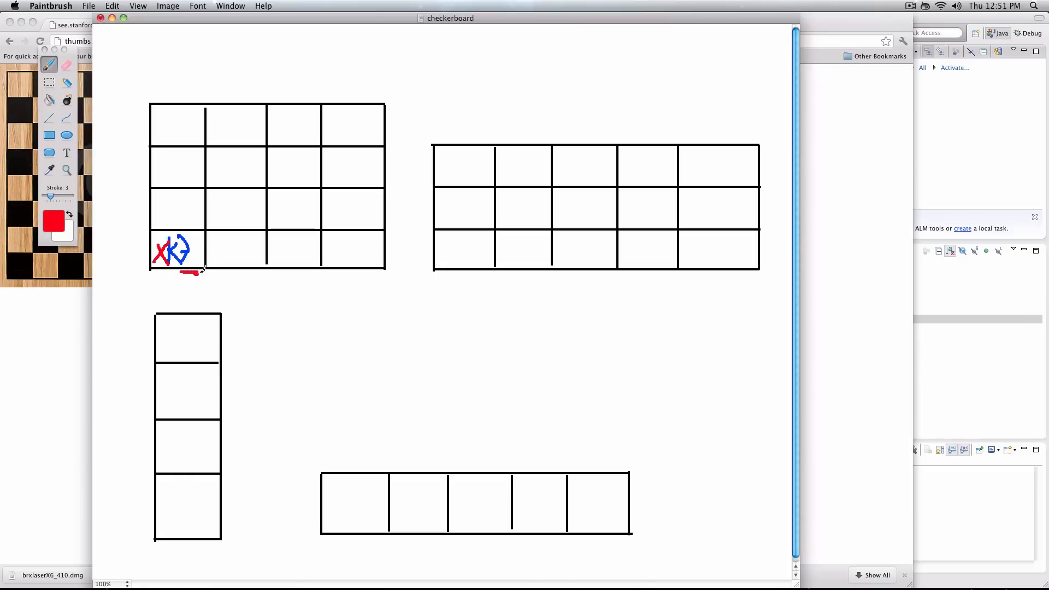
{"action": "left_click_drag", "start_coordinate": [194, 274], "coordinate": [391, 211]}
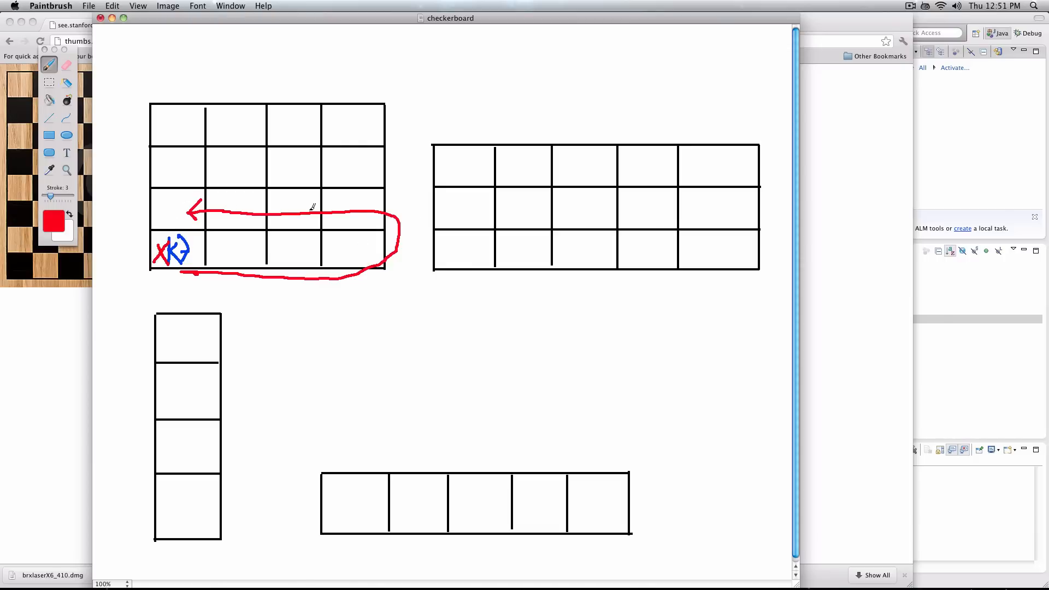
{"action": "mouse_move", "coordinate": [201, 243]}
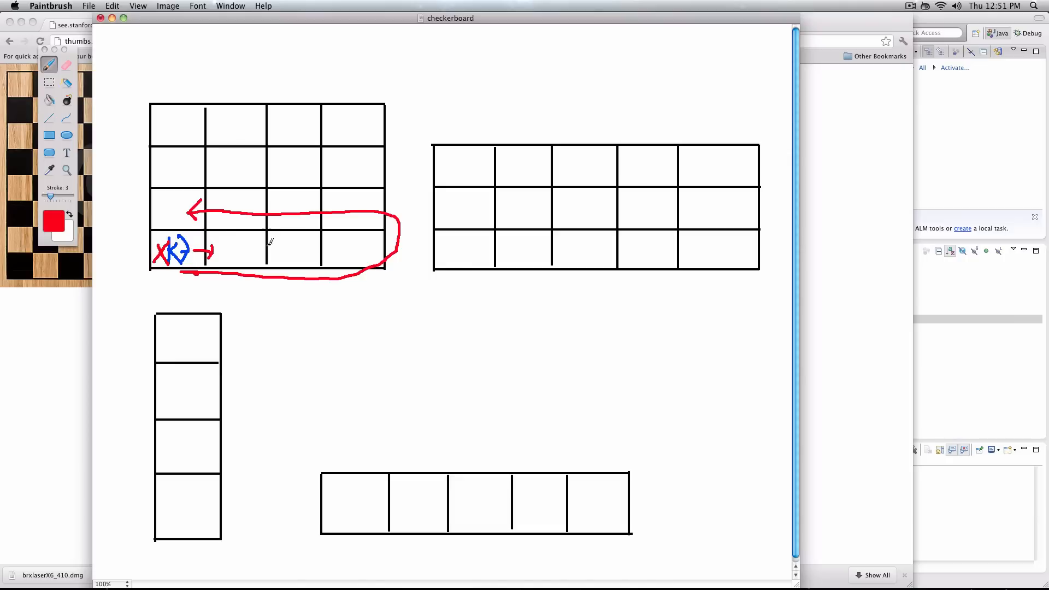
{"action": "left_click_drag", "start_coordinate": [218, 249], "coordinate": [251, 249]}
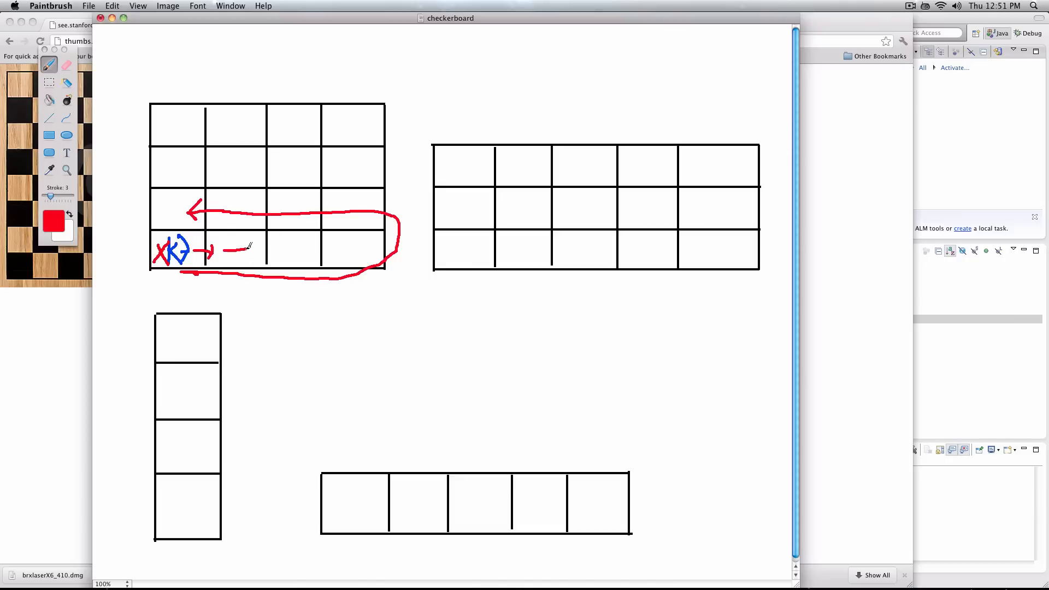
{"action": "left_click_drag", "start_coordinate": [214, 249], "coordinate": [280, 250]}
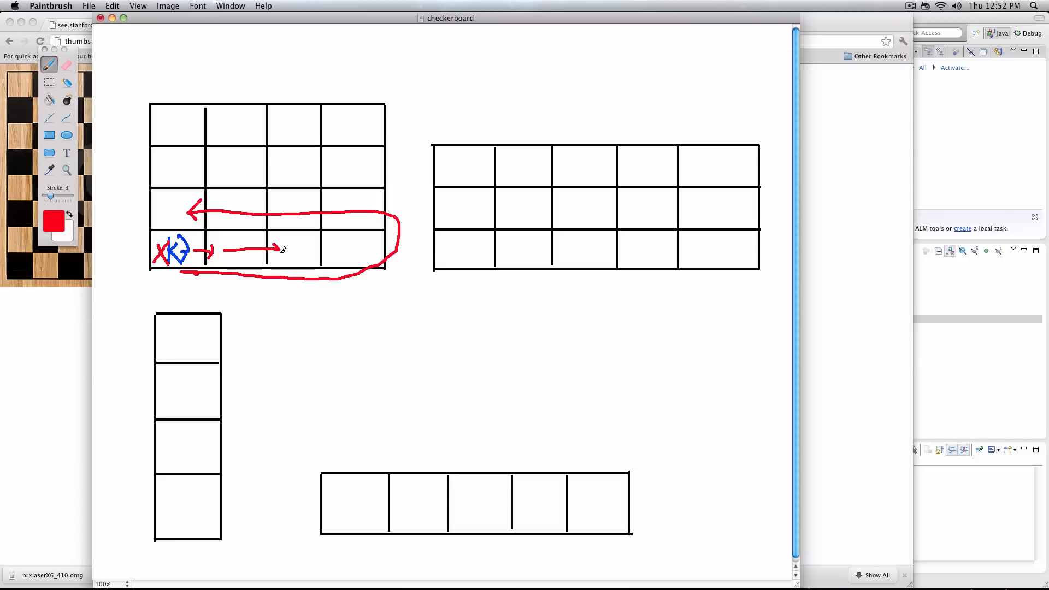
{"action": "left_click_drag", "start_coordinate": [281, 251], "coordinate": [305, 240]}
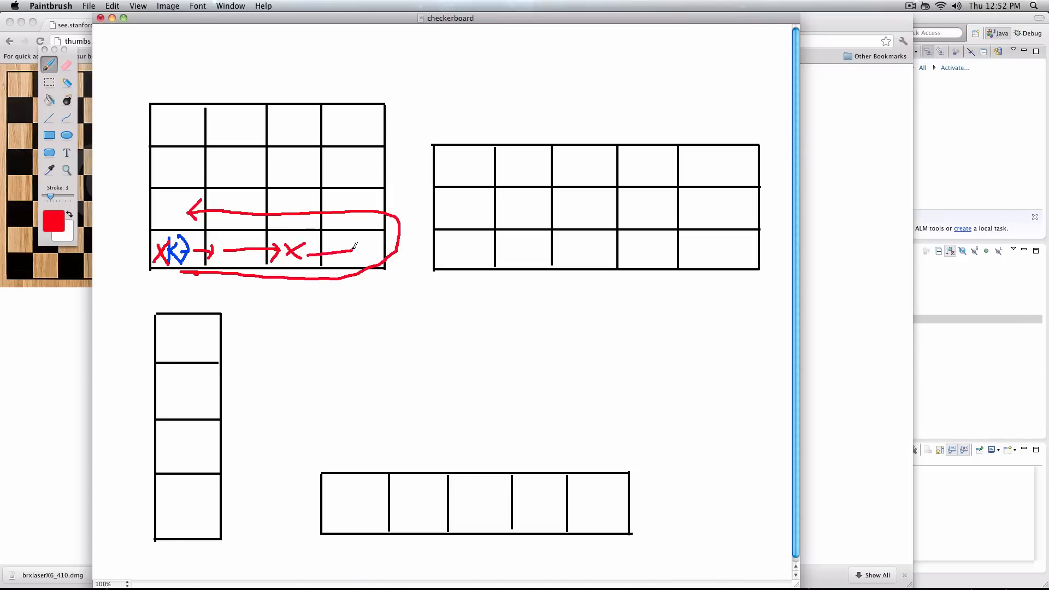
{"action": "left_click_drag", "start_coordinate": [321, 251], "coordinate": [361, 251]}
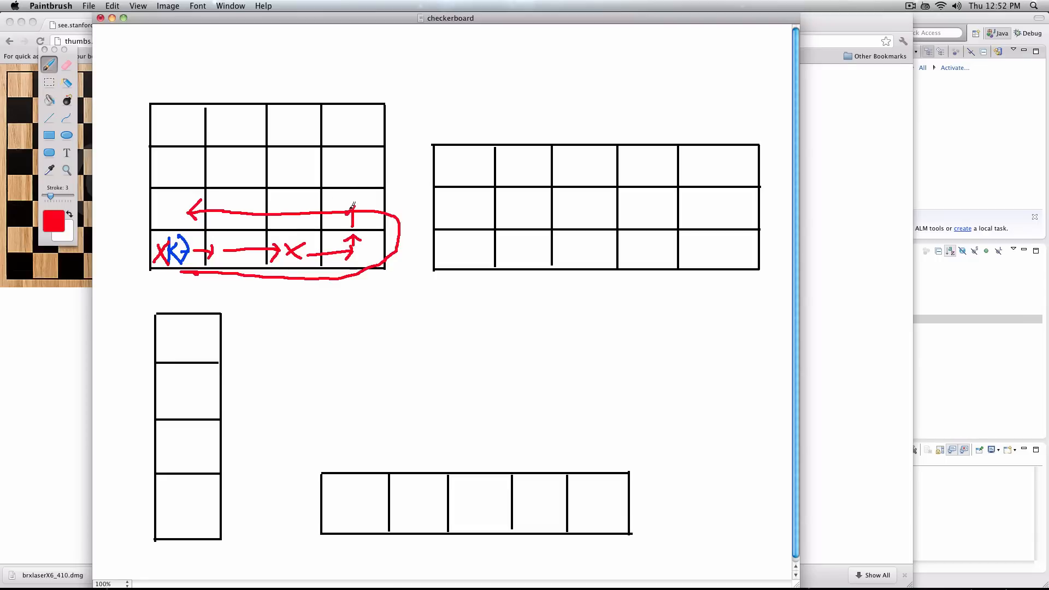
{"action": "left_click_drag", "start_coordinate": [364, 207], "coordinate": [382, 221]}
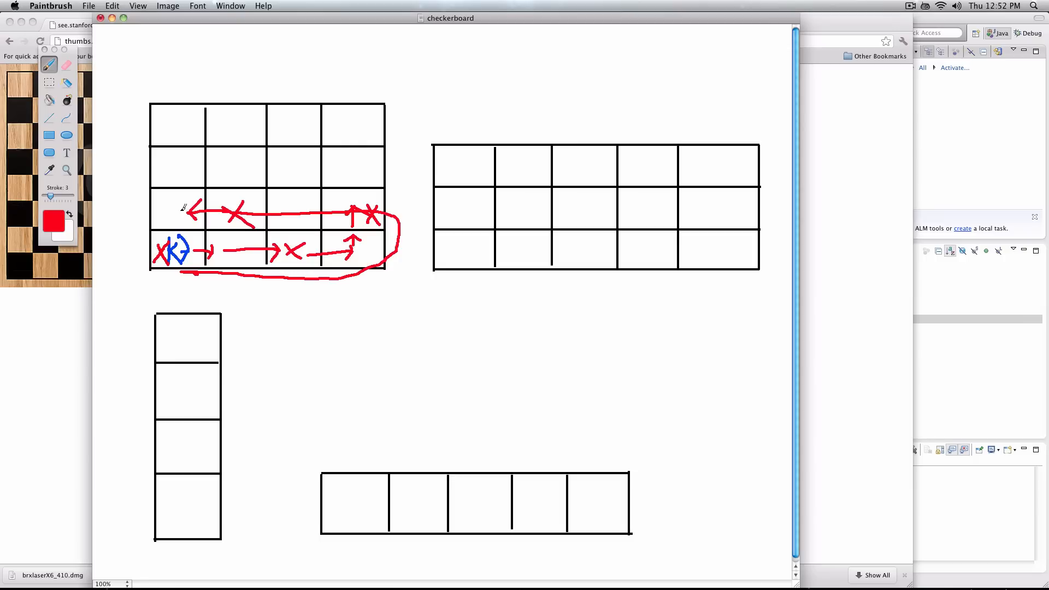
{"action": "left_click_drag", "start_coordinate": [197, 203], "coordinate": [158, 199]}
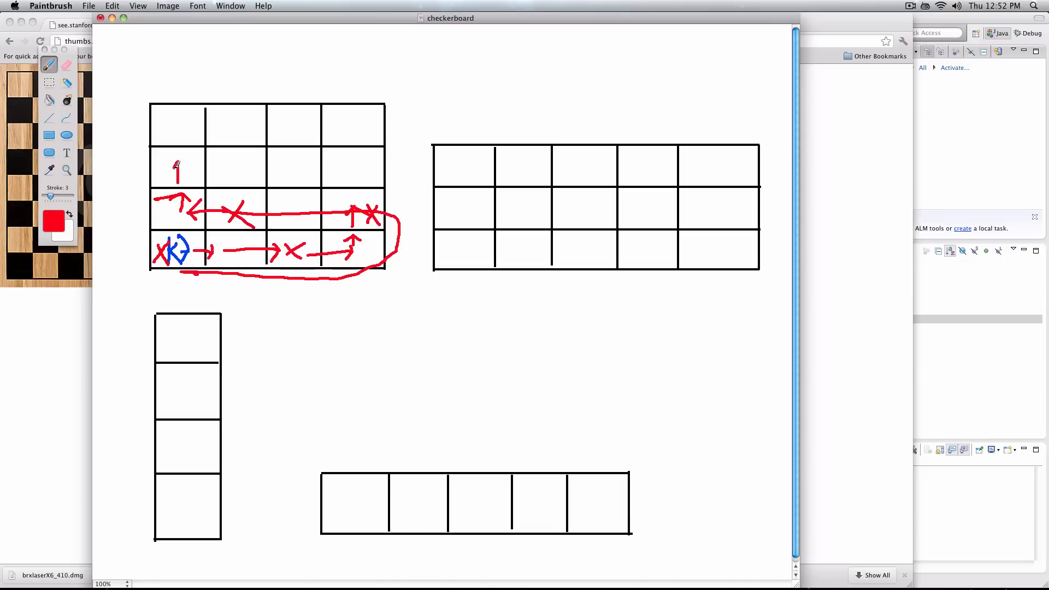
Draw red upward arrow, path and beeper X's through the 4×4 grid's third and top rows
{"action": "left_click_drag", "start_coordinate": [177, 184], "coordinate": [177, 160]}
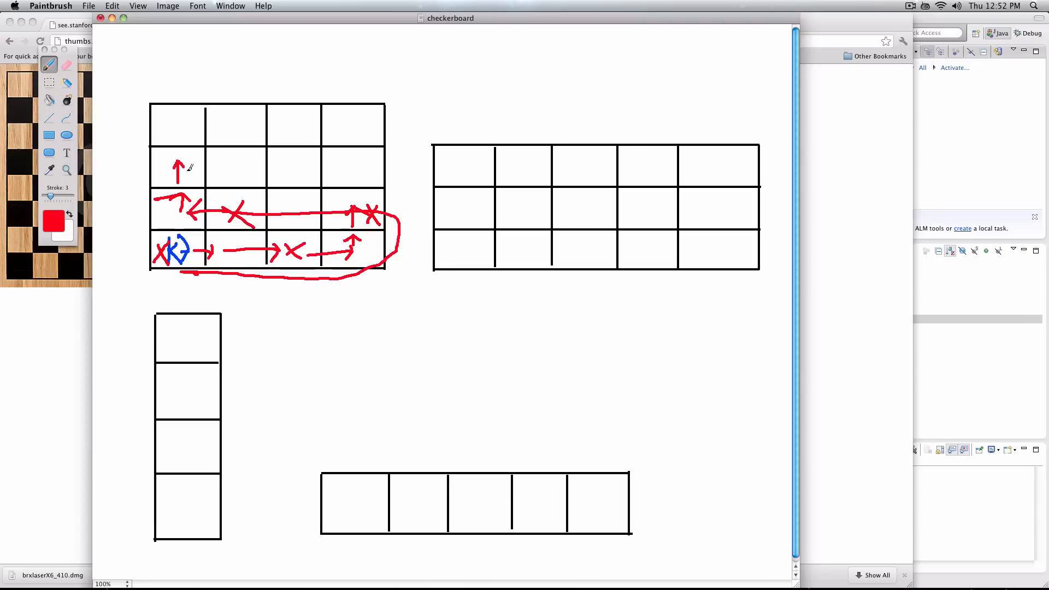
{"action": "left_click_drag", "start_coordinate": [182, 159], "coordinate": [196, 176]}
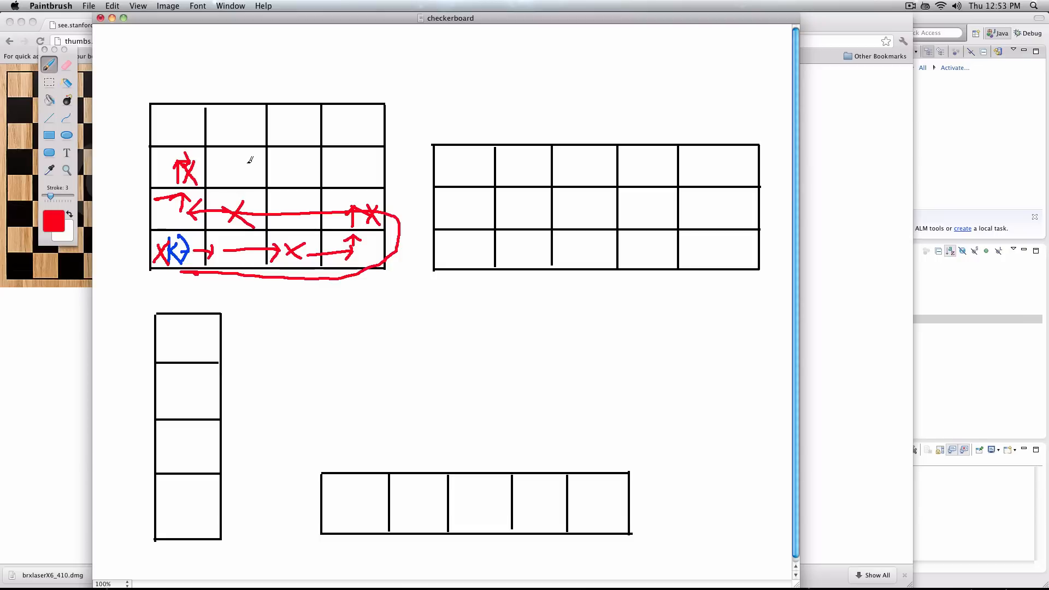
{"action": "left_click_drag", "start_coordinate": [200, 166], "coordinate": [251, 168]}
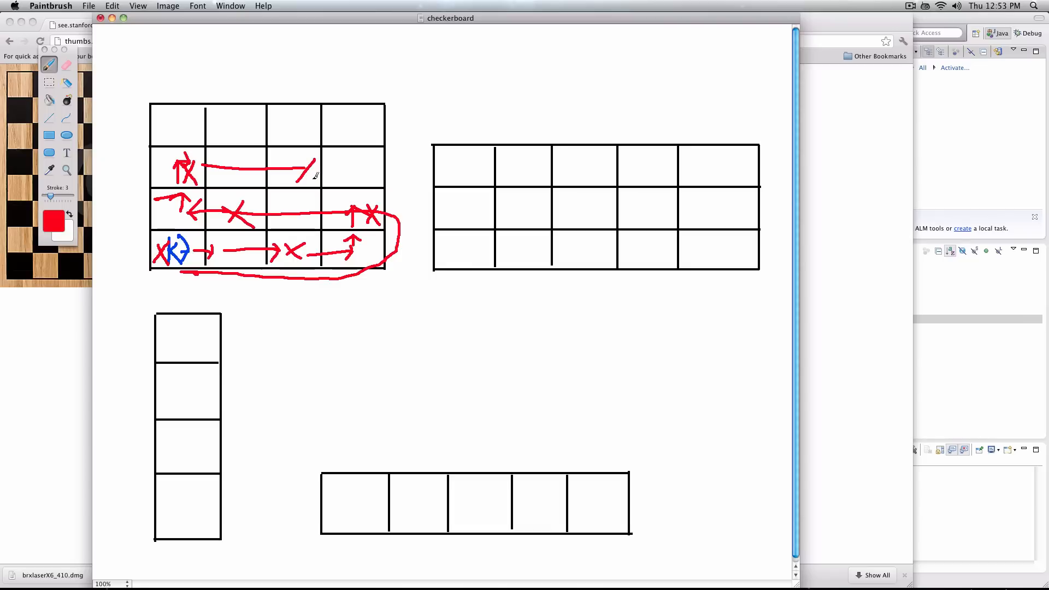
{"action": "left_click_drag", "start_coordinate": [284, 170], "coordinate": [354, 147]}
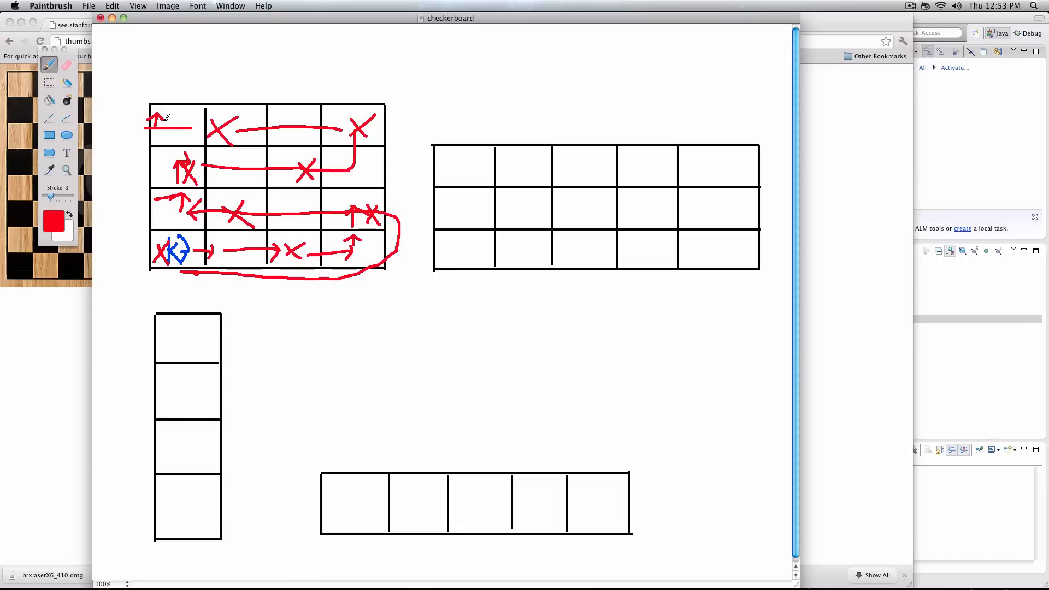
Draw a blue K with a right-pointing arrow in the 5×3 grid's first cell, then reselect red
{"action": "left_click", "coordinate": [54, 226]}
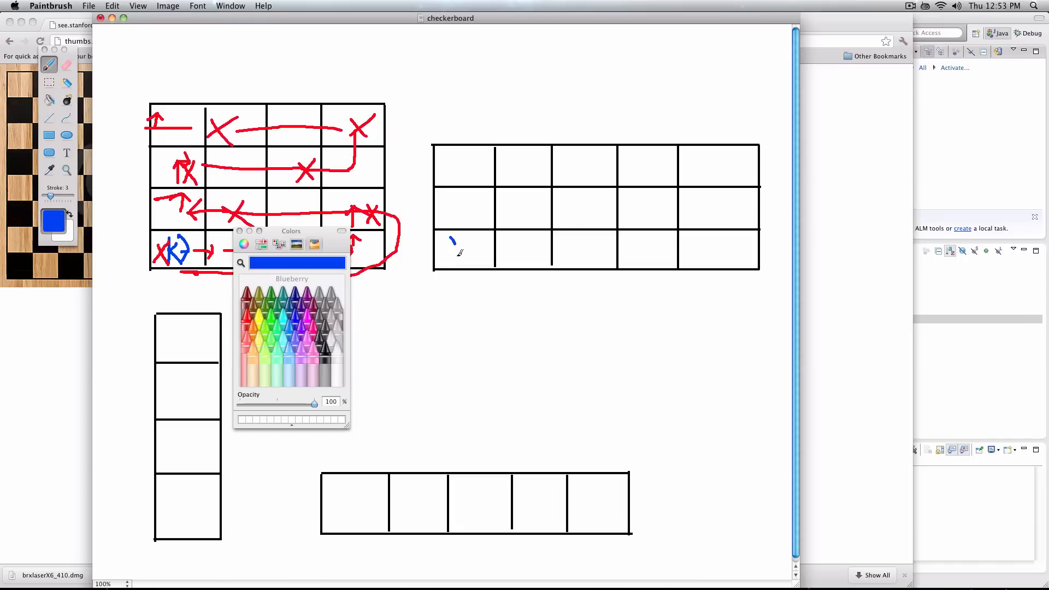
{"action": "left_click_drag", "start_coordinate": [455, 241], "coordinate": [475, 261]}
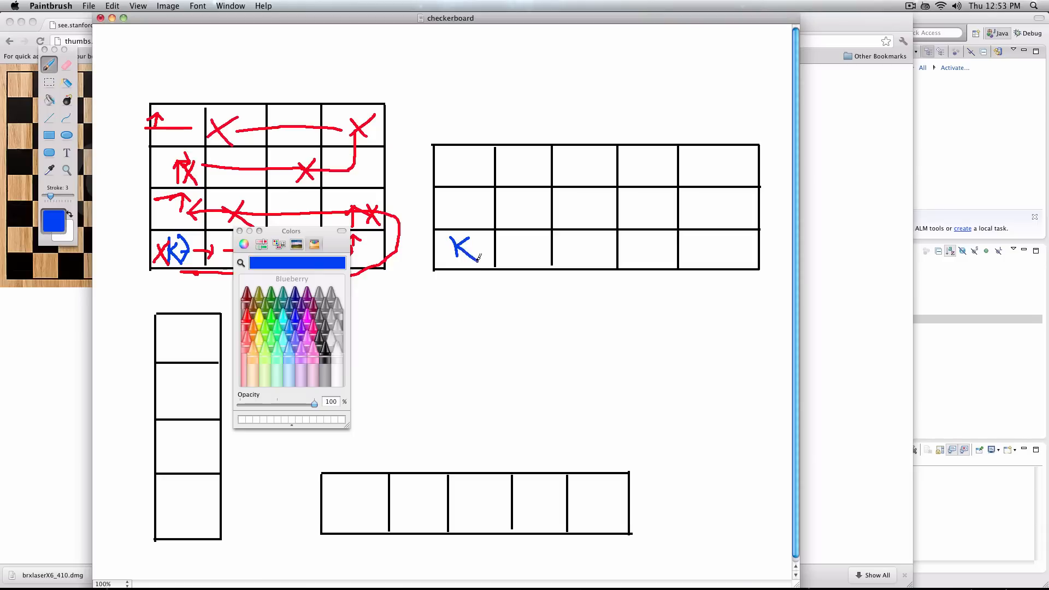
{"action": "left_click_drag", "start_coordinate": [459, 249], "coordinate": [482, 249]}
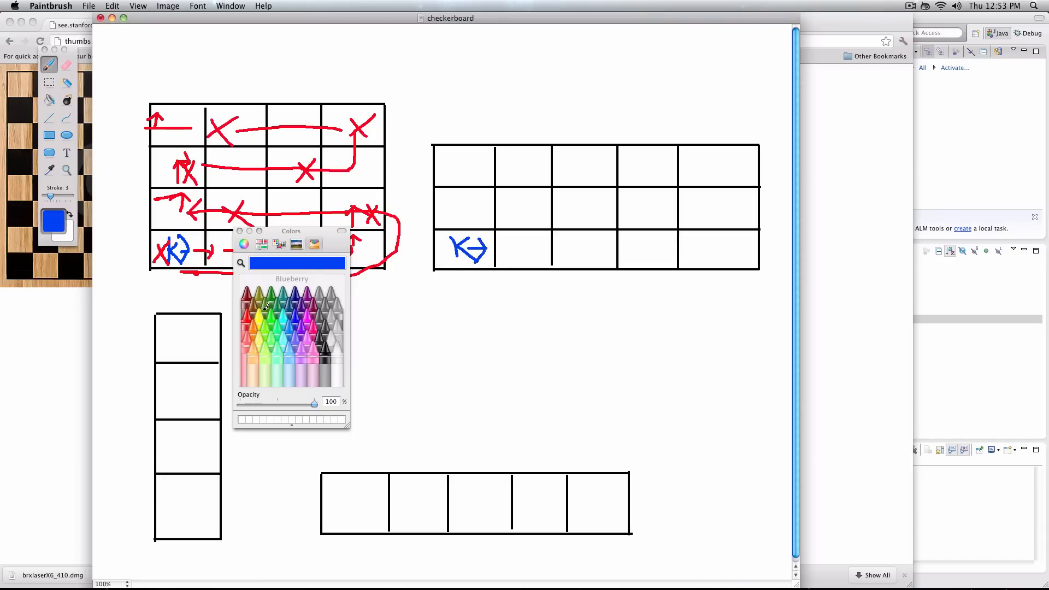
{"action": "left_click", "coordinate": [266, 304]}
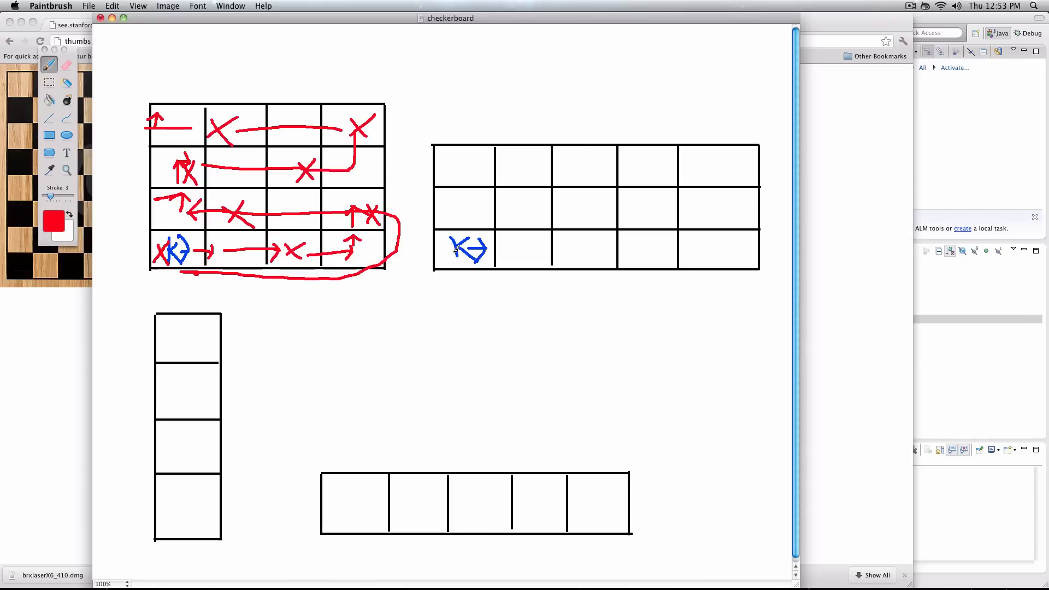
Trace red arrows along the wide grid's bottom row, marking beepers in the first and fifth cells
{"action": "left_click_drag", "start_coordinate": [441, 253], "coordinate": [516, 253]}
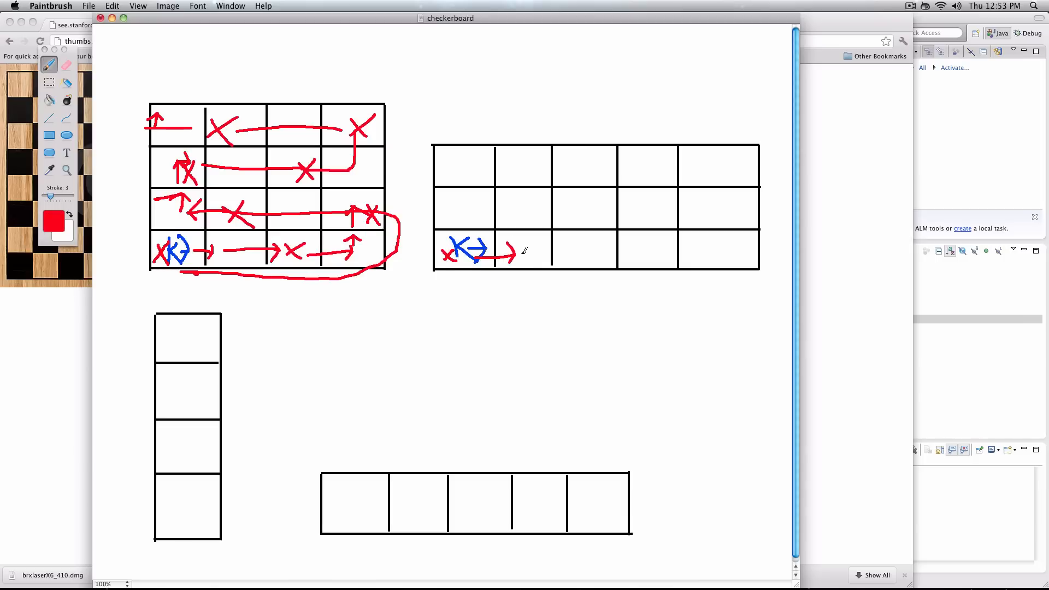
{"action": "left_click_drag", "start_coordinate": [515, 254], "coordinate": [578, 253]}
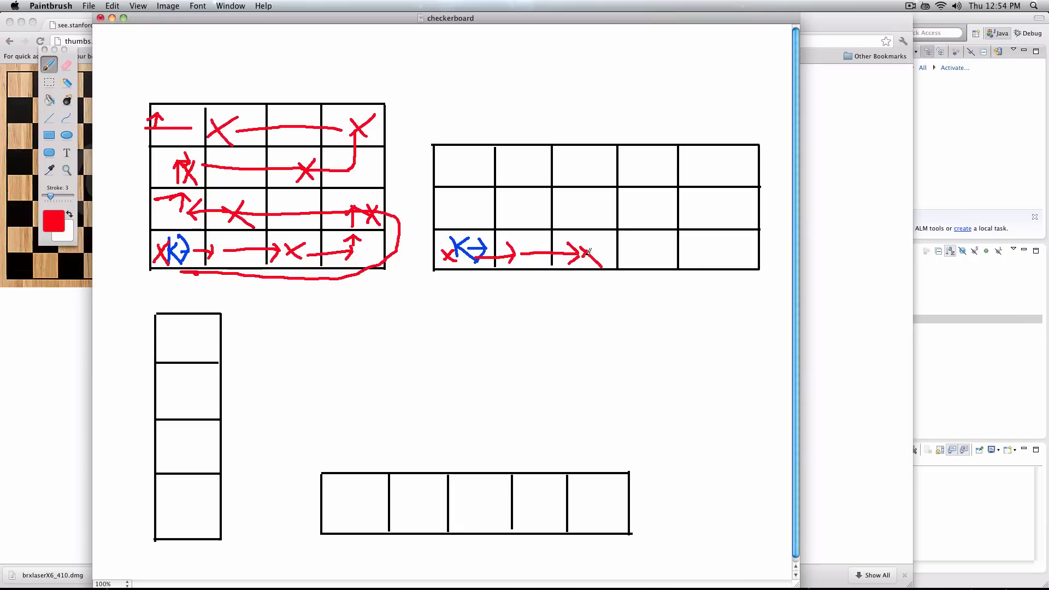
{"action": "left_click_drag", "start_coordinate": [591, 253], "coordinate": [695, 249]}
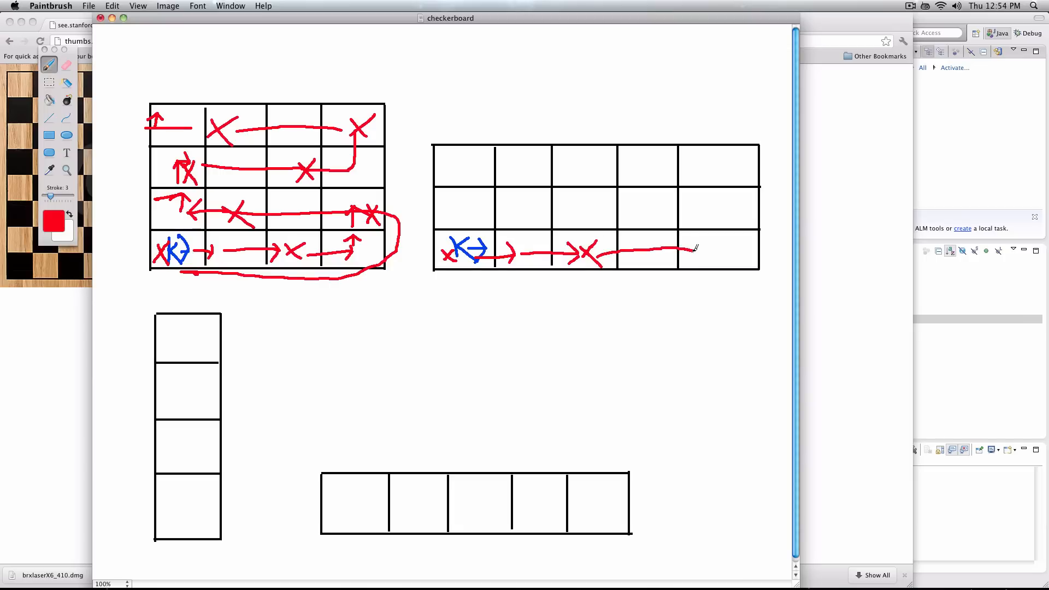
{"action": "left_click_drag", "start_coordinate": [669, 249], "coordinate": [690, 261]}
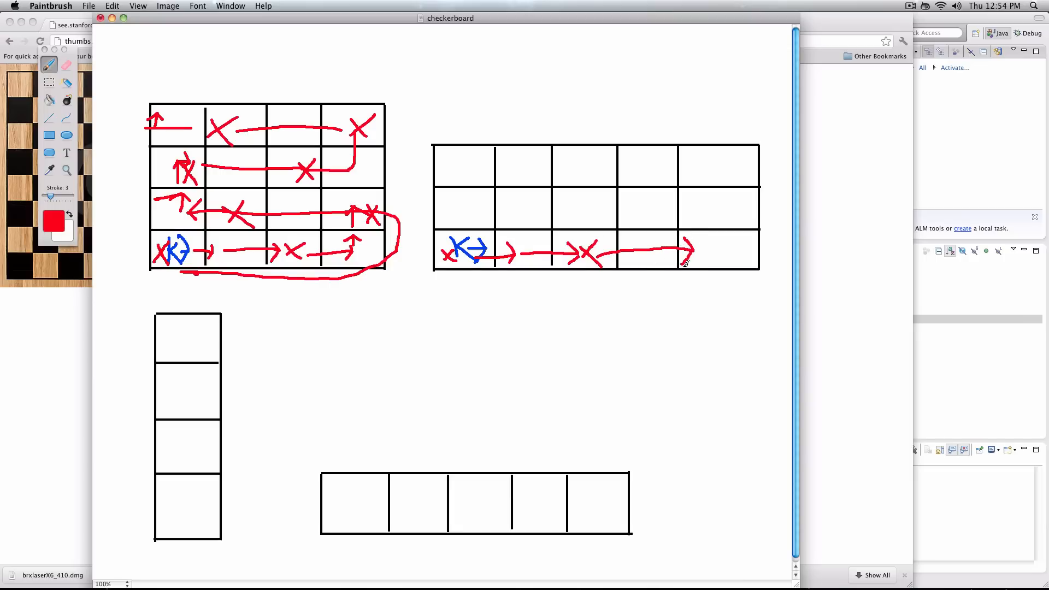
{"action": "left_click_drag", "start_coordinate": [719, 261], "coordinate": [737, 244]}
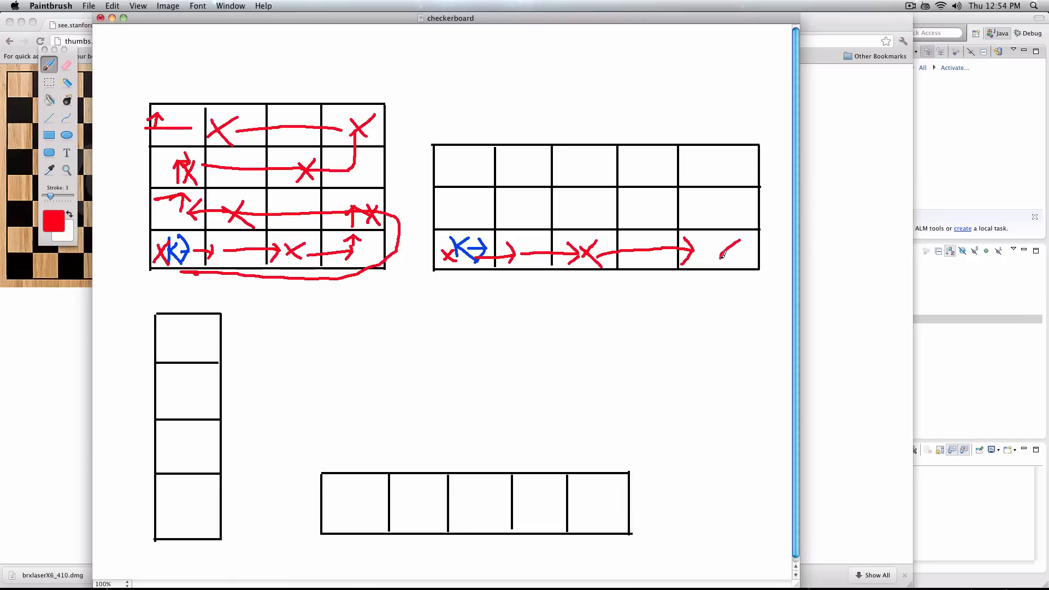
{"action": "left_click_drag", "start_coordinate": [719, 242], "coordinate": [739, 260]}
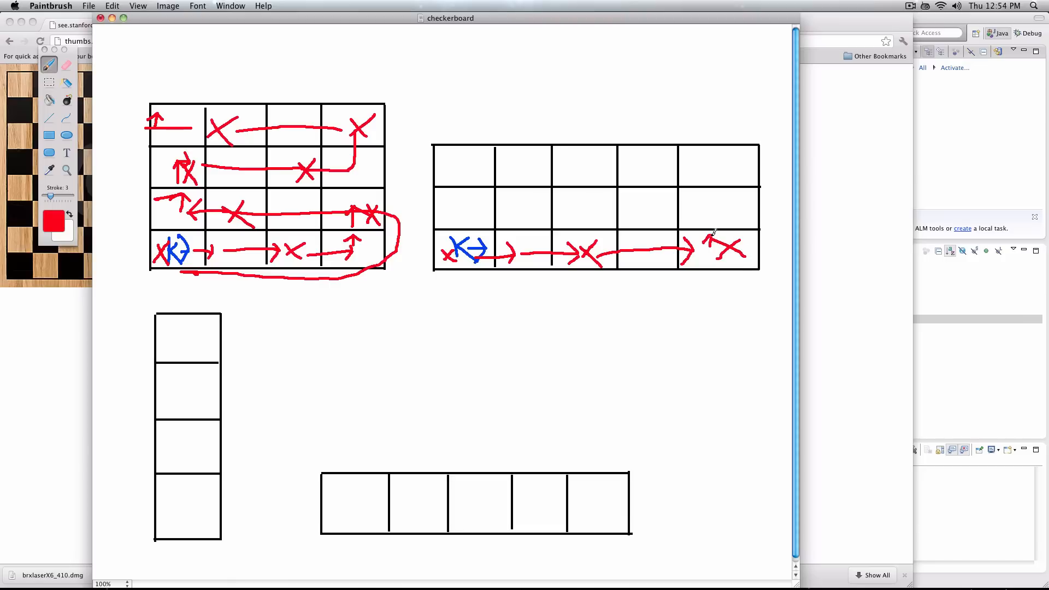
Trace Karel up and left across the middle row, crossing cells four and two, then up
{"action": "left_click_drag", "start_coordinate": [712, 238], "coordinate": [711, 203]}
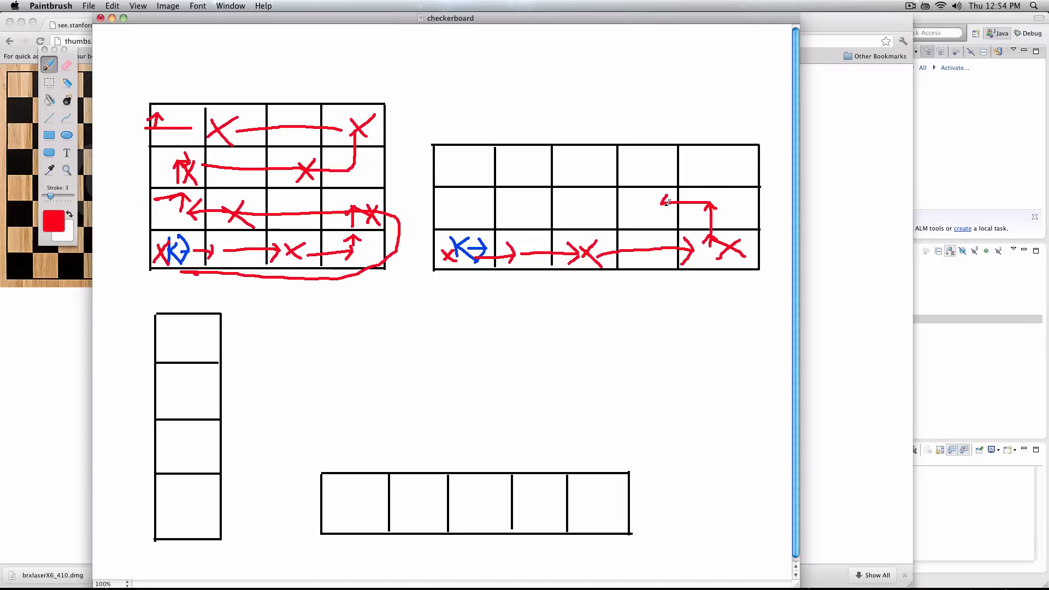
{"action": "left_click_drag", "start_coordinate": [662, 201], "coordinate": [639, 214]}
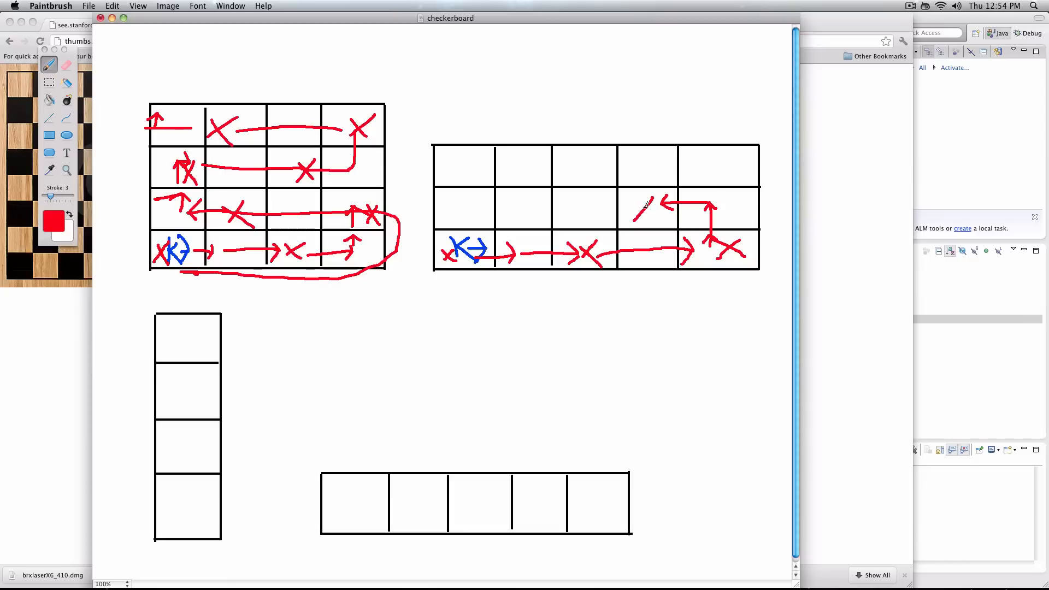
{"action": "left_click_drag", "start_coordinate": [632, 197], "coordinate": [650, 217]}
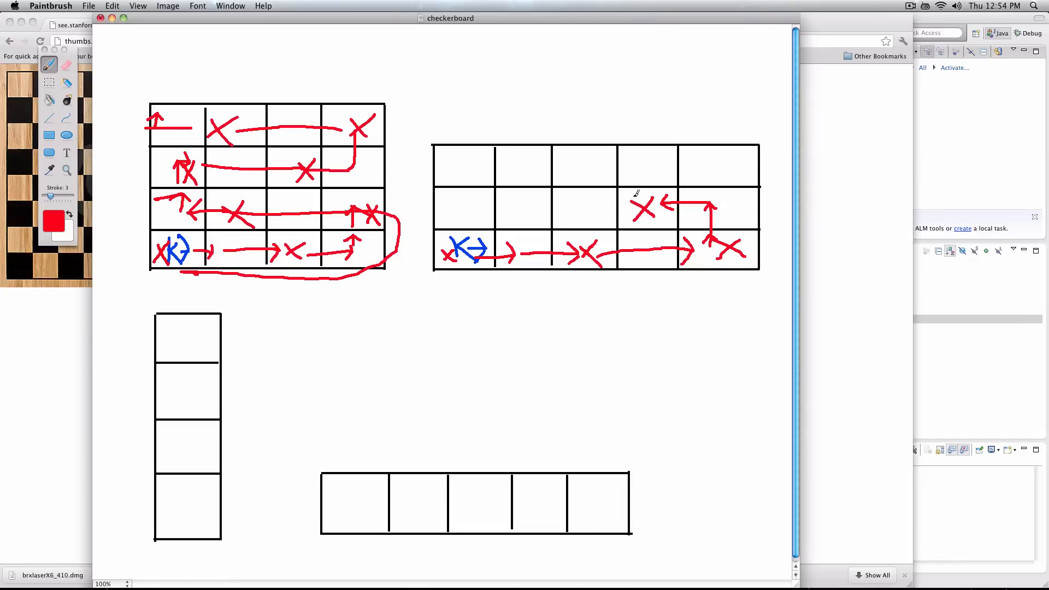
{"action": "left_click_drag", "start_coordinate": [582, 205], "coordinate": [619, 205]}
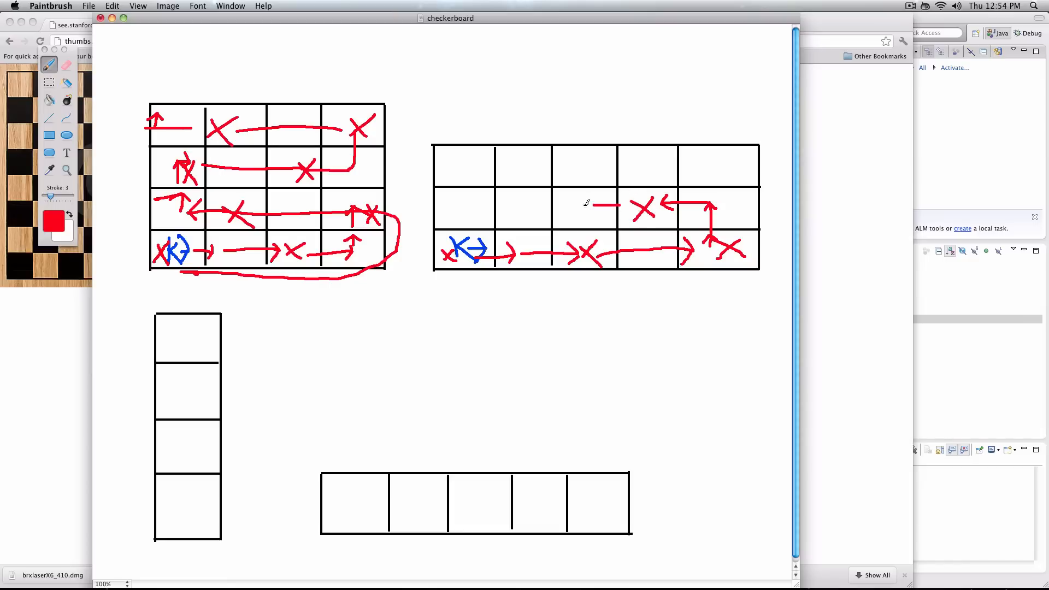
{"action": "left_click_drag", "start_coordinate": [595, 205], "coordinate": [535, 211]}
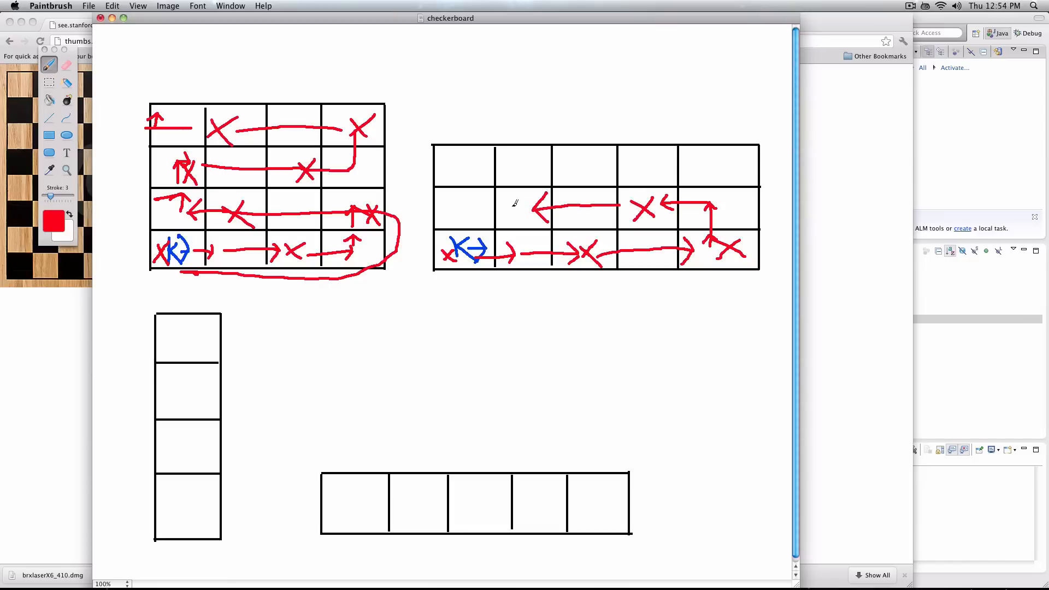
{"action": "left_click", "coordinate": [513, 208]}
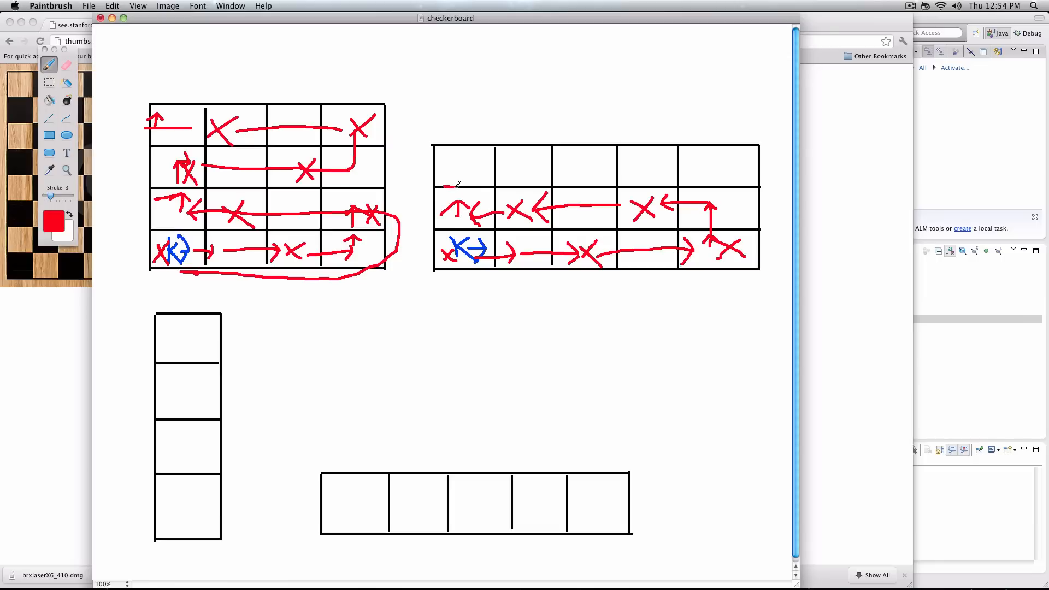
{"action": "left_click_drag", "start_coordinate": [460, 184], "coordinate": [458, 161]}
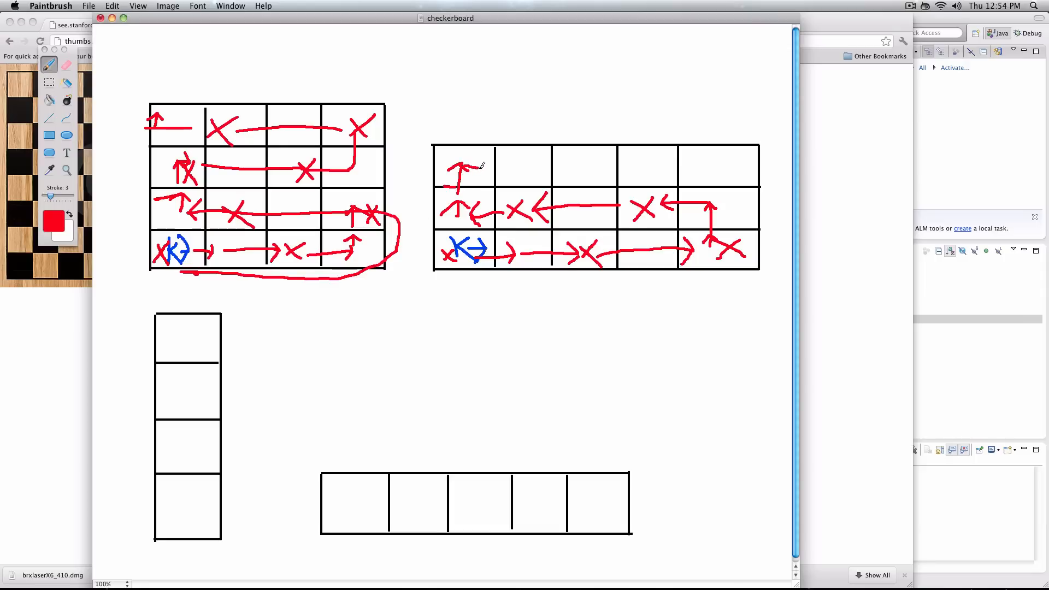
{"action": "mouse_move", "coordinate": [479, 168]}
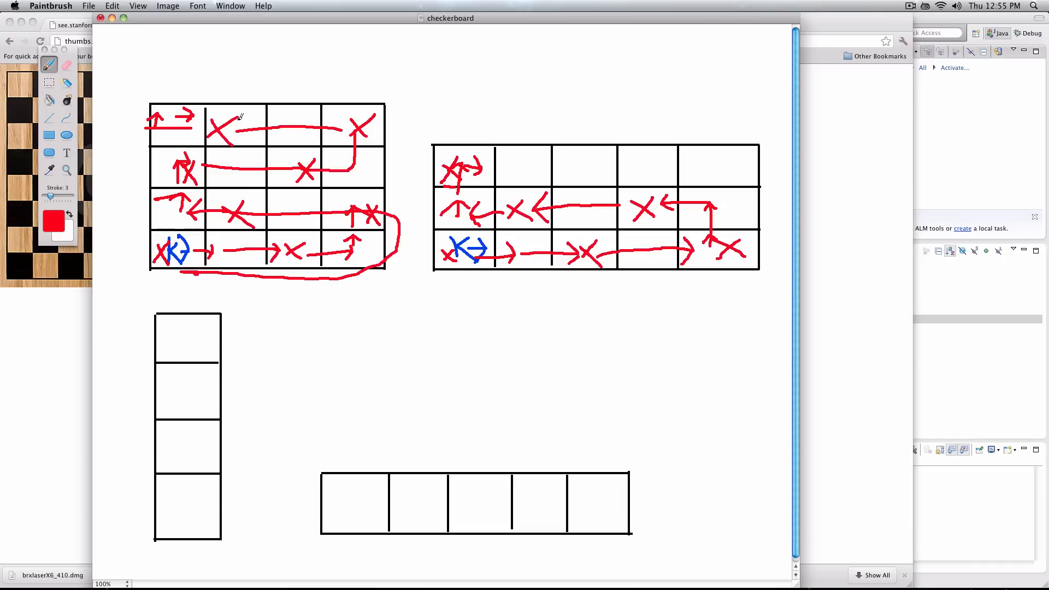
{"action": "mouse_move", "coordinate": [546, 170]}
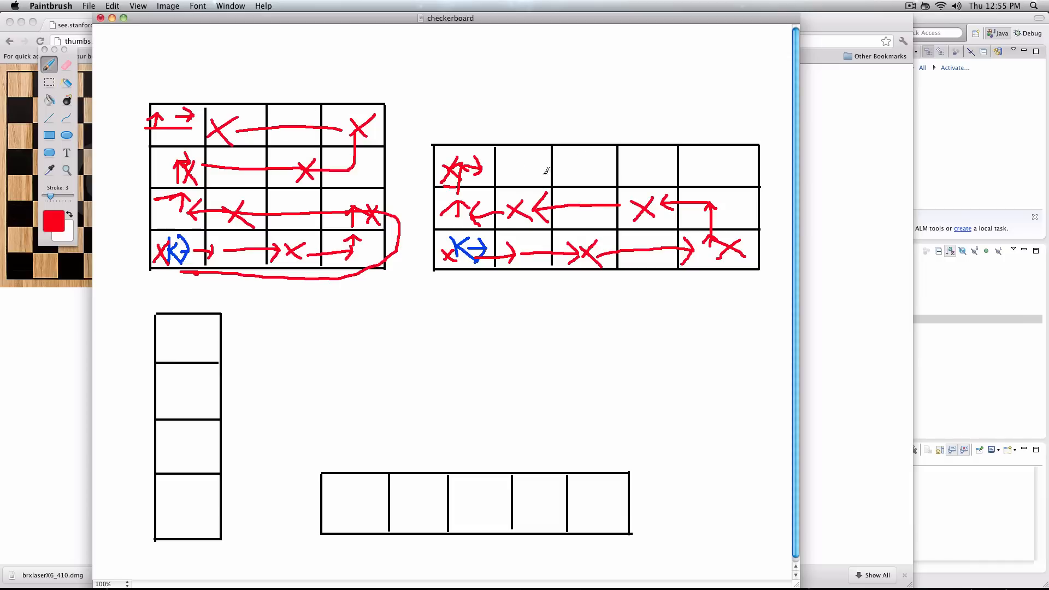
{"action": "mouse_move", "coordinate": [667, 166]}
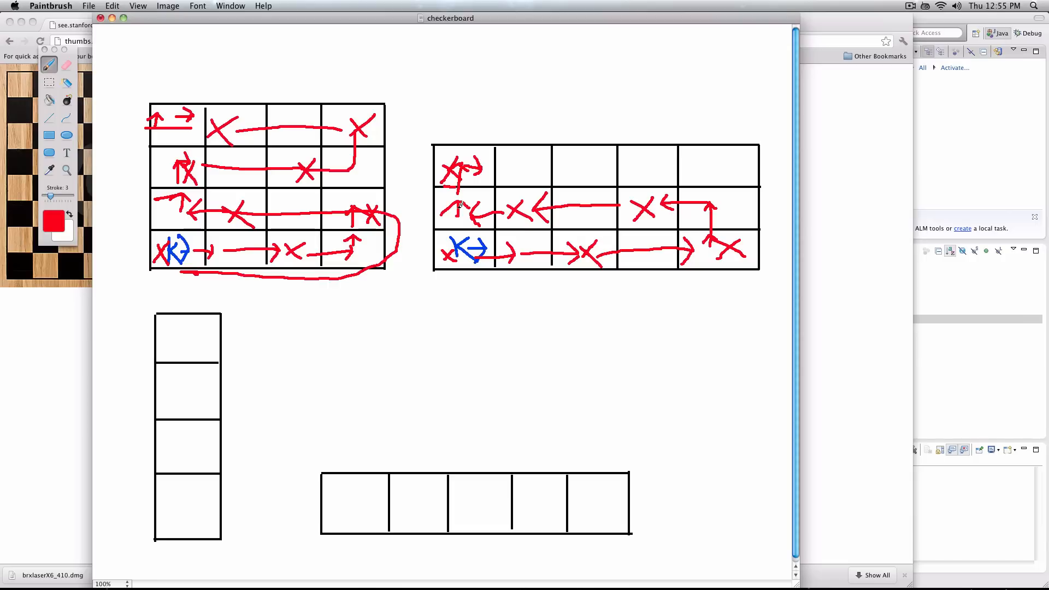
{"action": "mouse_move", "coordinate": [447, 155]}
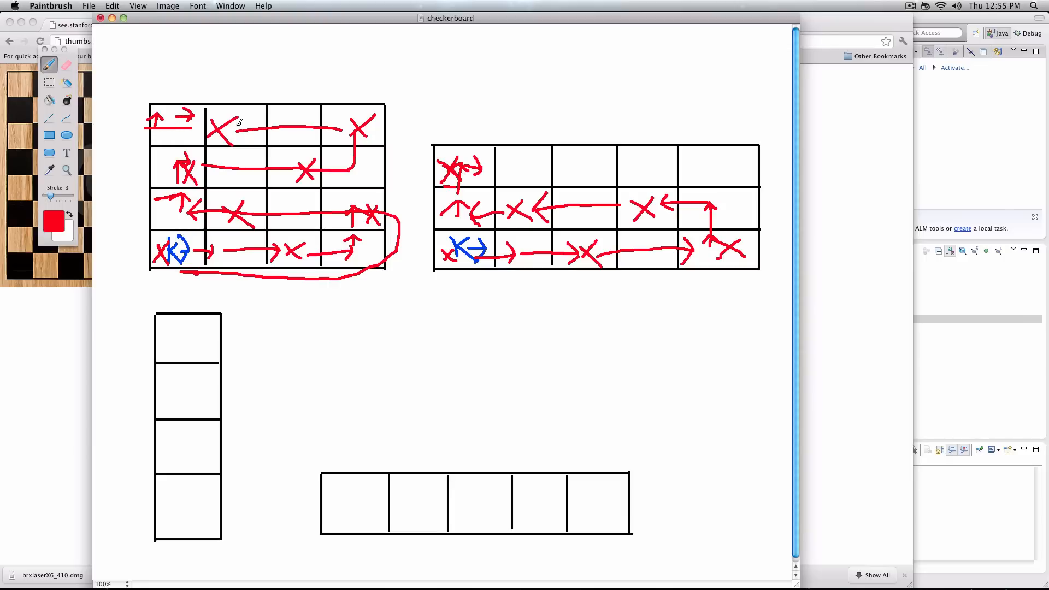
{"action": "mouse_move", "coordinate": [471, 154]}
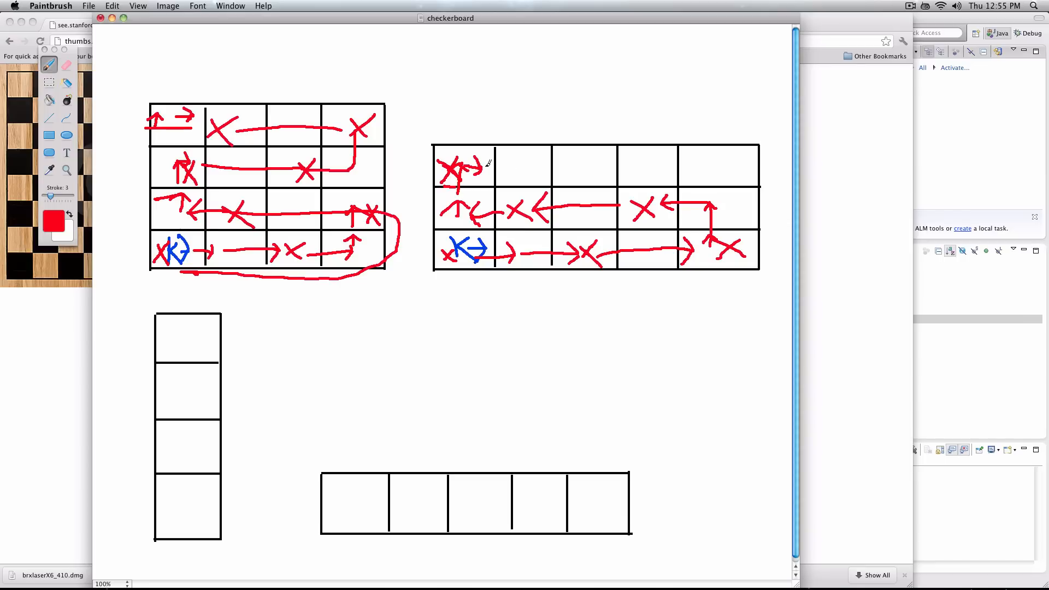
Draw red path arrows across the 5×3 grid's top row with beeper X's ending in the top-right cell
{"action": "left_click_drag", "start_coordinate": [485, 165], "coordinate": [575, 161]}
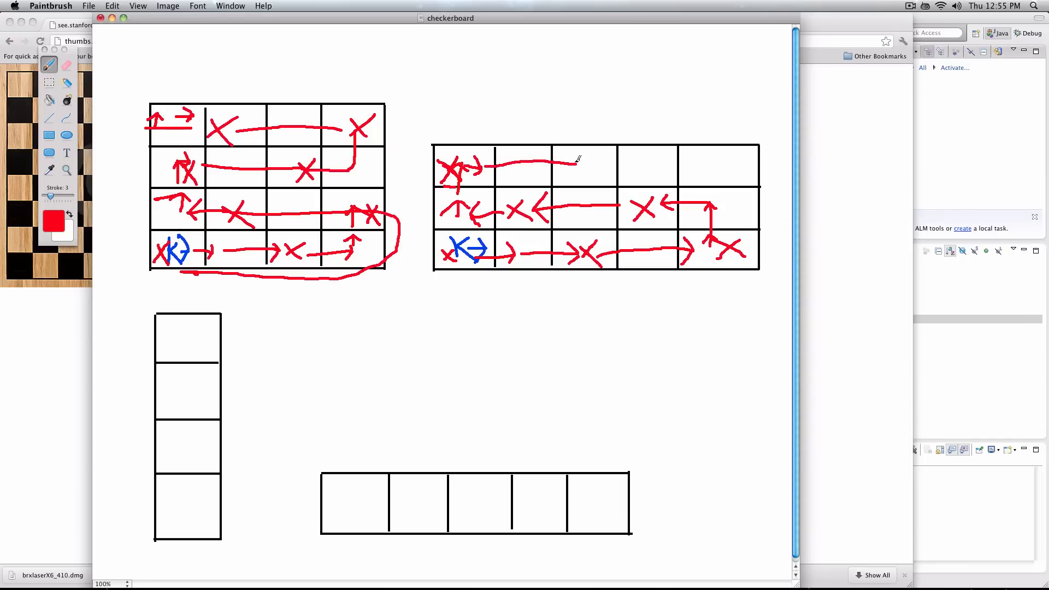
{"action": "left_click_drag", "start_coordinate": [563, 167], "coordinate": [585, 161]}
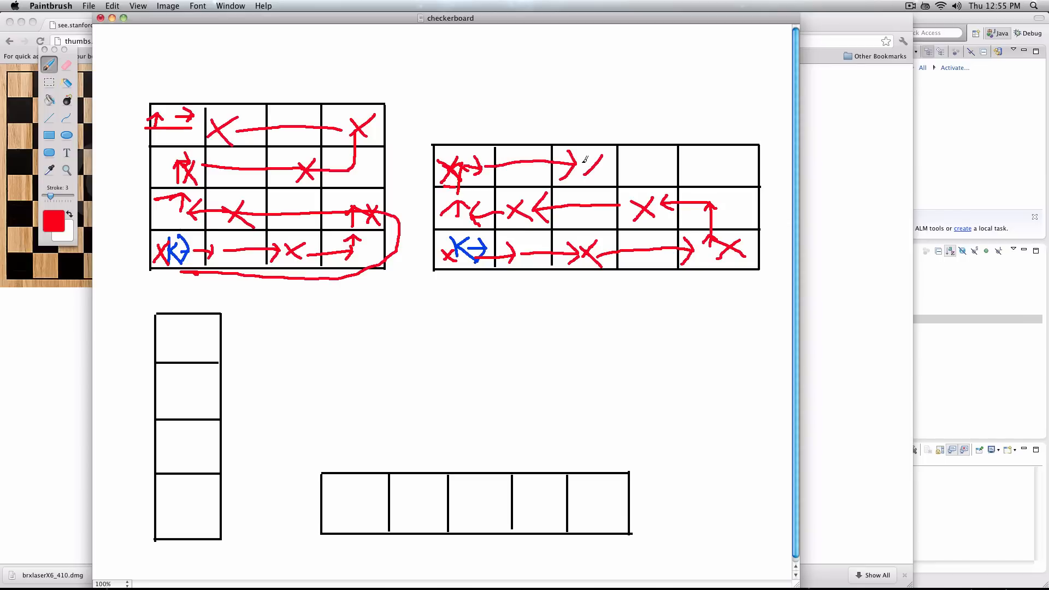
{"action": "left_click_drag", "start_coordinate": [569, 171], "coordinate": [706, 157]}
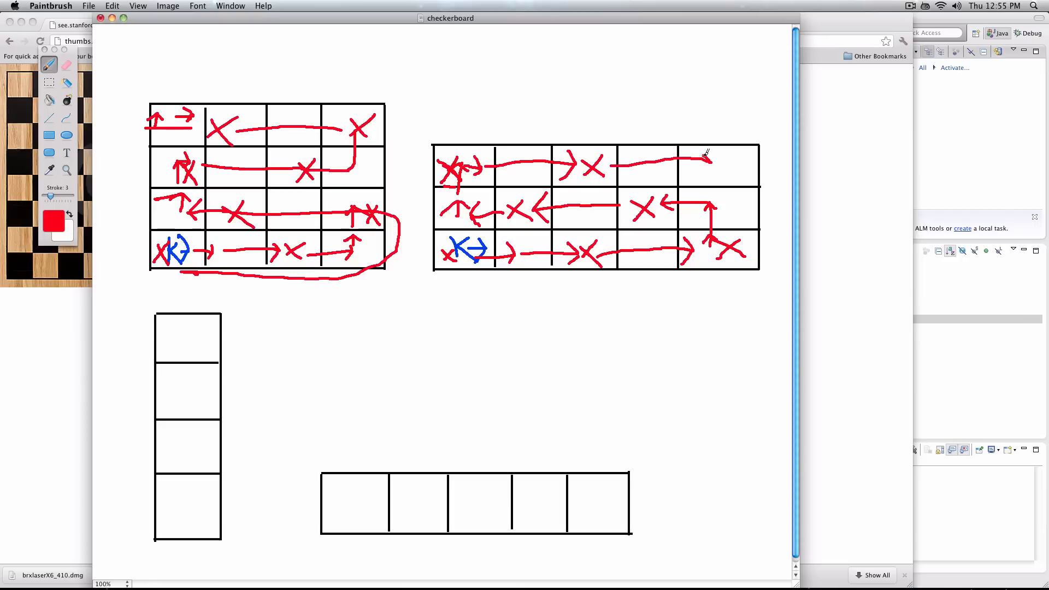
{"action": "left_click_drag", "start_coordinate": [703, 174], "coordinate": [729, 158]}
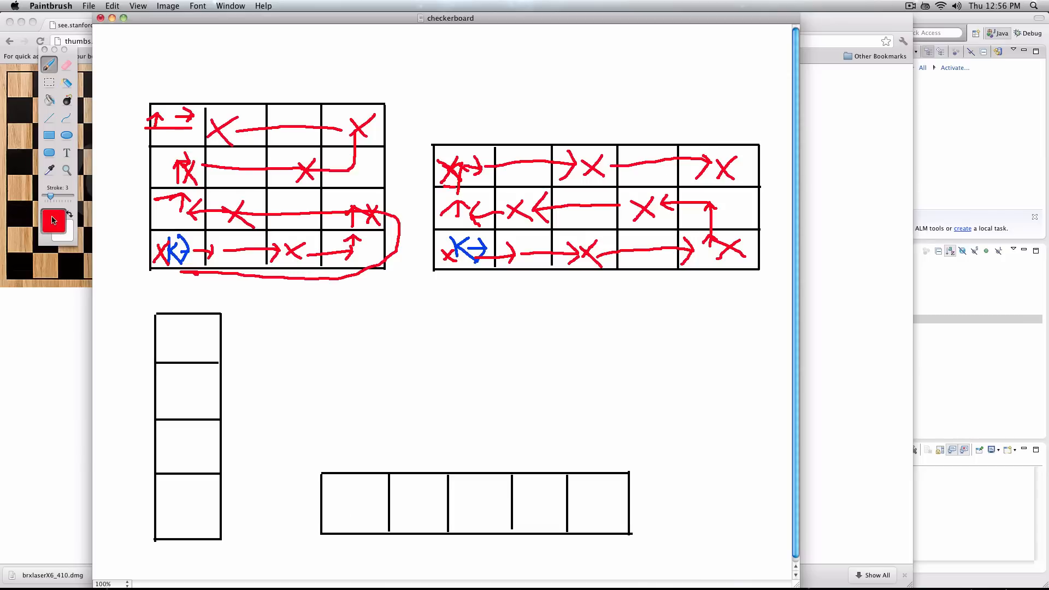
Draw blue Karel in the single-row grid's first cell and switch back to red
{"action": "left_click", "coordinate": [53, 224]}
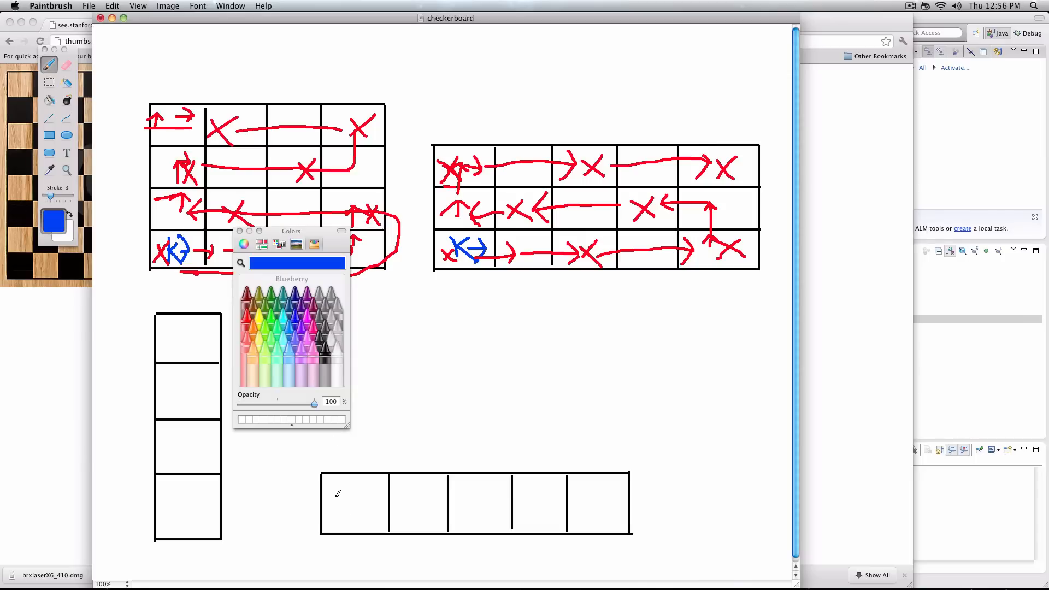
{"action": "left_click_drag", "start_coordinate": [348, 482], "coordinate": [343, 522]}
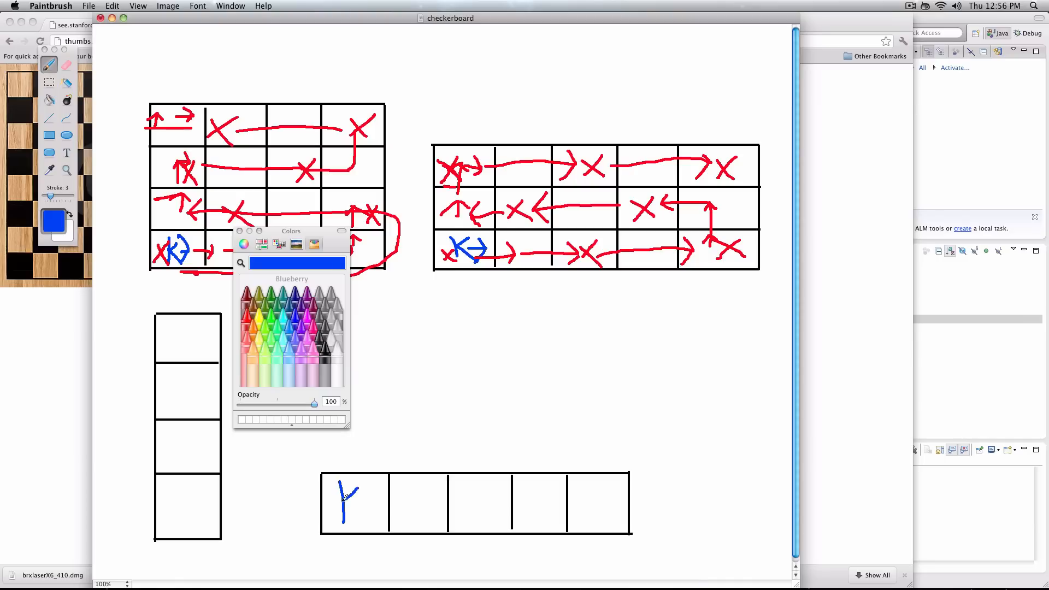
{"action": "left_click", "coordinate": [251, 315]}
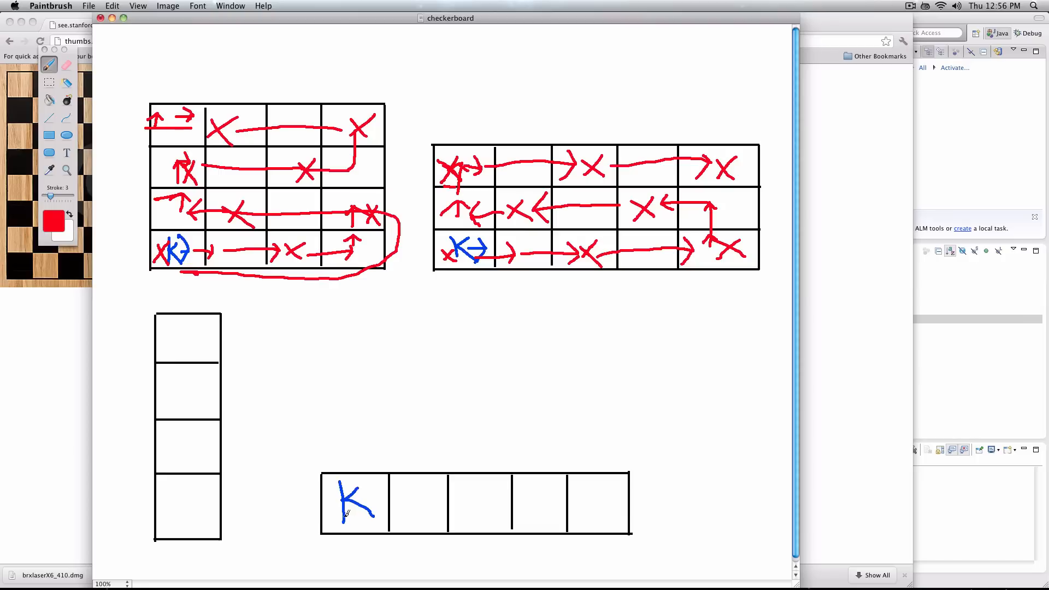
Mark red beeper X's in cells one, three and five, joined by path arrows
{"action": "left_click_drag", "start_coordinate": [341, 488], "coordinate": [375, 525]}
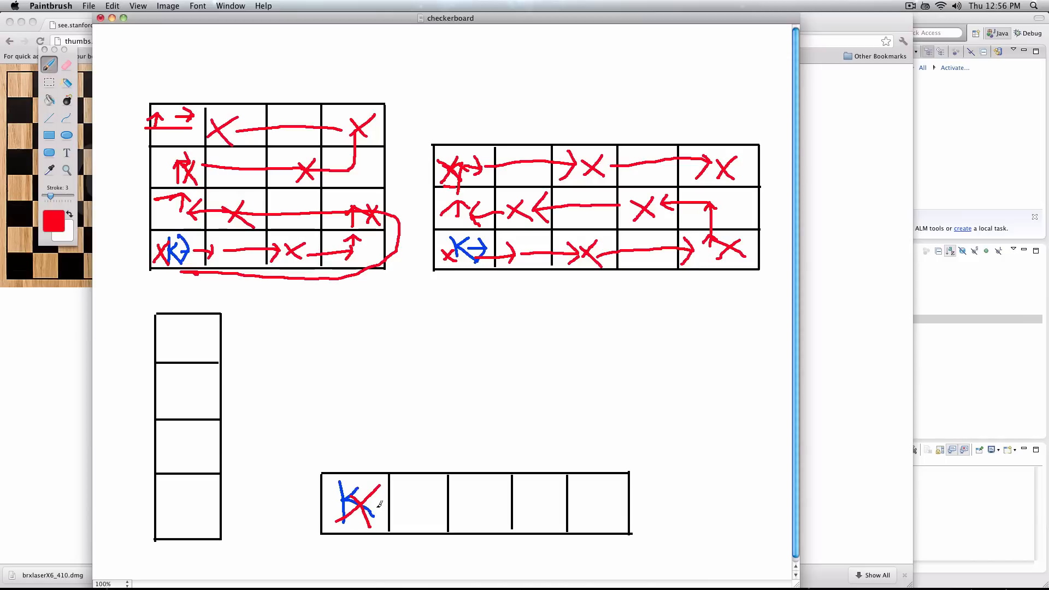
{"action": "left_click_drag", "start_coordinate": [373, 504], "coordinate": [479, 499]}
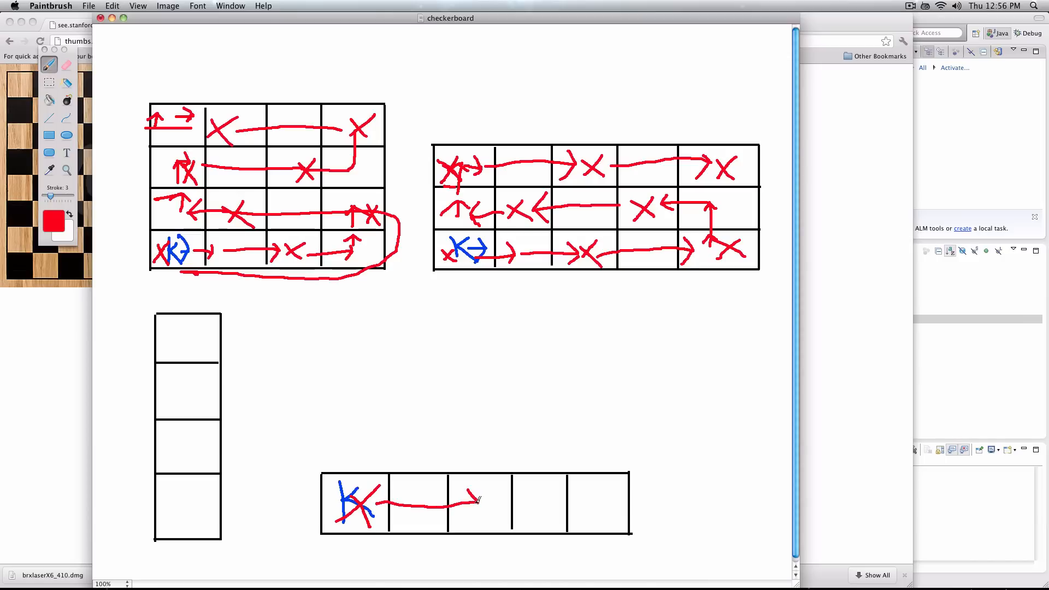
{"action": "left_click_drag", "start_coordinate": [462, 488], "coordinate": [482, 518]}
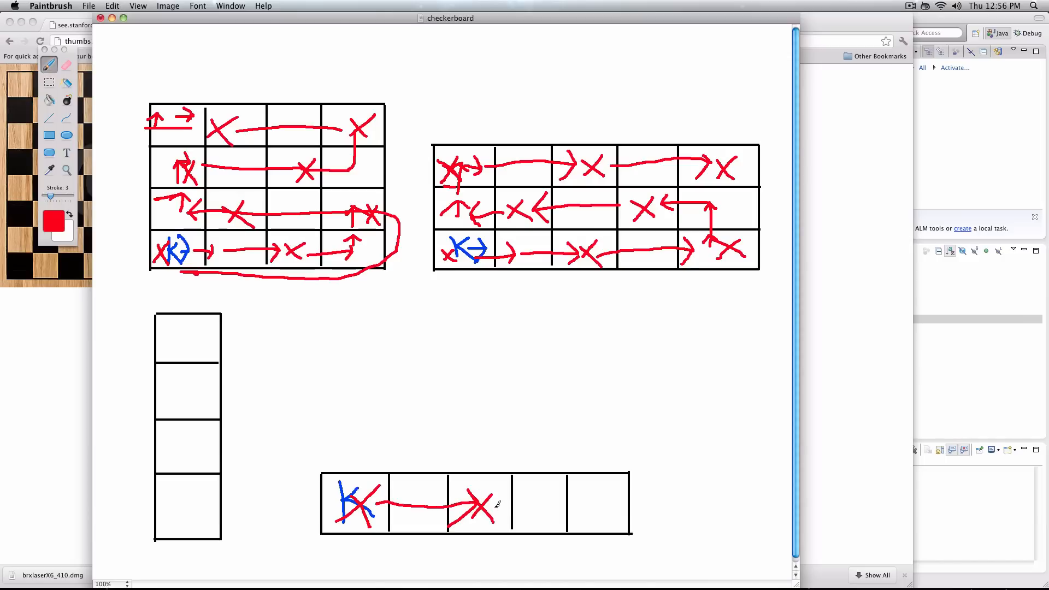
{"action": "left_click_drag", "start_coordinate": [495, 505], "coordinate": [593, 499]}
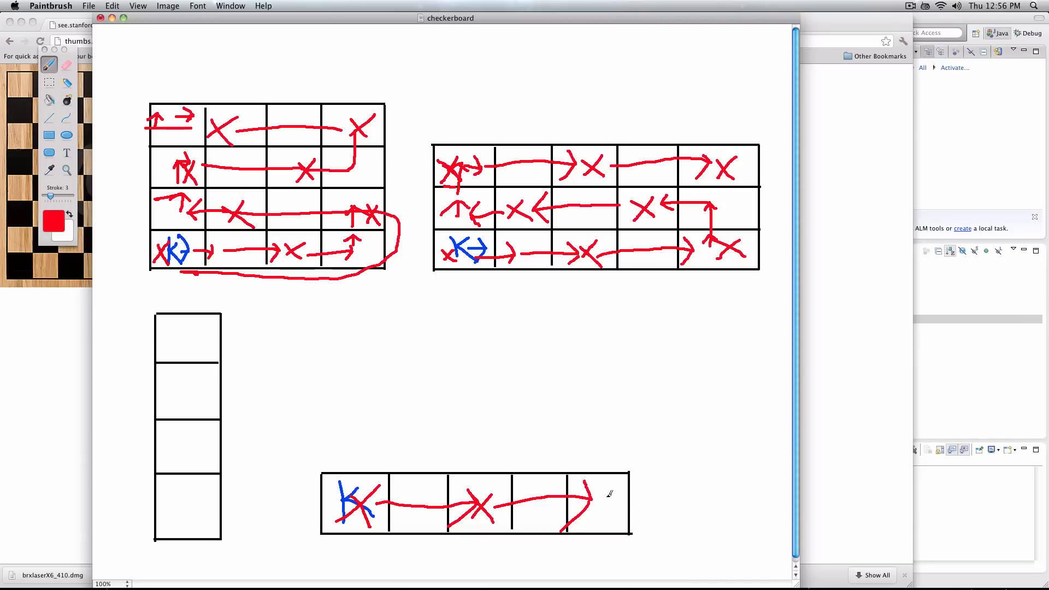
{"action": "left_click_drag", "start_coordinate": [579, 492], "coordinate": [606, 522]}
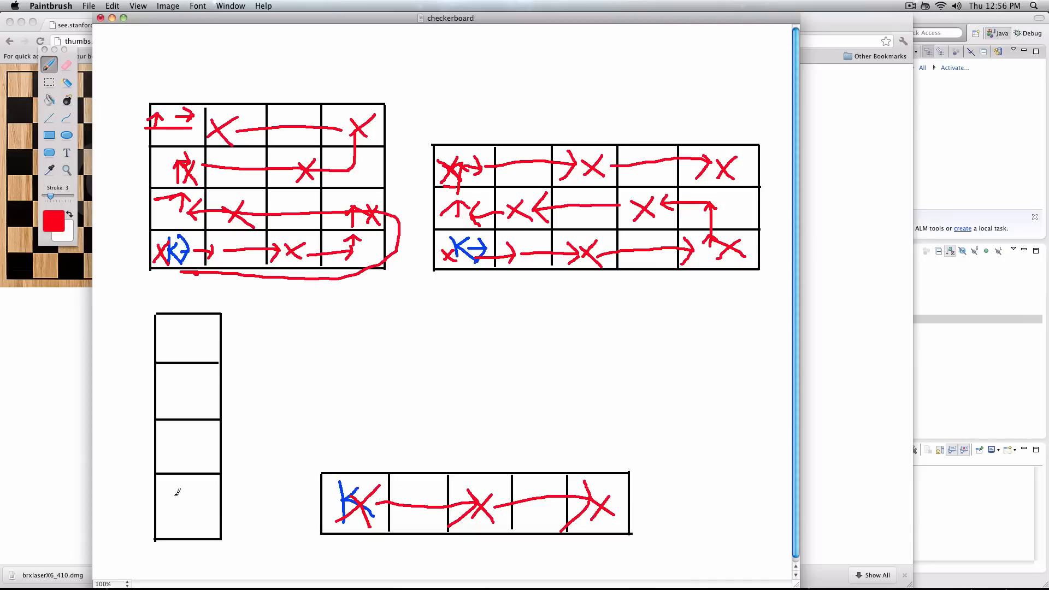
Draw blue Karel in the one-column grid's bottom cell, then a red cross and upward path
{"action": "left_click", "coordinate": [55, 225]}
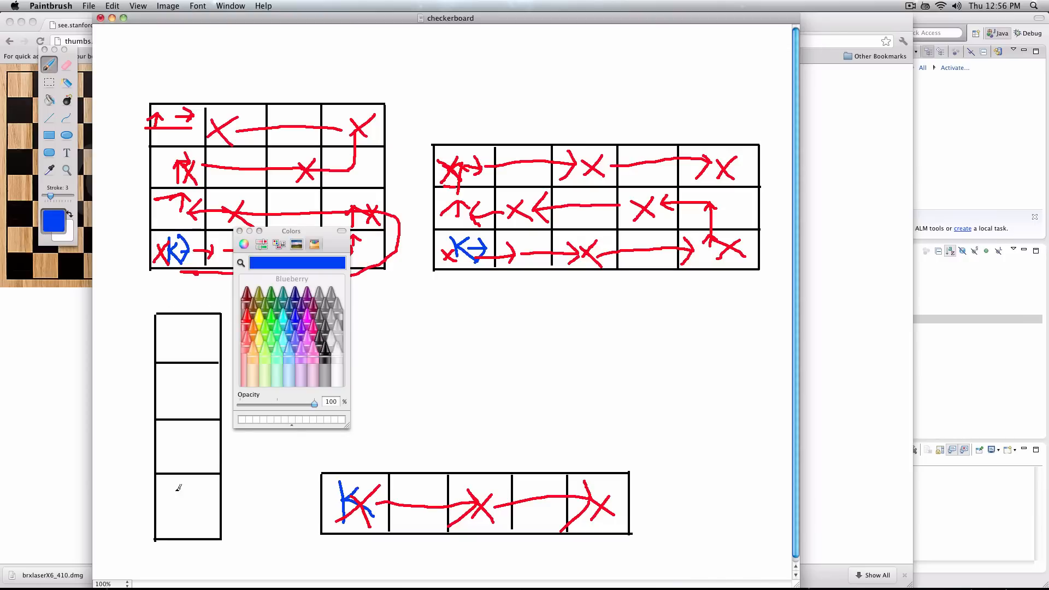
{"action": "left_click_drag", "start_coordinate": [178, 495], "coordinate": [194, 519]}
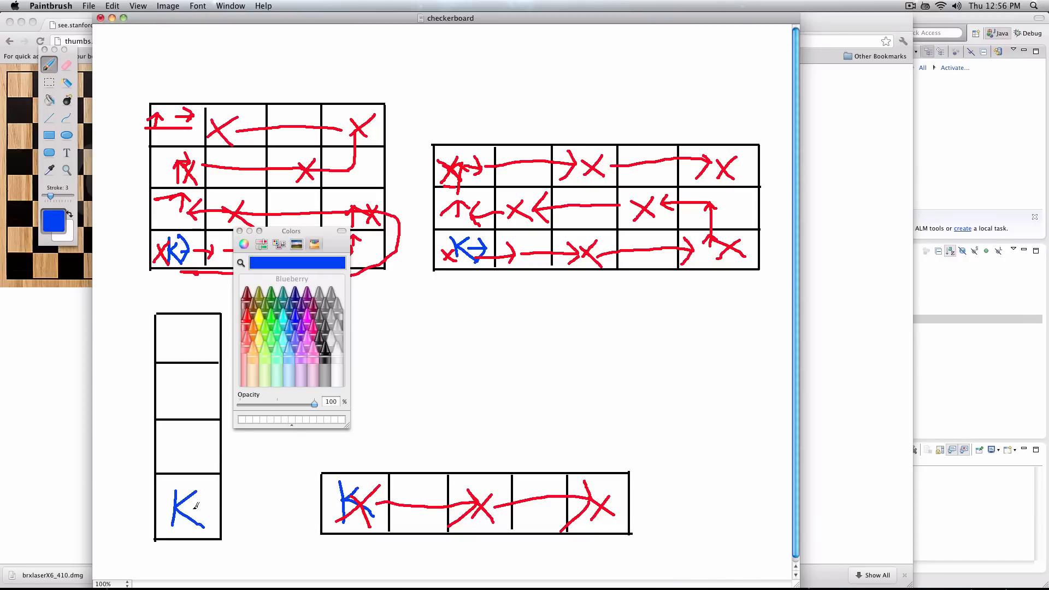
{"action": "left_click_drag", "start_coordinate": [194, 509], "coordinate": [215, 509]}
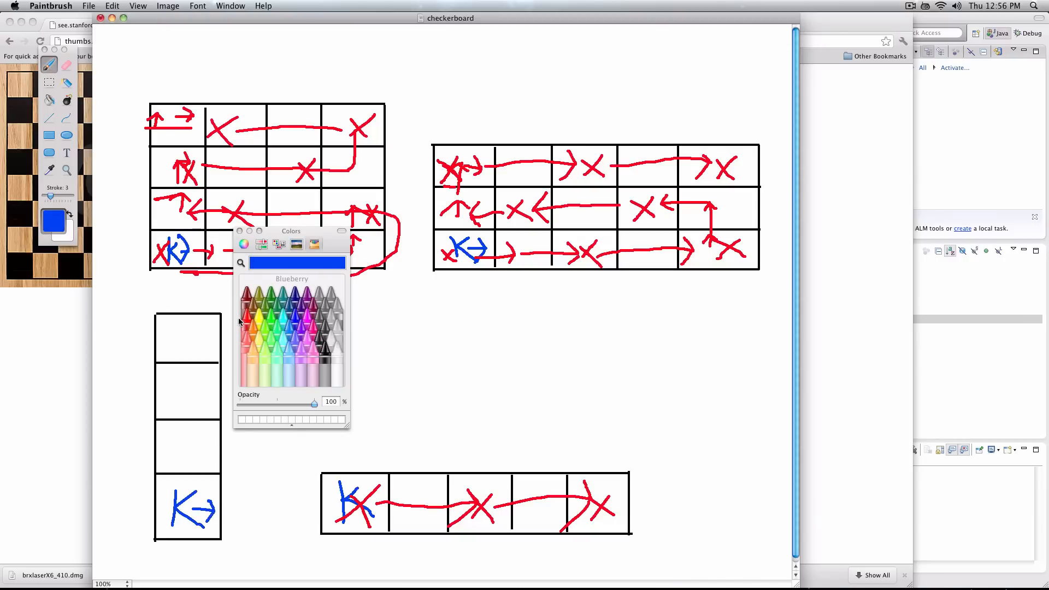
{"action": "left_click", "coordinate": [257, 296]}
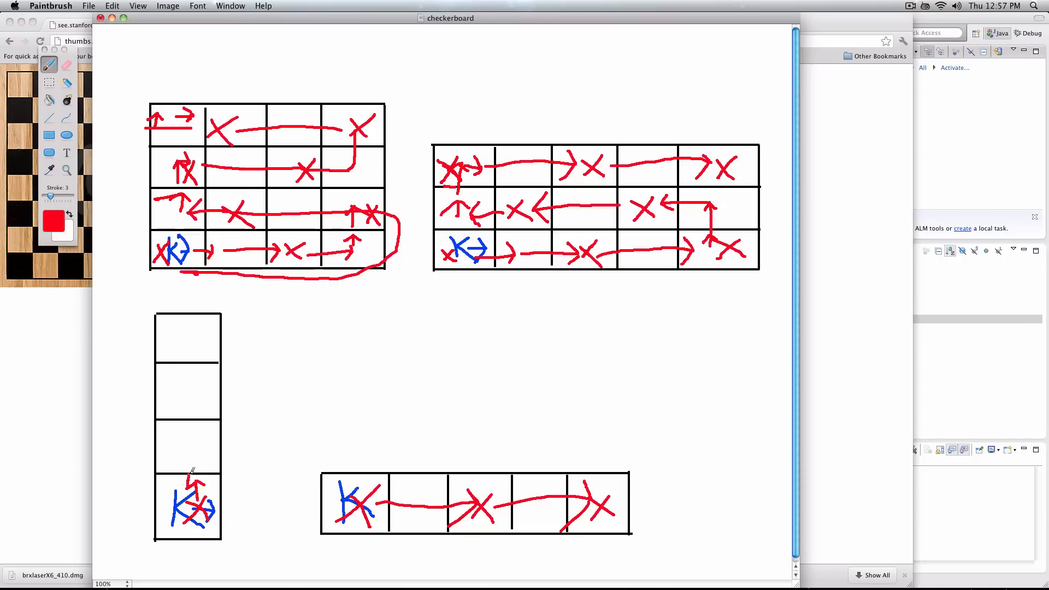
{"action": "left_click_drag", "start_coordinate": [198, 475], "coordinate": [198, 447]}
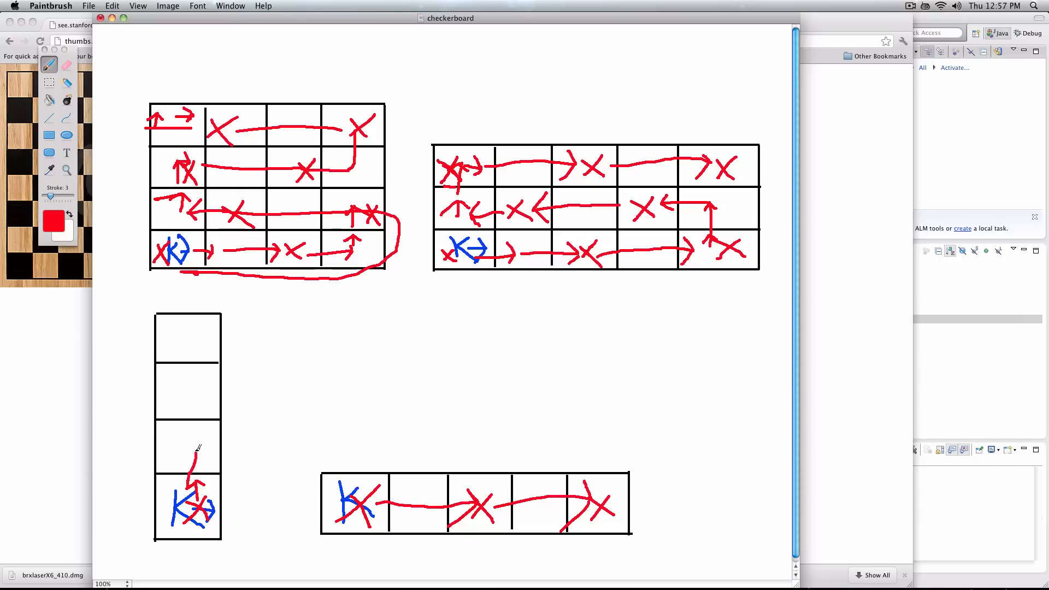
{"action": "left_click_drag", "start_coordinate": [193, 468], "coordinate": [188, 376]}
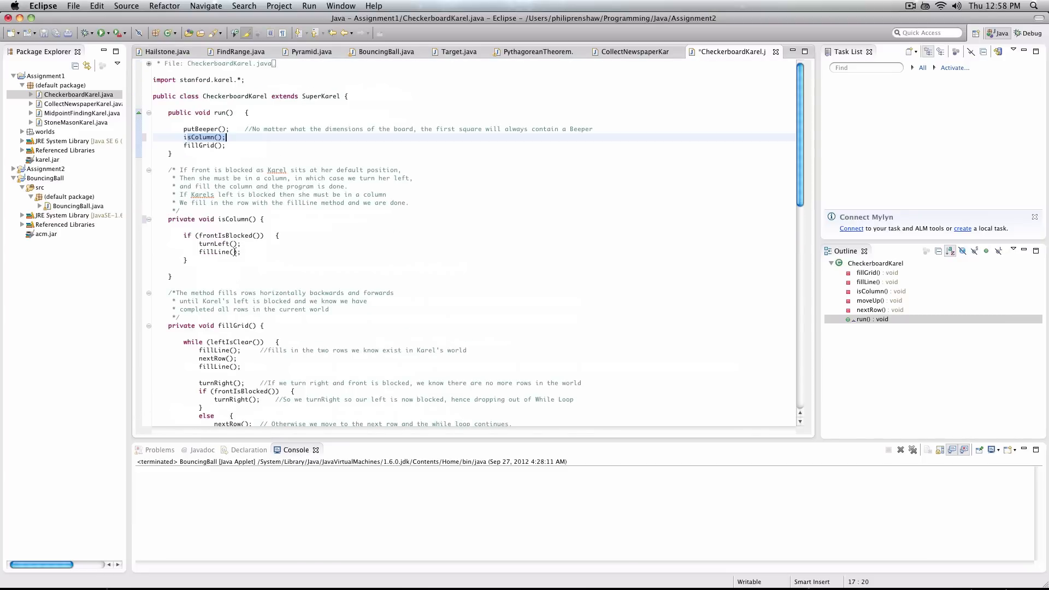
{"action": "mouse_move", "coordinate": [235, 253]}
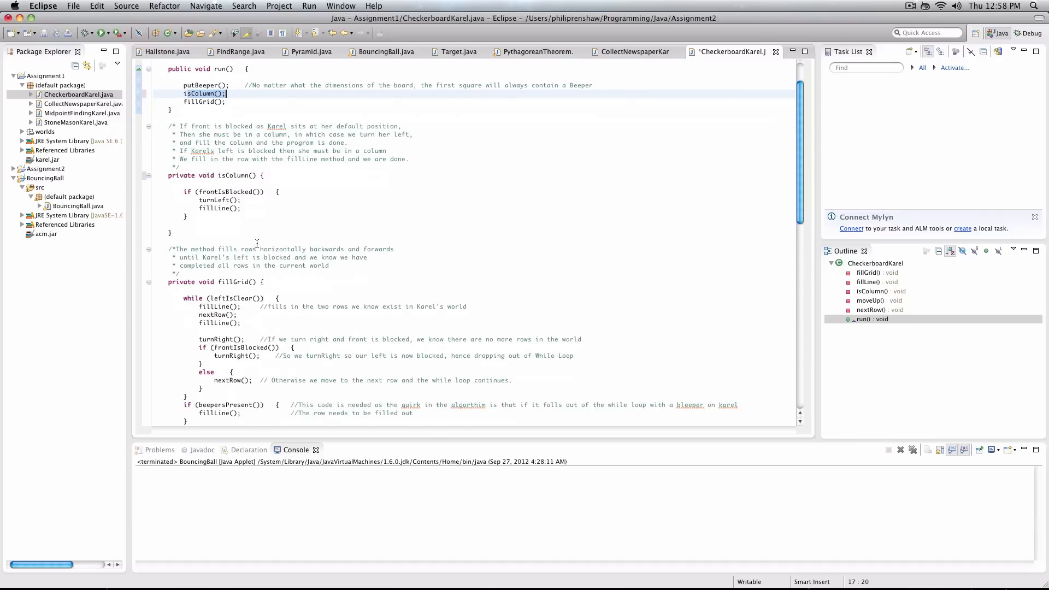
{"action": "scroll", "scroll_direction": "down", "scroll_amount": 3}
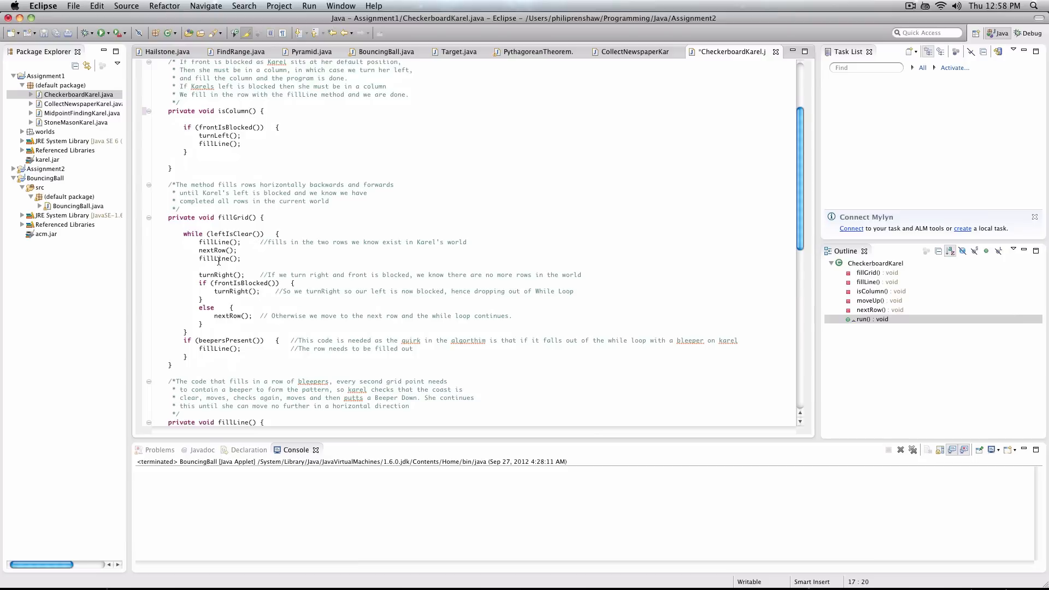
{"action": "mouse_move", "coordinate": [361, 302]}
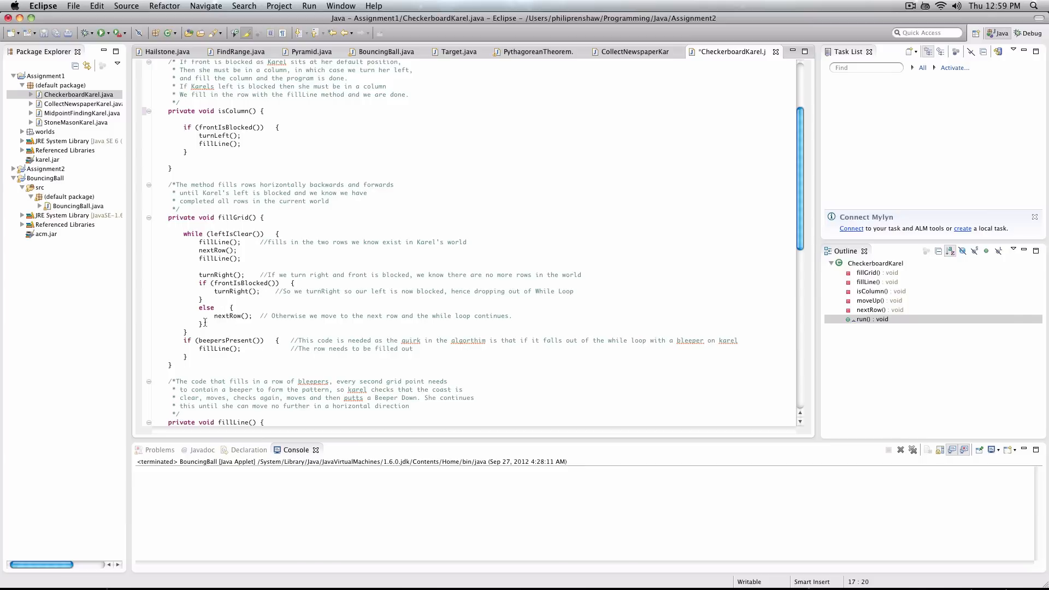
{"action": "mouse_move", "coordinate": [261, 323]}
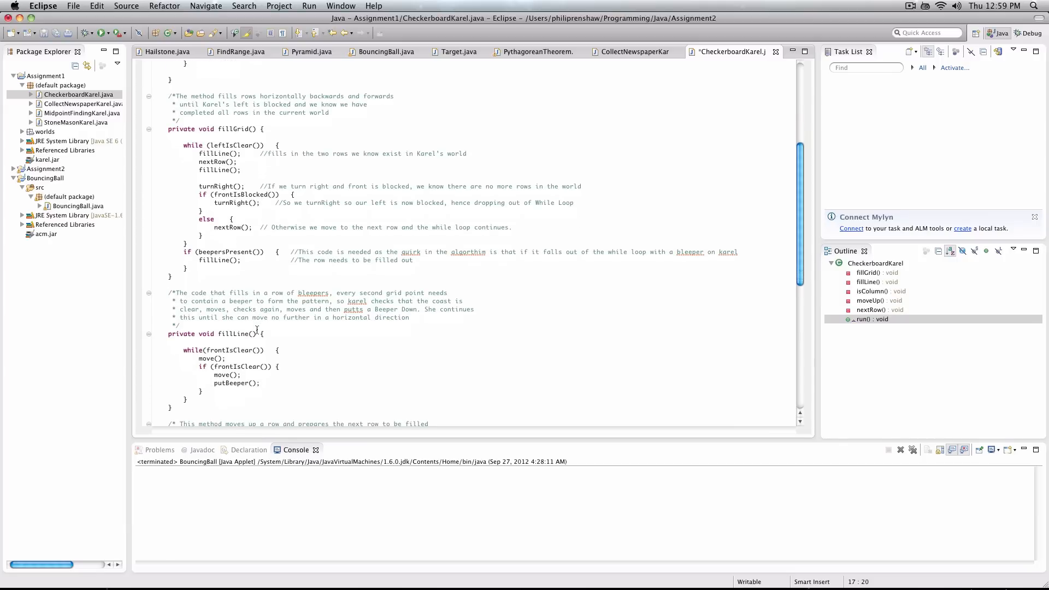
{"action": "scroll", "scroll_direction": "down", "scroll_amount": 3}
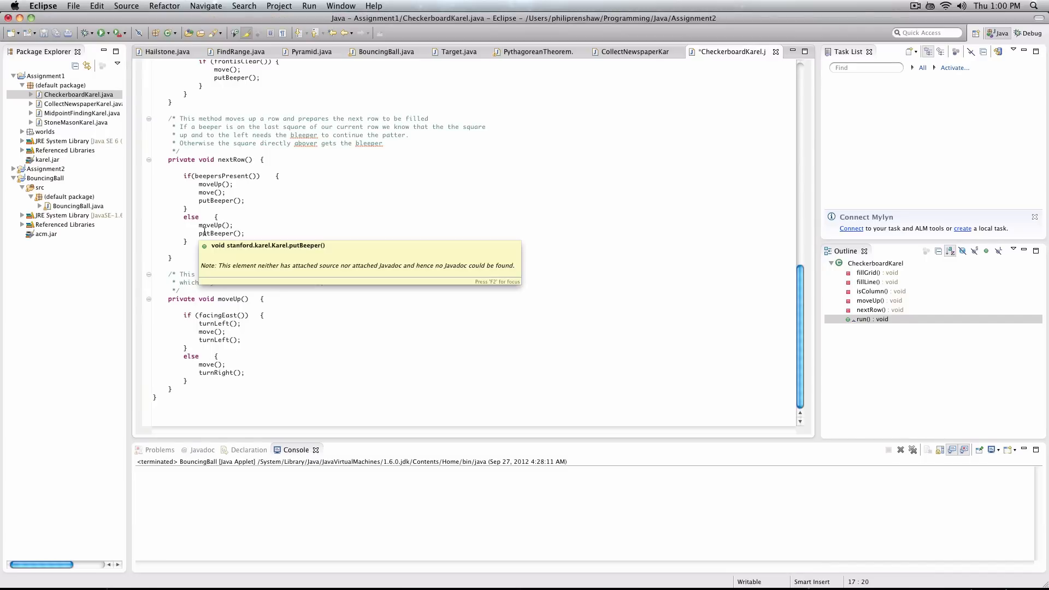
{"action": "mouse_move", "coordinate": [249, 226]}
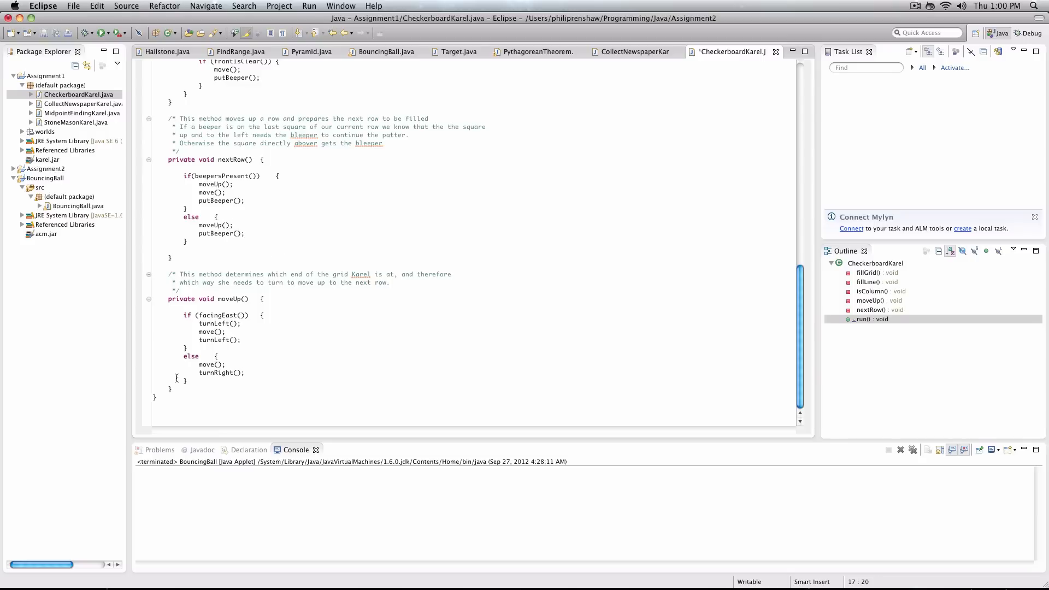
{"action": "mouse_move", "coordinate": [246, 326]}
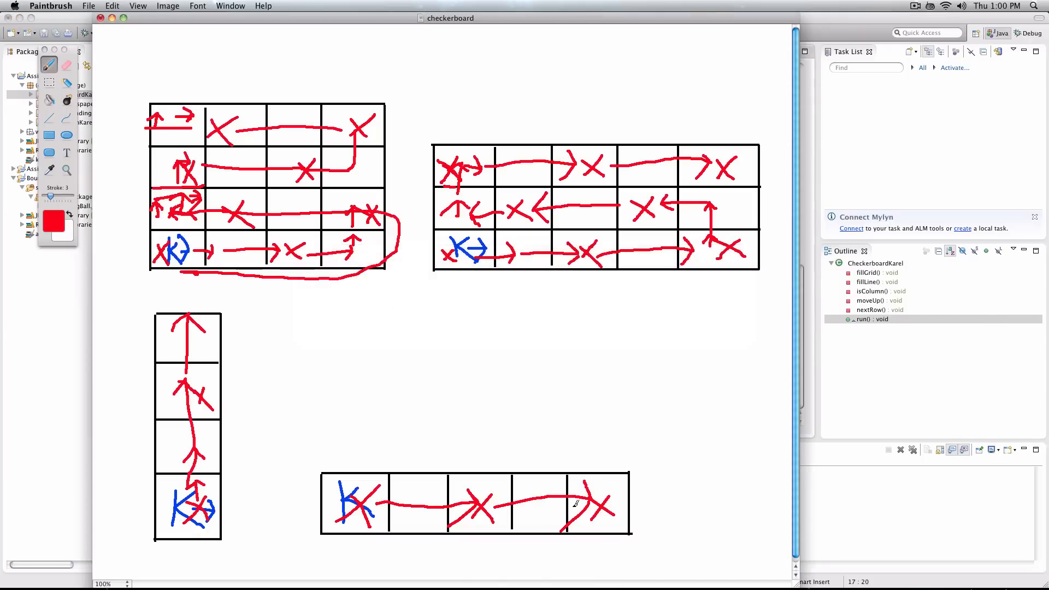
Add red arrows at the three-row grid's right end, including the upward turn
{"action": "left_click_drag", "start_coordinate": [690, 251], "coordinate": [730, 251]}
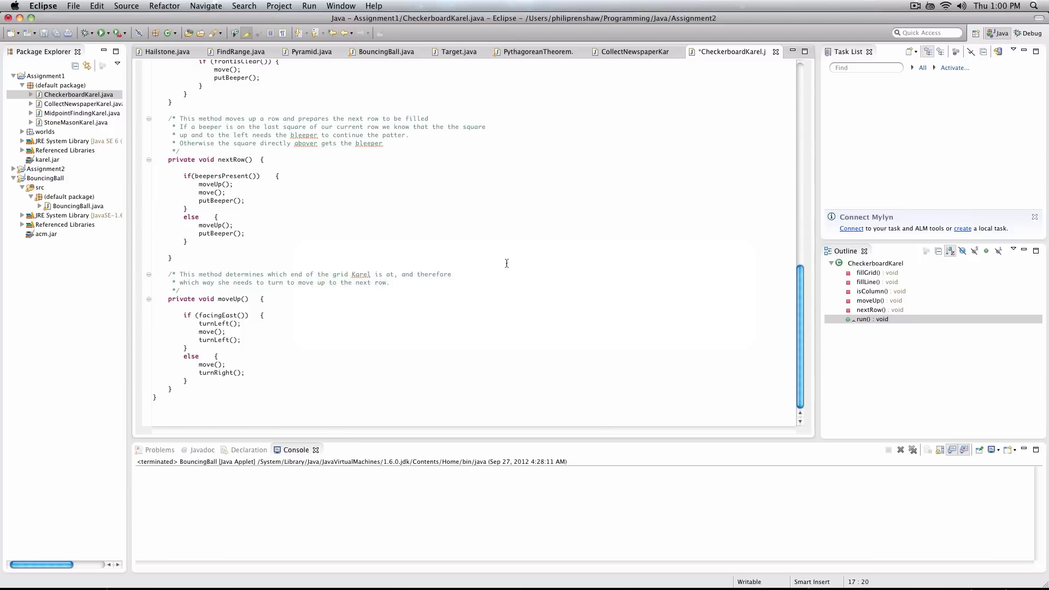
{"action": "key", "text": "Cmd+Tab"}
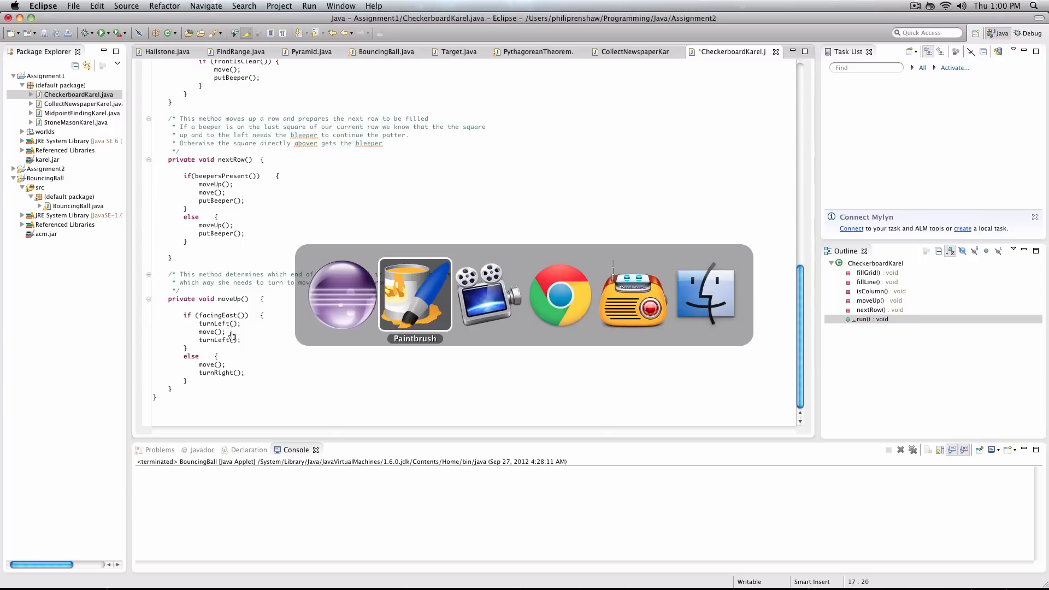
{"action": "left_click", "coordinate": [414, 294]}
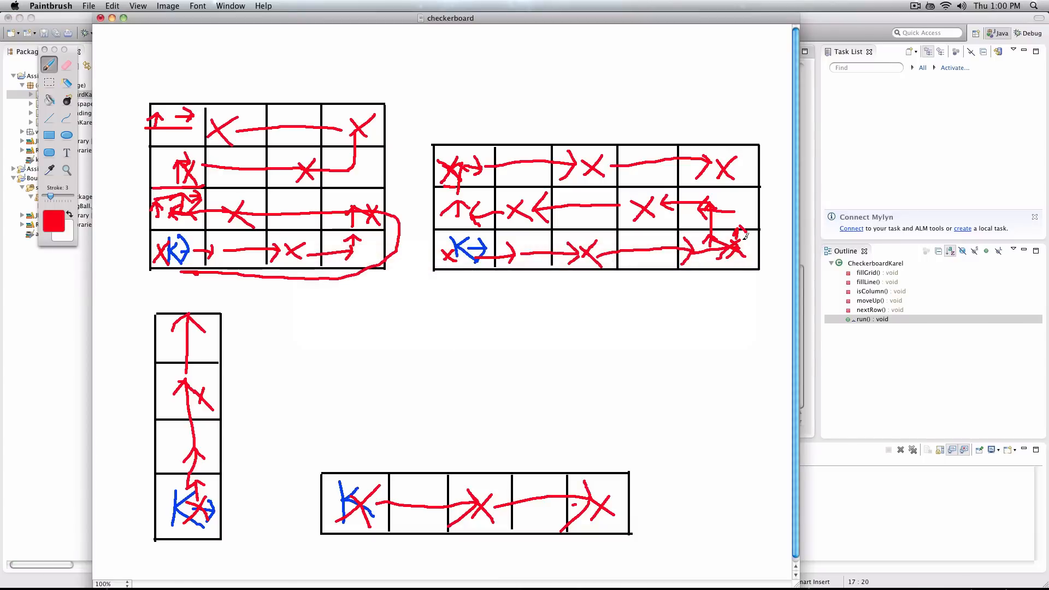
{"action": "left_click_drag", "start_coordinate": [733, 238], "coordinate": [733, 201]}
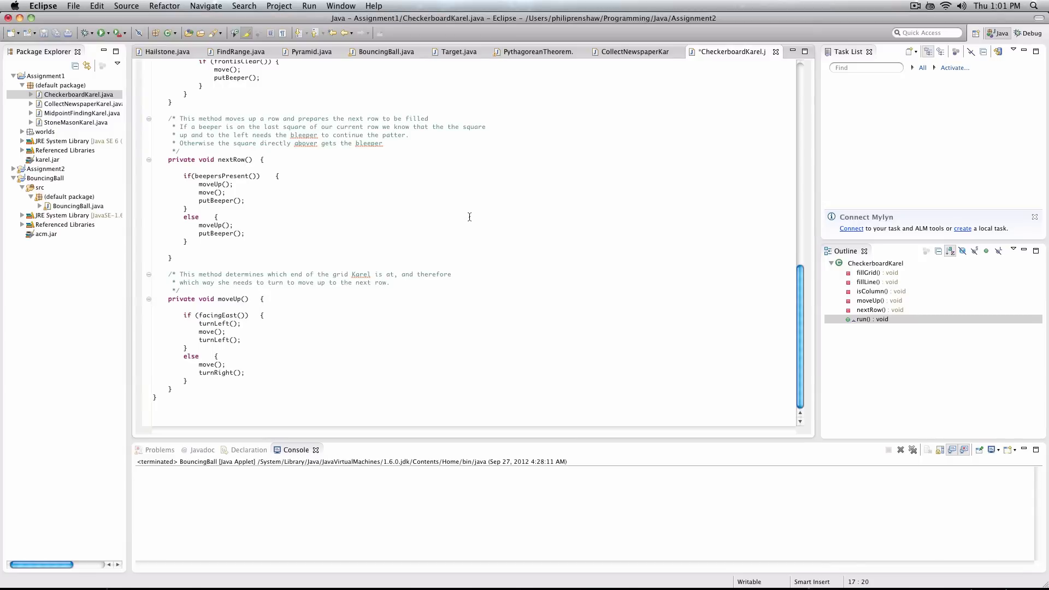
{"action": "mouse_move", "coordinate": [471, 220]}
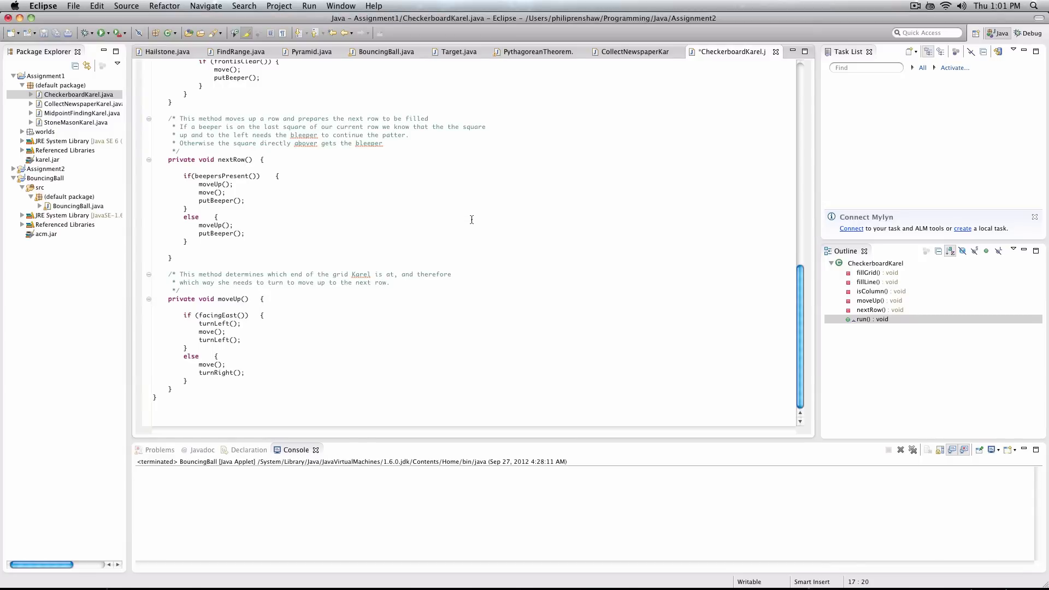
{"action": "mouse_move", "coordinate": [475, 220]}
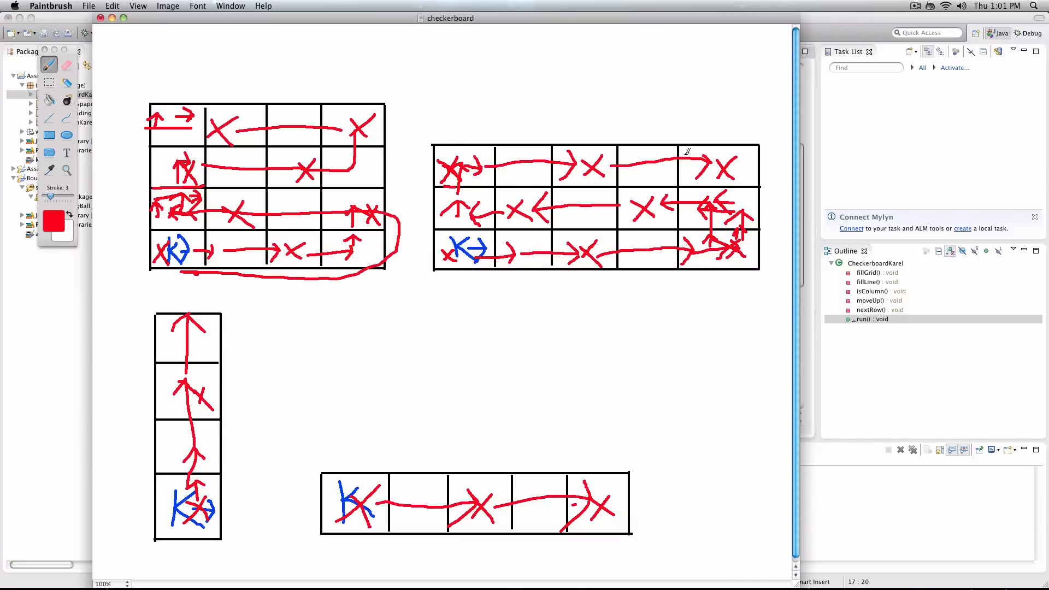
Switch from the Paintbrush sketches back to CheckerboardKarel.java in Eclipse
{"action": "key", "text": "cmd+tab"}
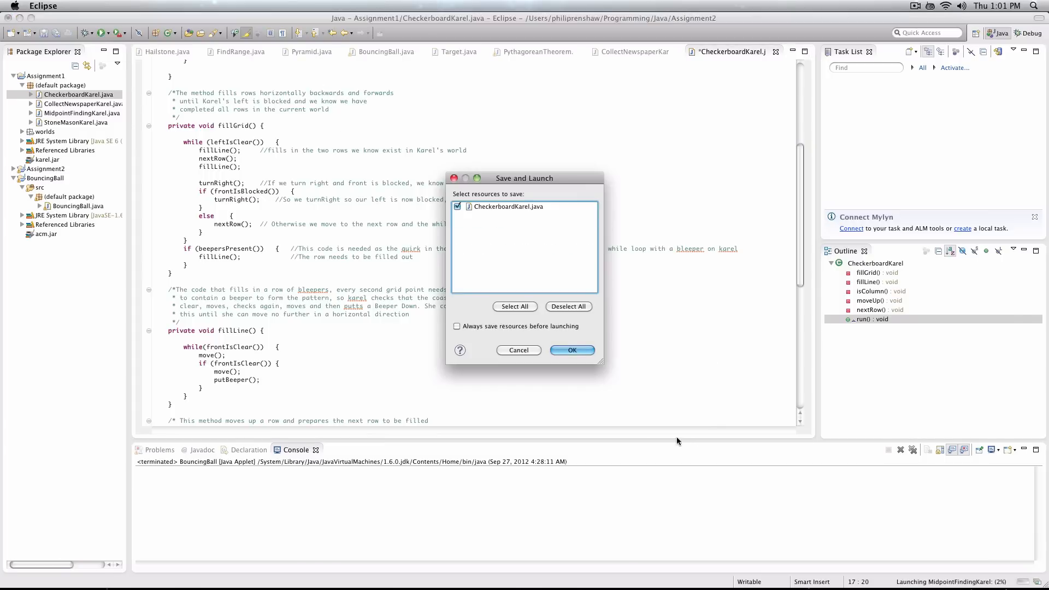
Confirm the Save and Launch dialog so CheckerboardKarel.java is saved and the Karel window opens
{"action": "left_click", "coordinate": [573, 350]}
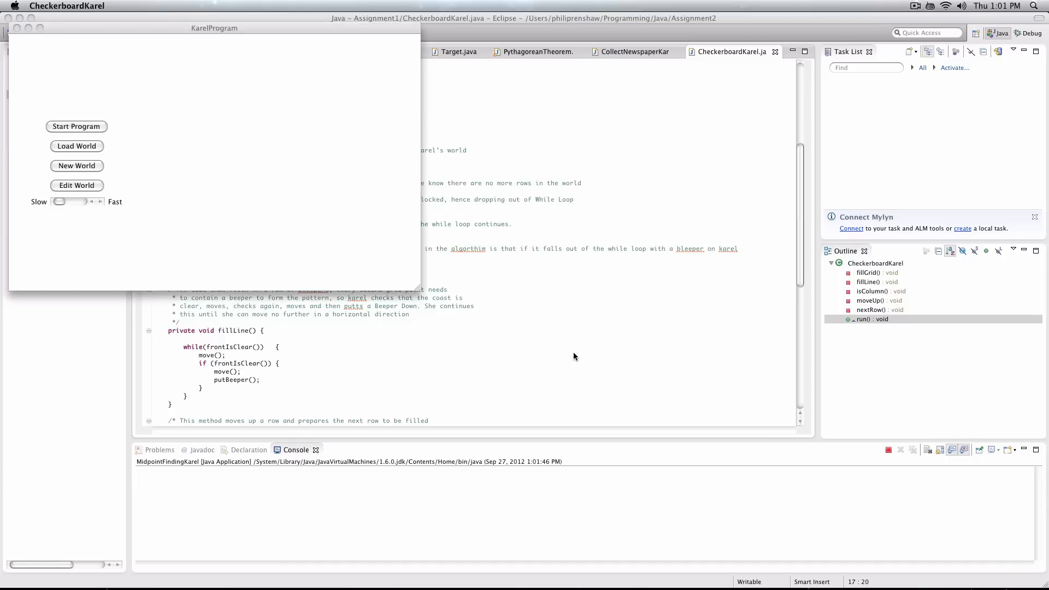
Start the checkerboard program on the 8x8 world and let Karel finish placing beepers
{"action": "left_click", "coordinate": [76, 127]}
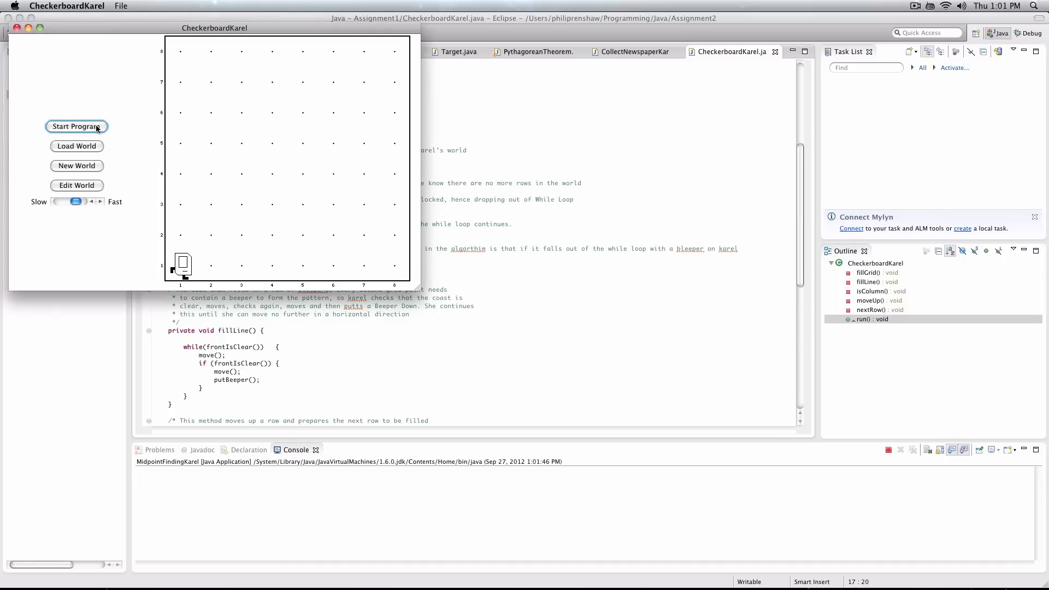
{"action": "left_click", "coordinate": [76, 126]}
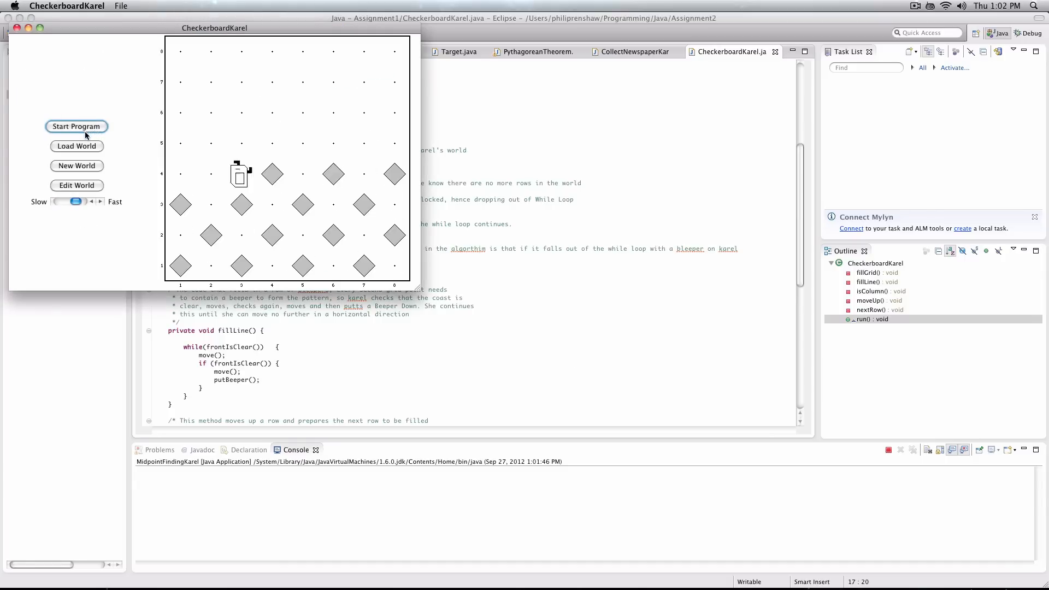
{"action": "left_click", "coordinate": [76, 127]}
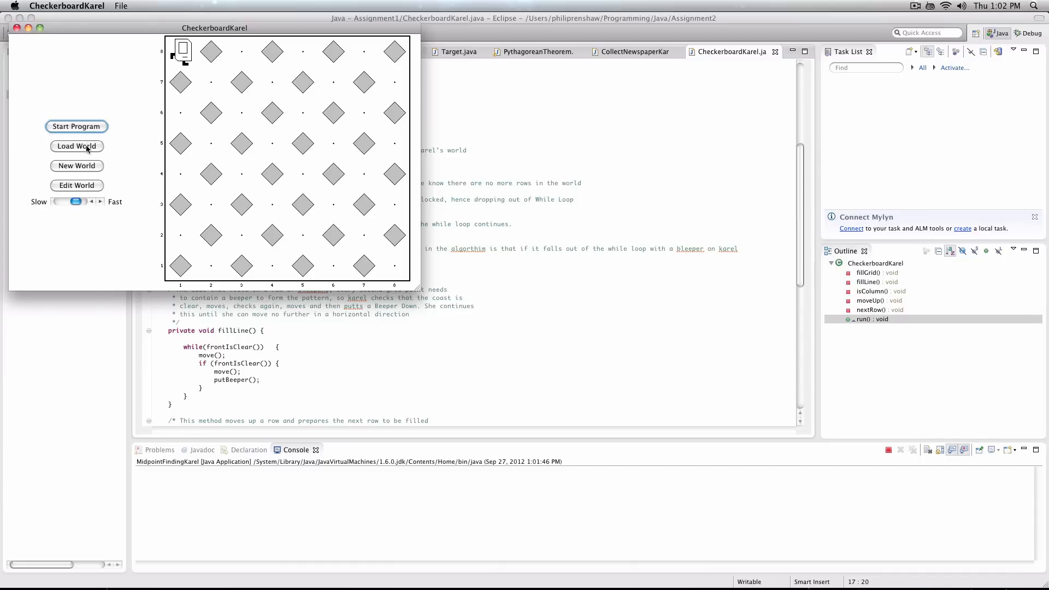
Load the 1x8.w one-column world, then the one-row world, and run the program
{"action": "left_click", "coordinate": [77, 146]}
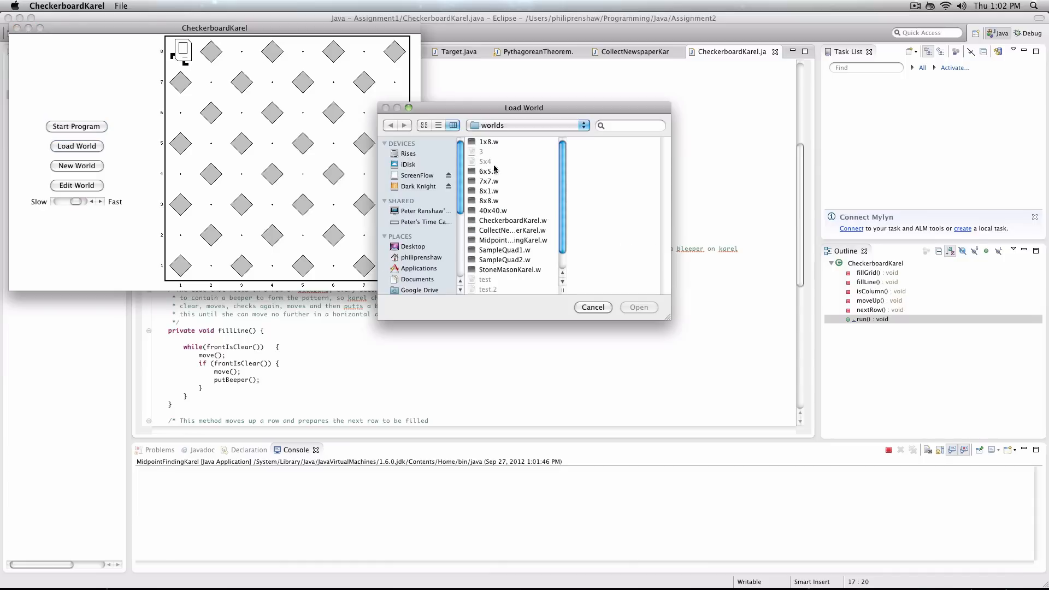
{"action": "left_click", "coordinate": [489, 141]}
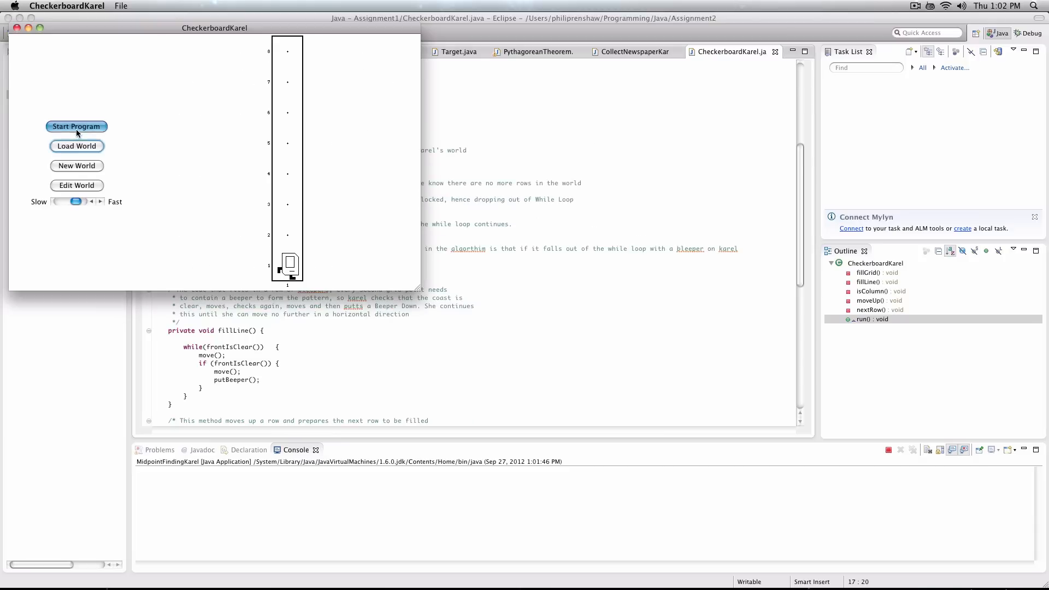
{"action": "left_click", "coordinate": [76, 146]}
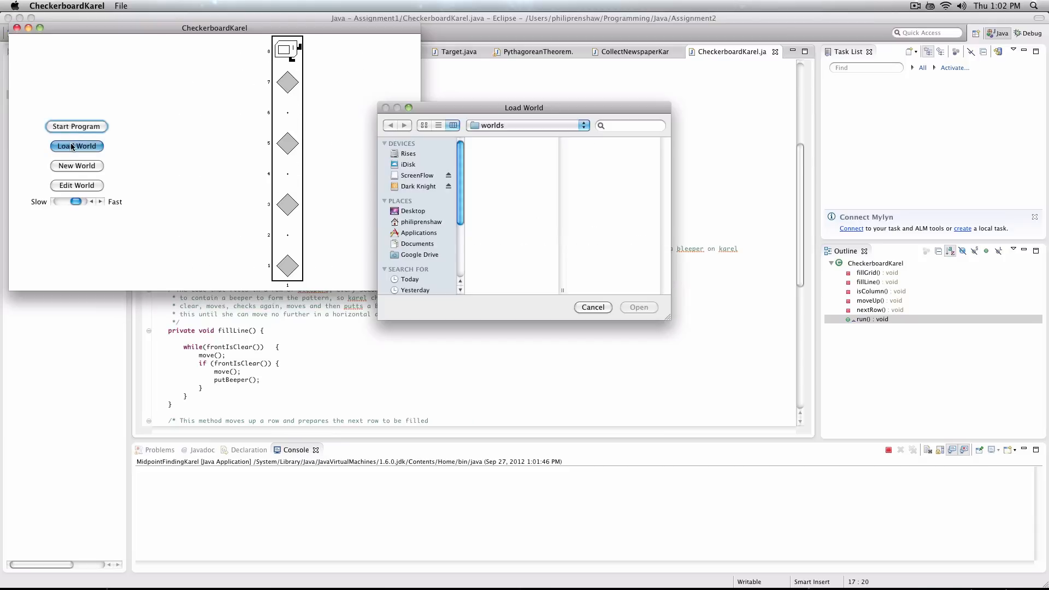
{"action": "left_click", "coordinate": [591, 307]}
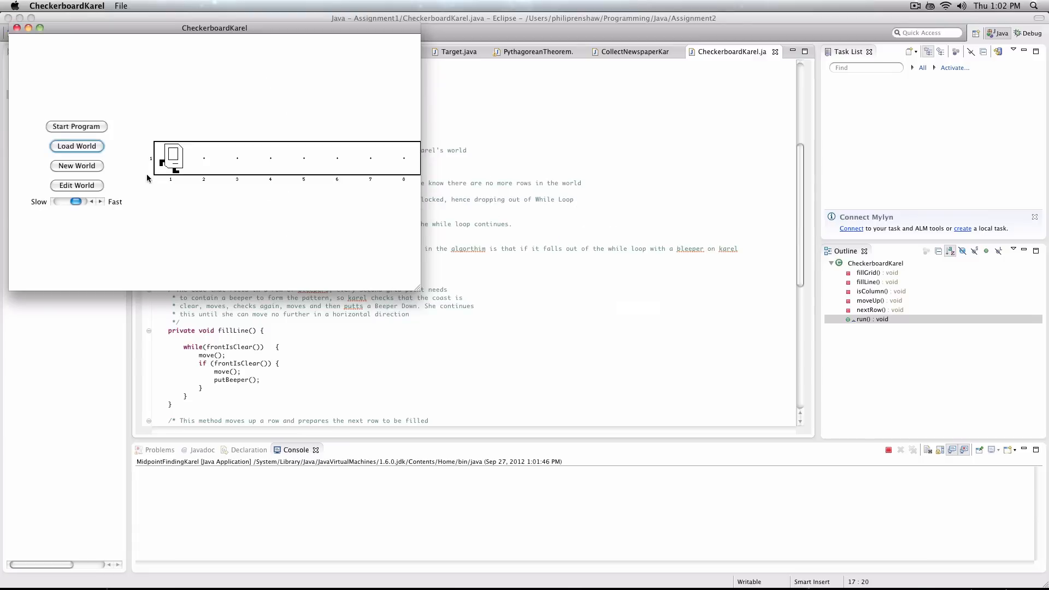
{"action": "left_click", "coordinate": [76, 126]}
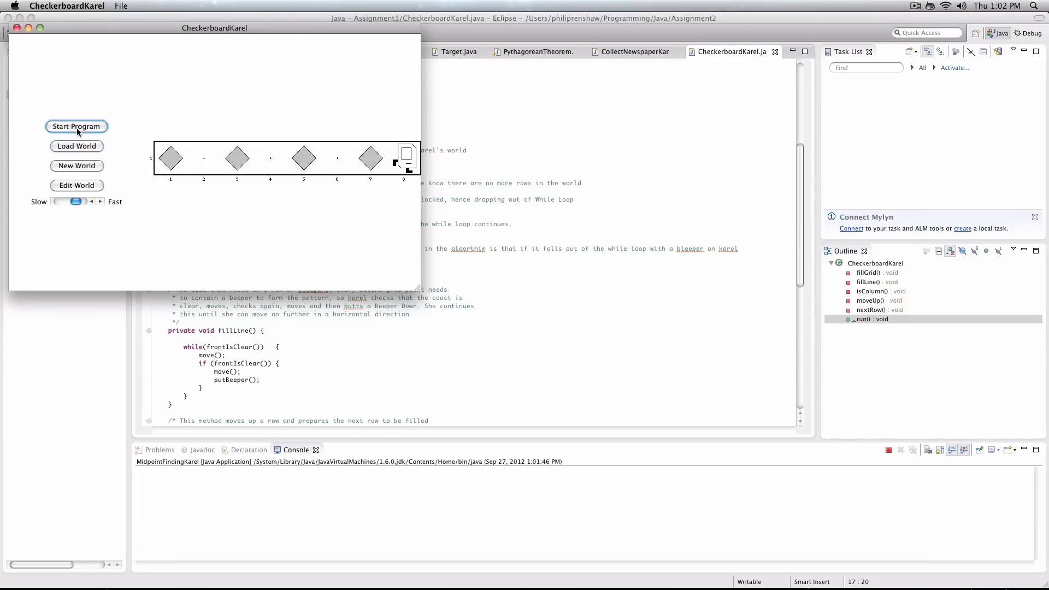
Load the 7x7.w world and run the checkerboard program on it
{"action": "left_click", "coordinate": [77, 146]}
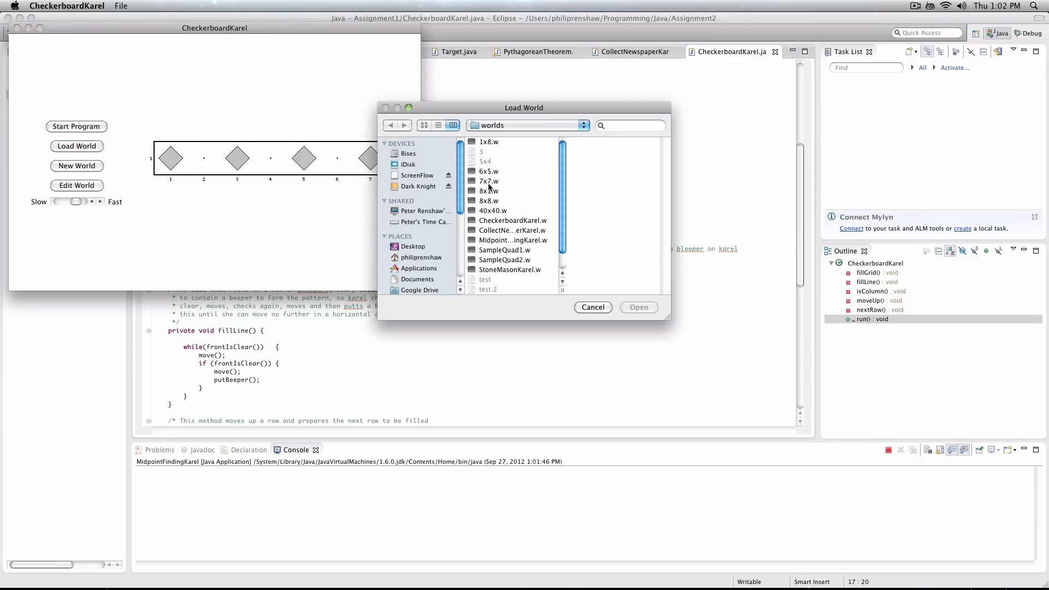
{"action": "left_click", "coordinate": [638, 307]}
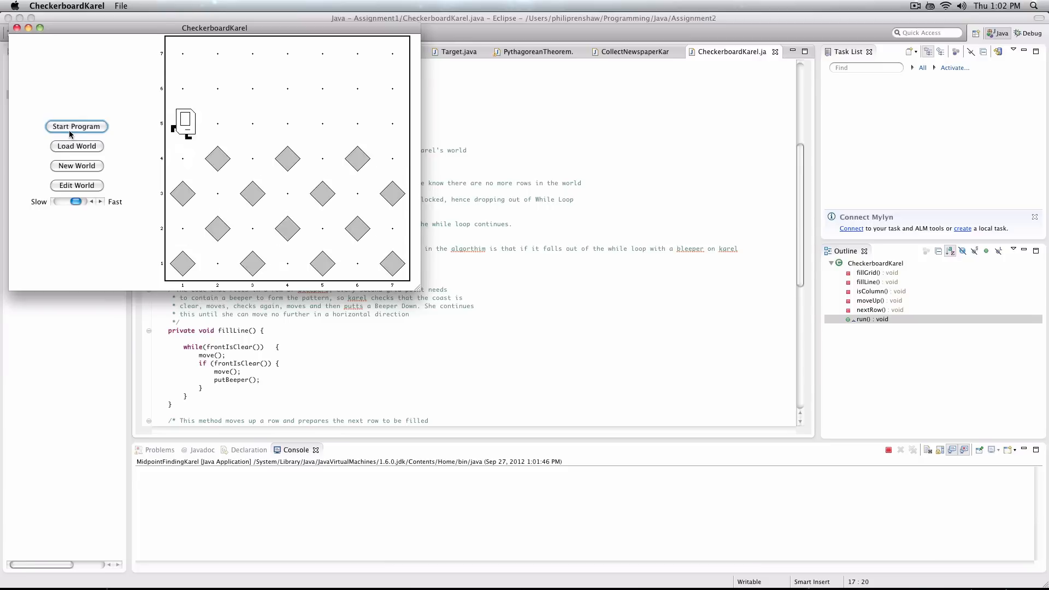
{"action": "left_click", "coordinate": [76, 127]}
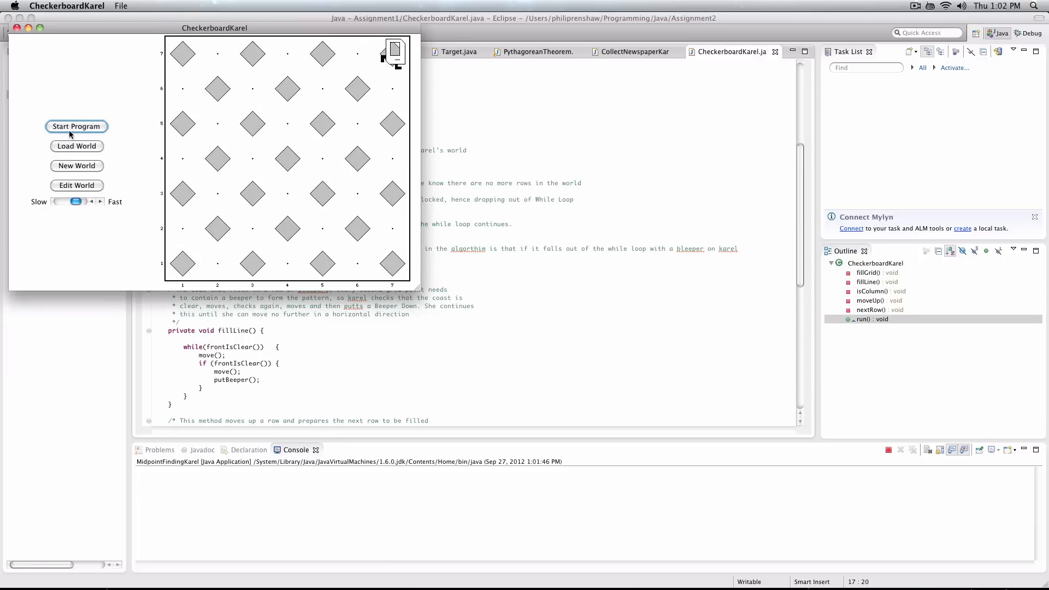